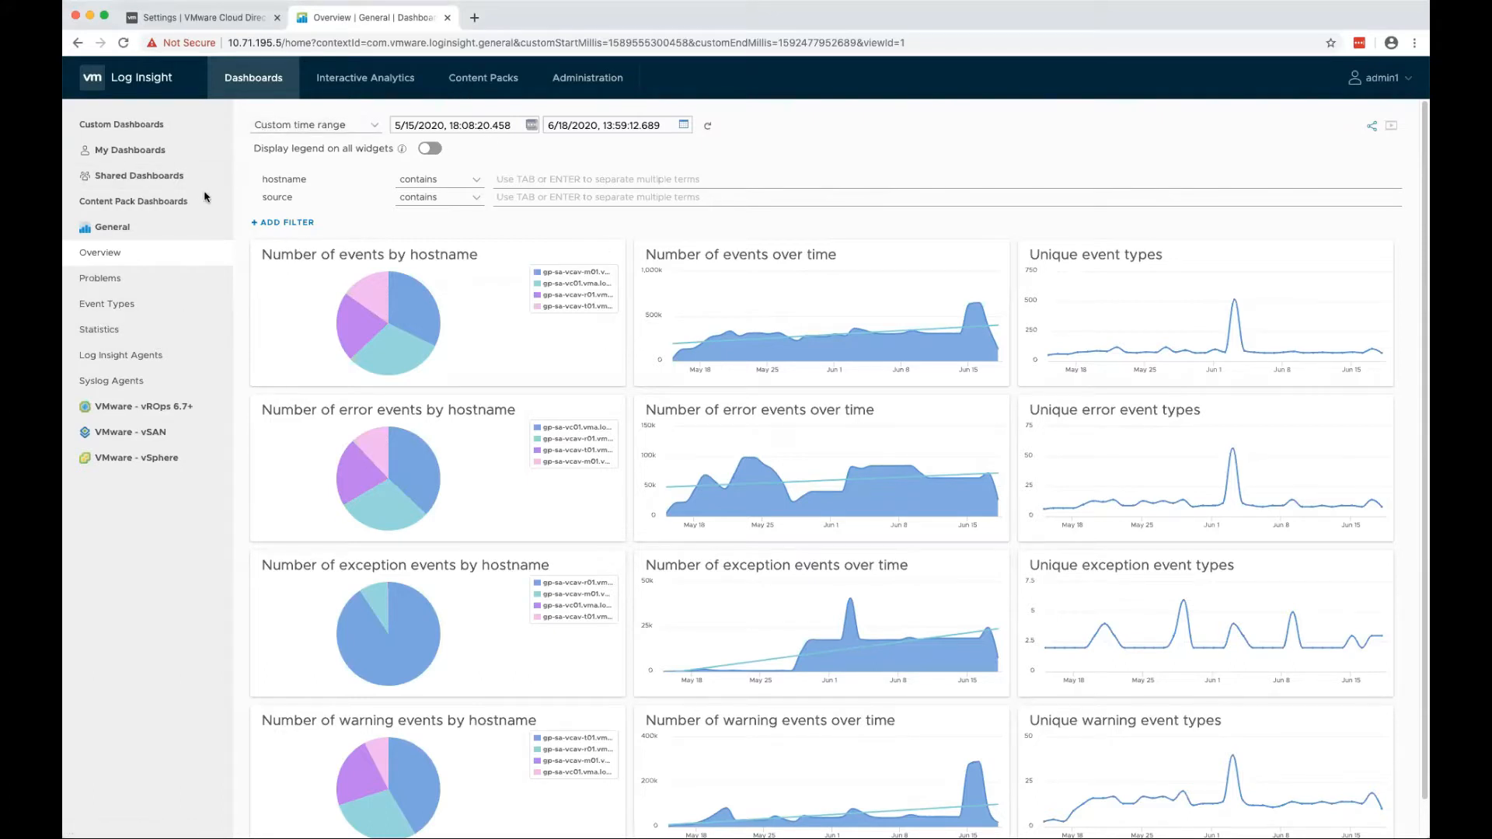
Import 'VMware Cloud Director Availability v0.1.vlcp' as an installed content pack
click(482, 77)
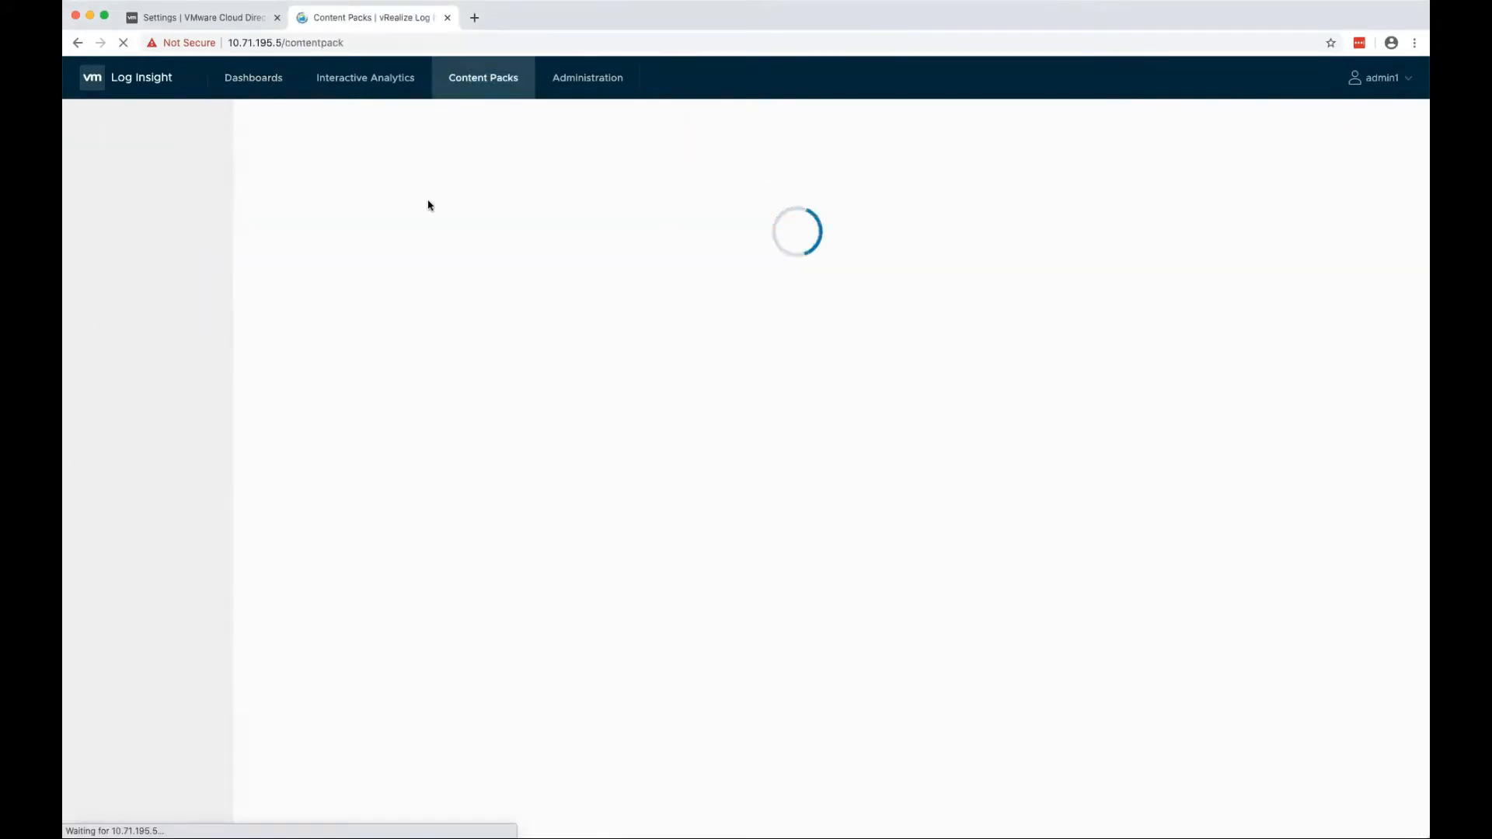
click(139, 325)
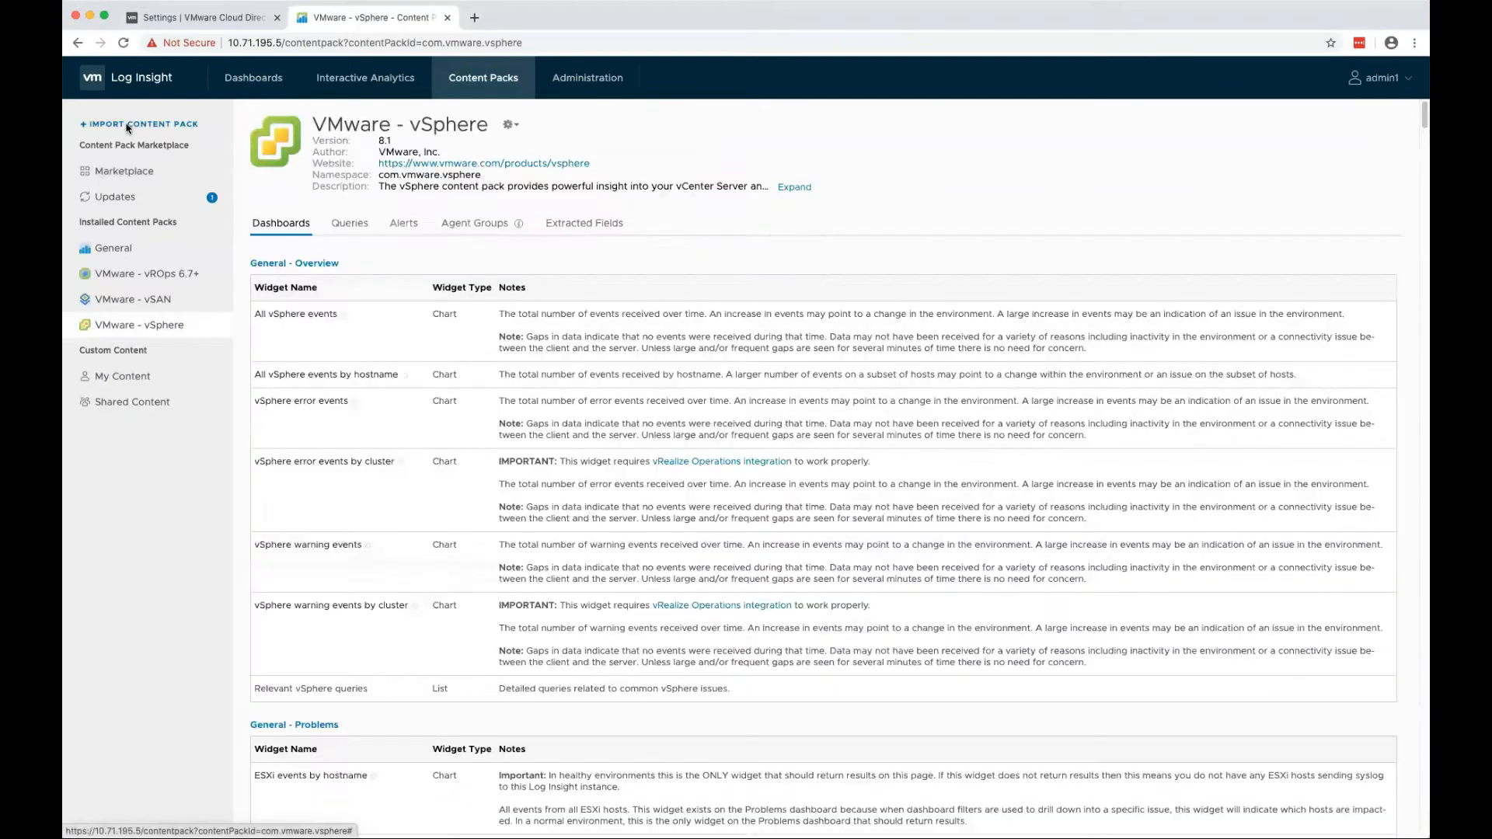
click(139, 123)
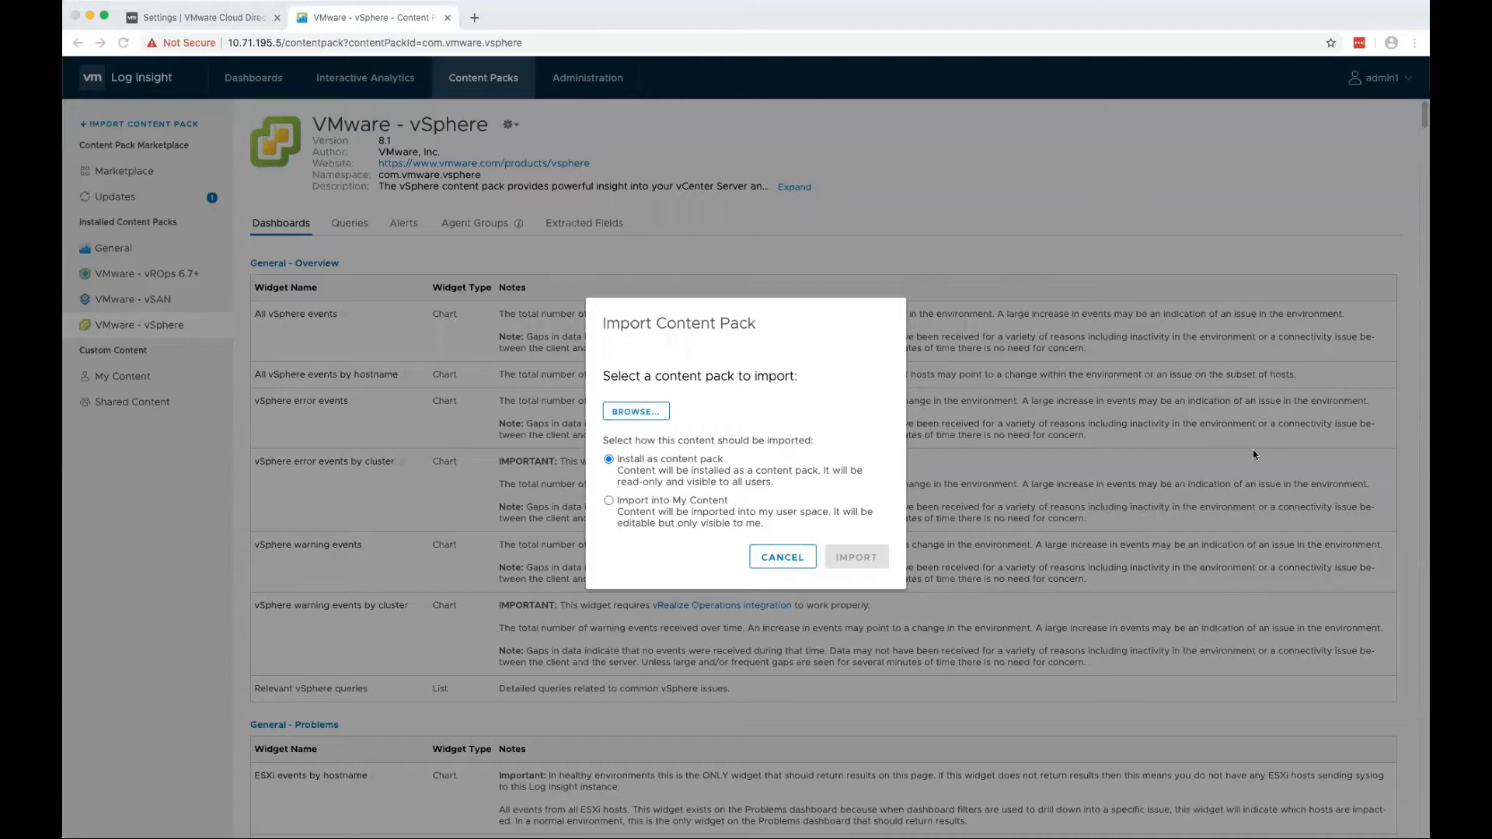
click(635, 411)
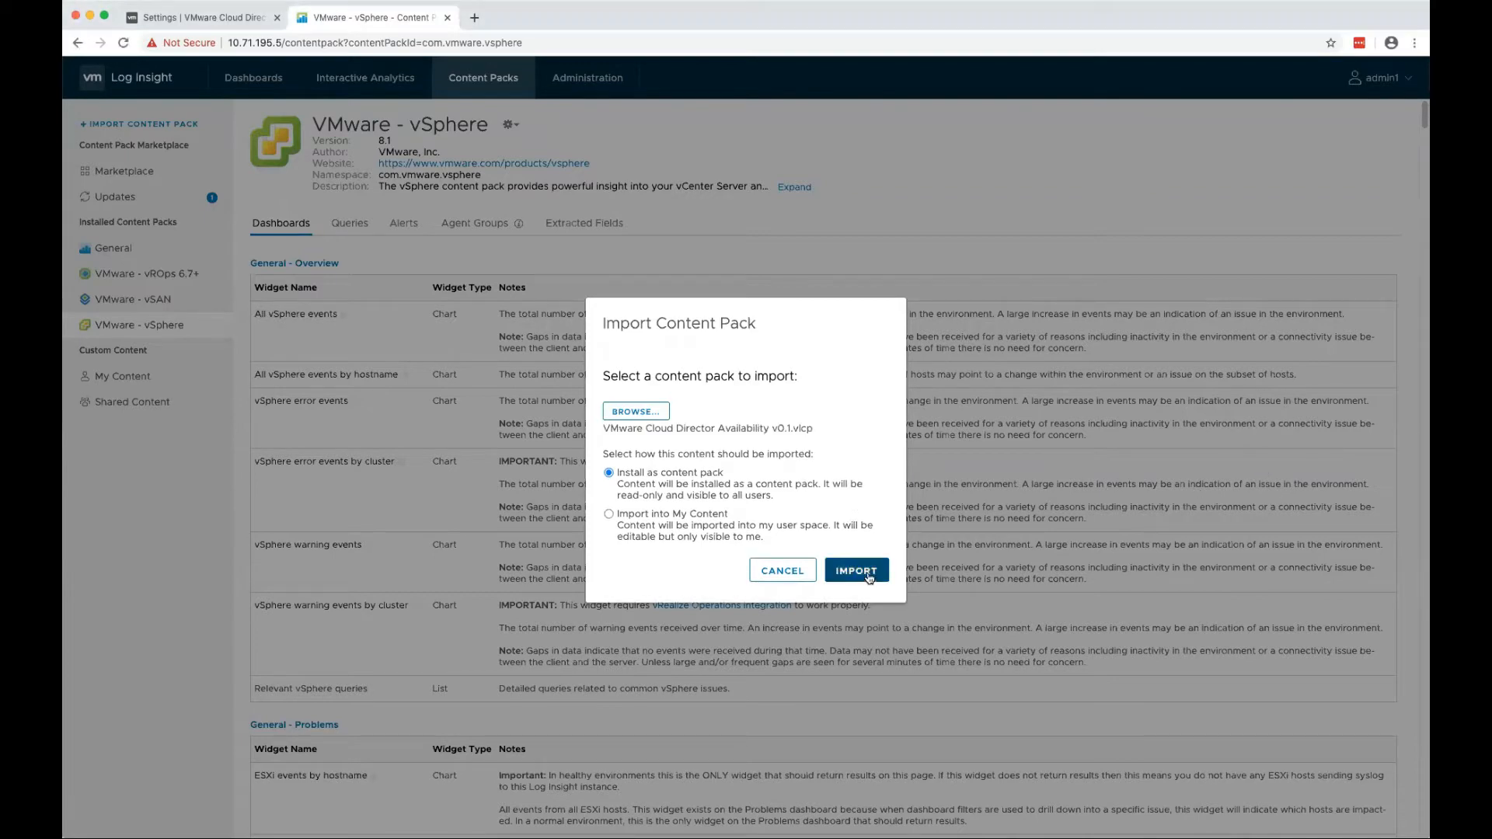
click(855, 570)
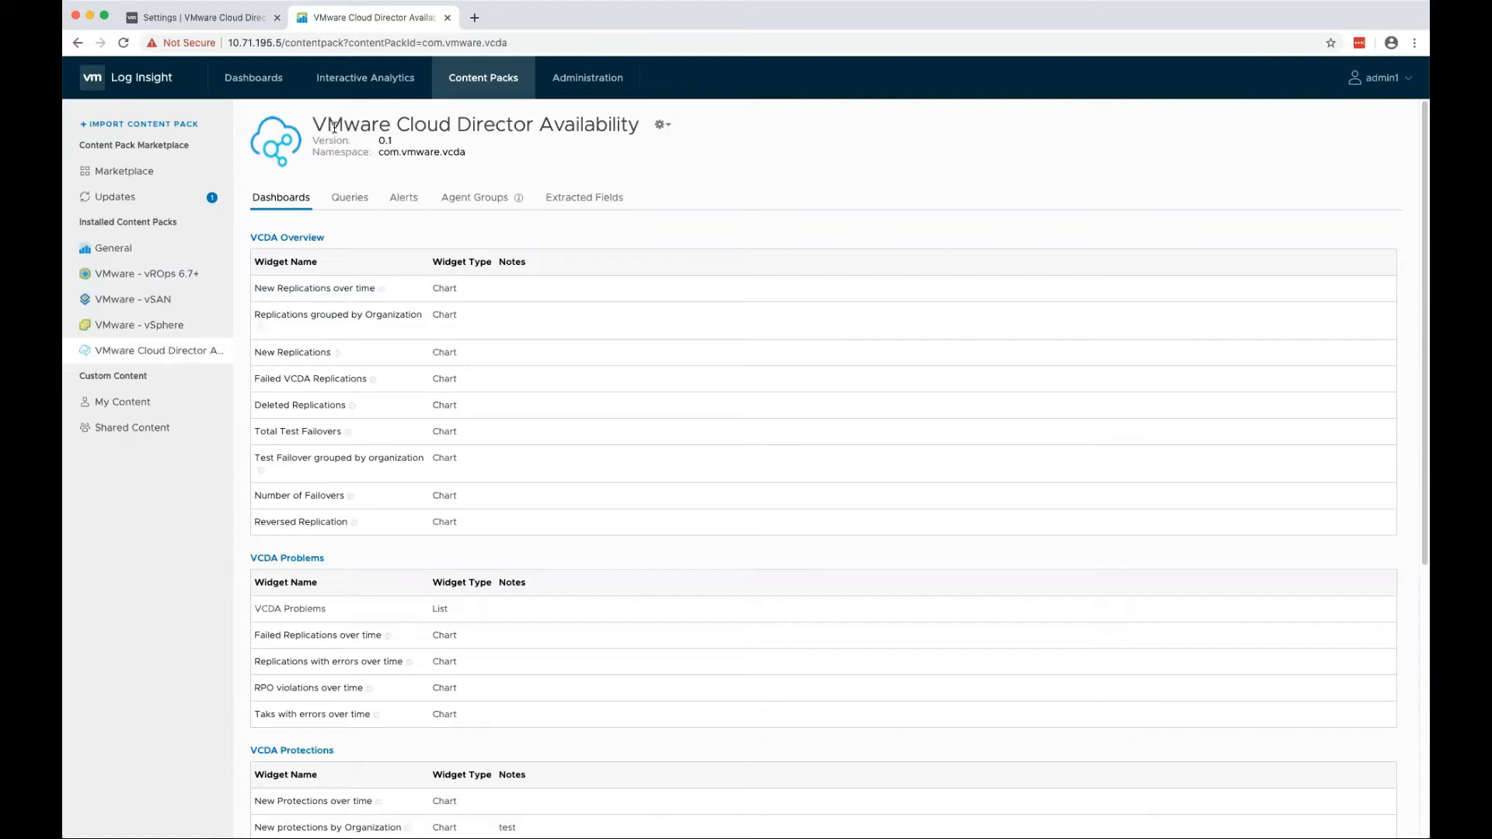
Enable syslog event notifications to server 10.71.195.5:514 and apply the change
click(199, 17)
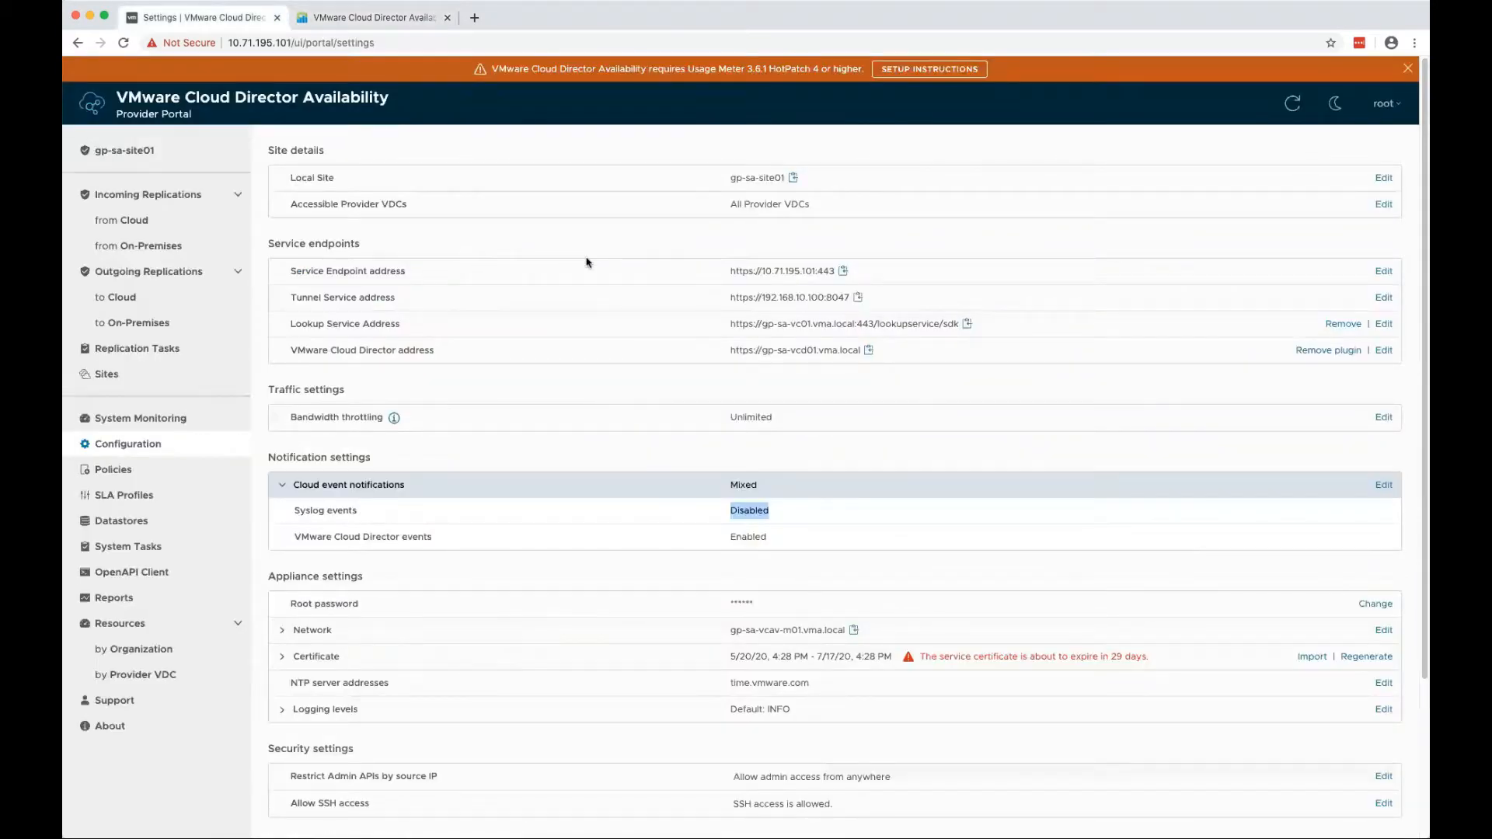
mouse_move(690, 292)
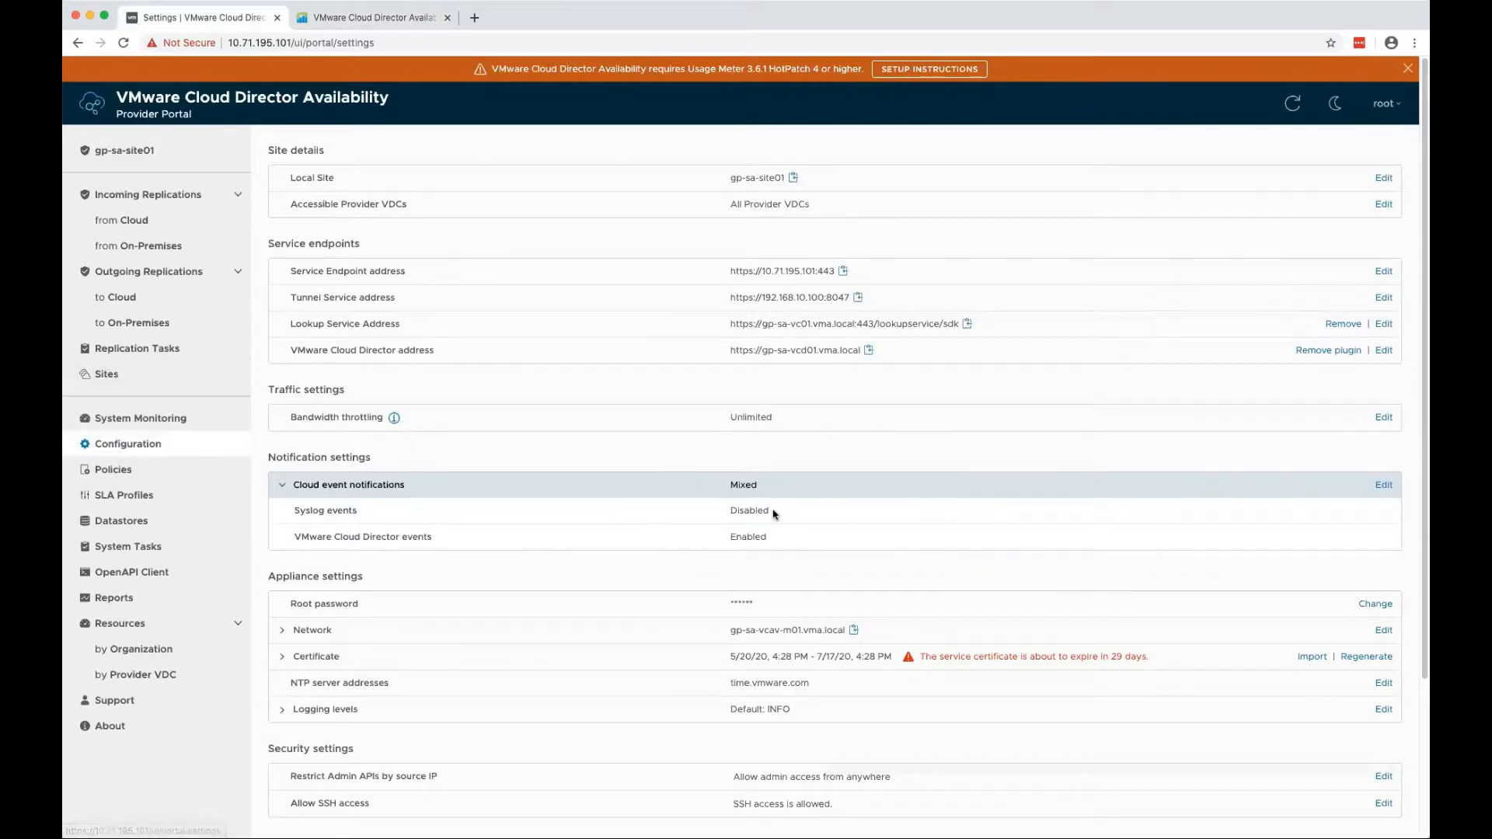
mouse_move(305, 493)
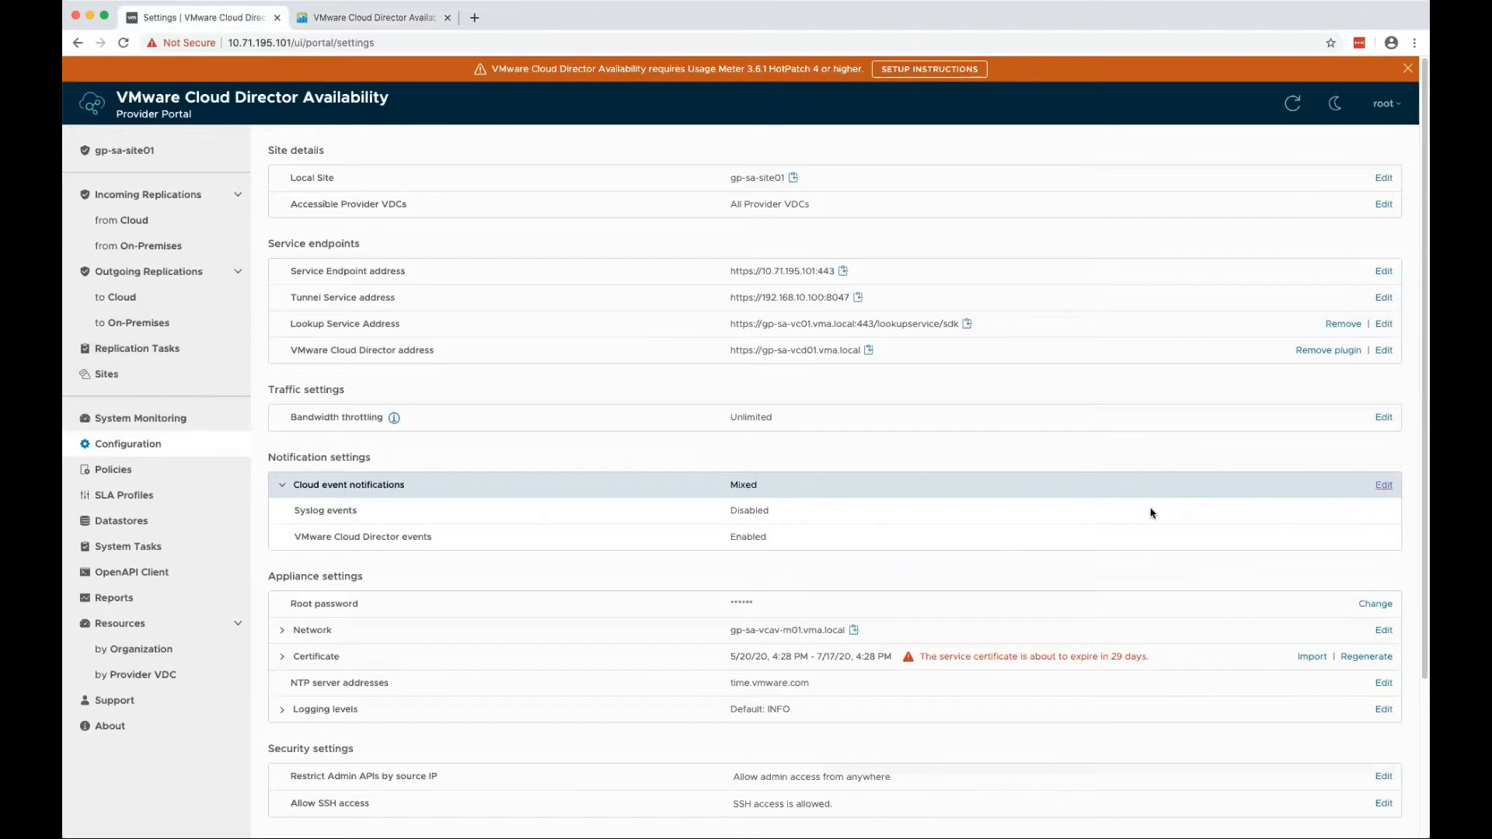
click(1383, 485)
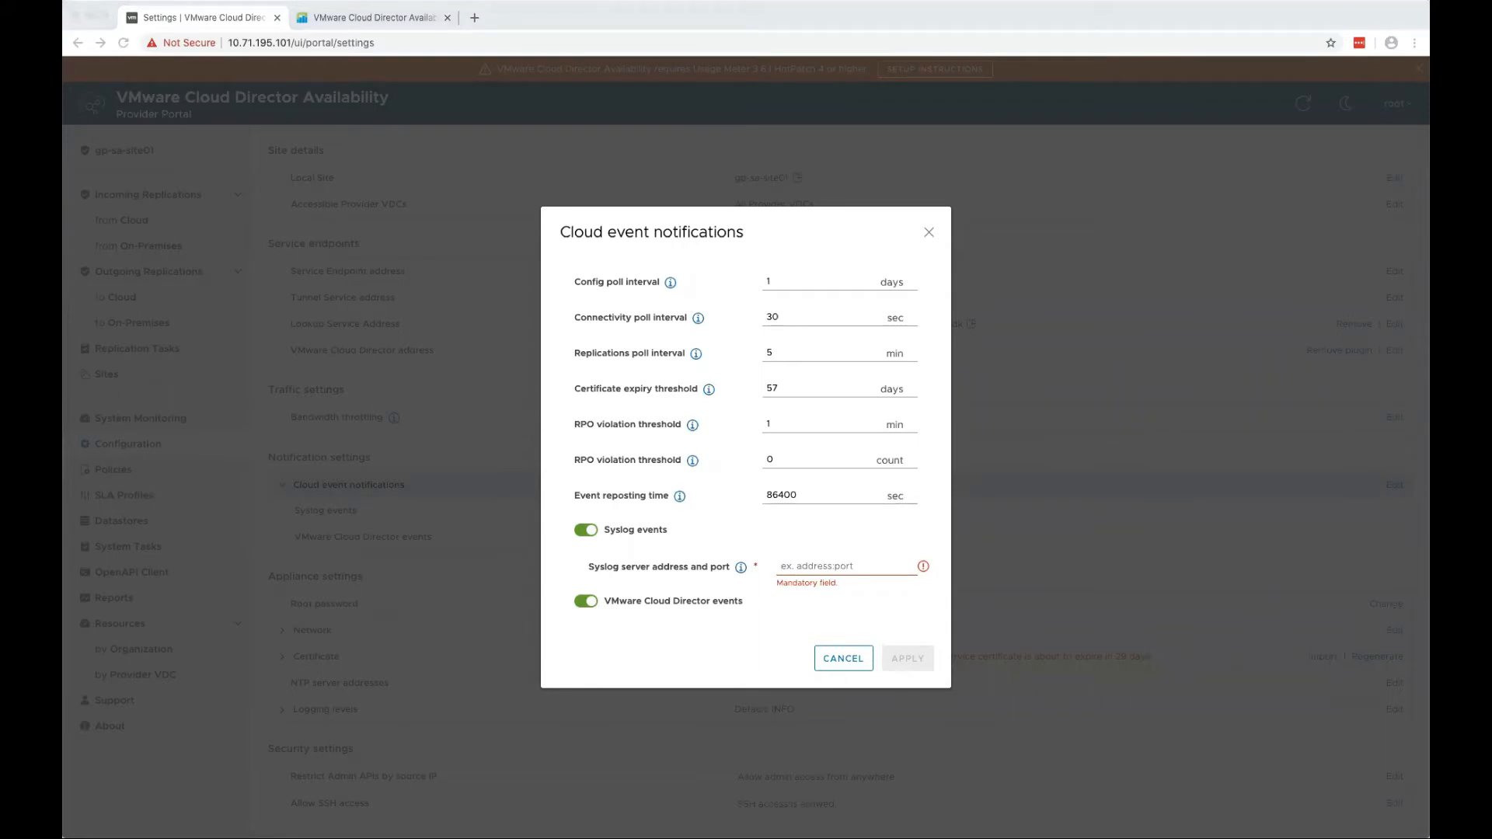
click(847, 565)
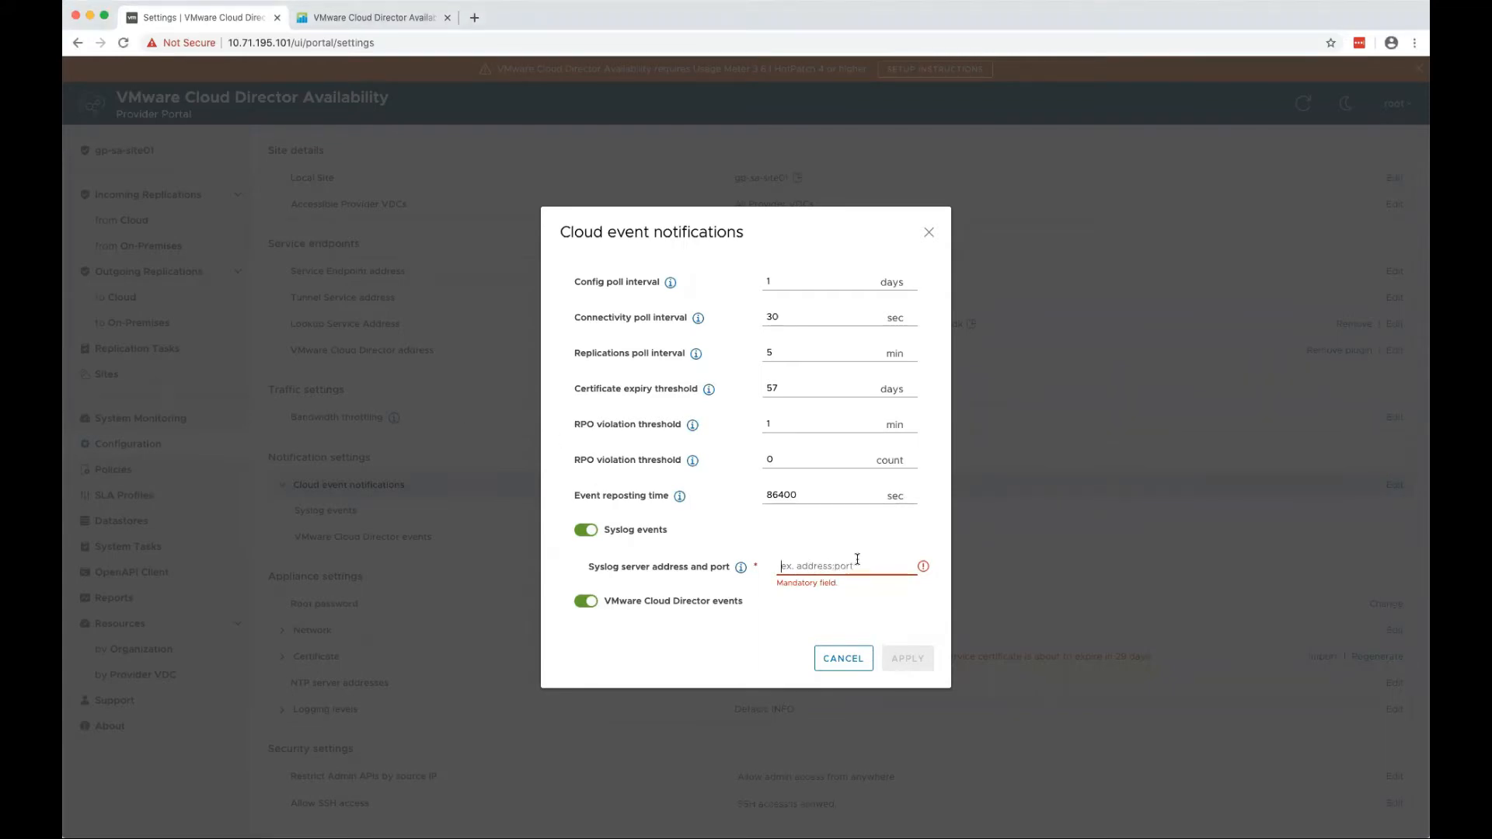
text(10.71.195.5:514)
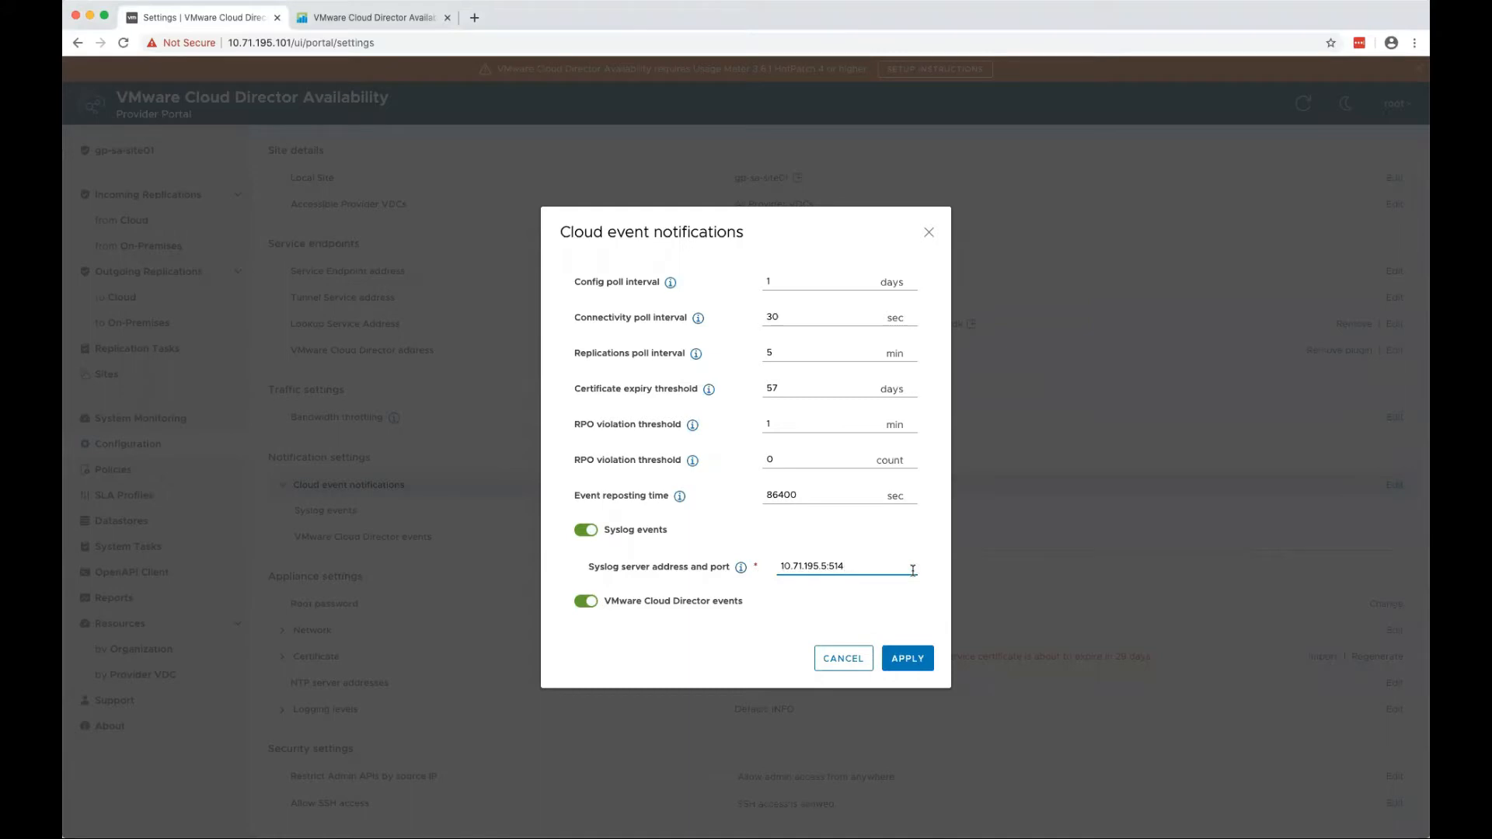
click(906, 658)
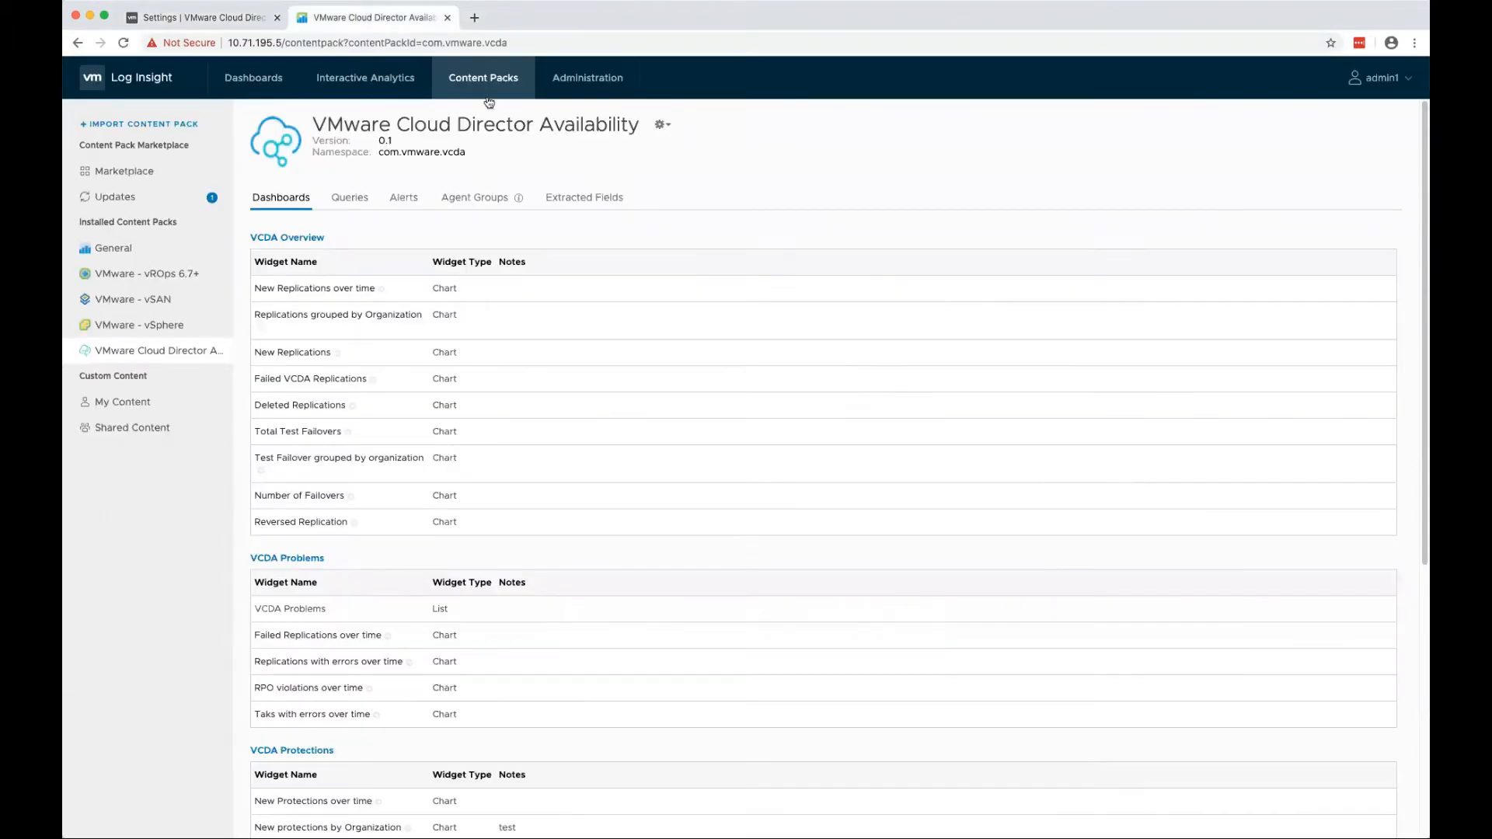
Show the VCDA Overview dashboard from the Dashboards area
click(253, 77)
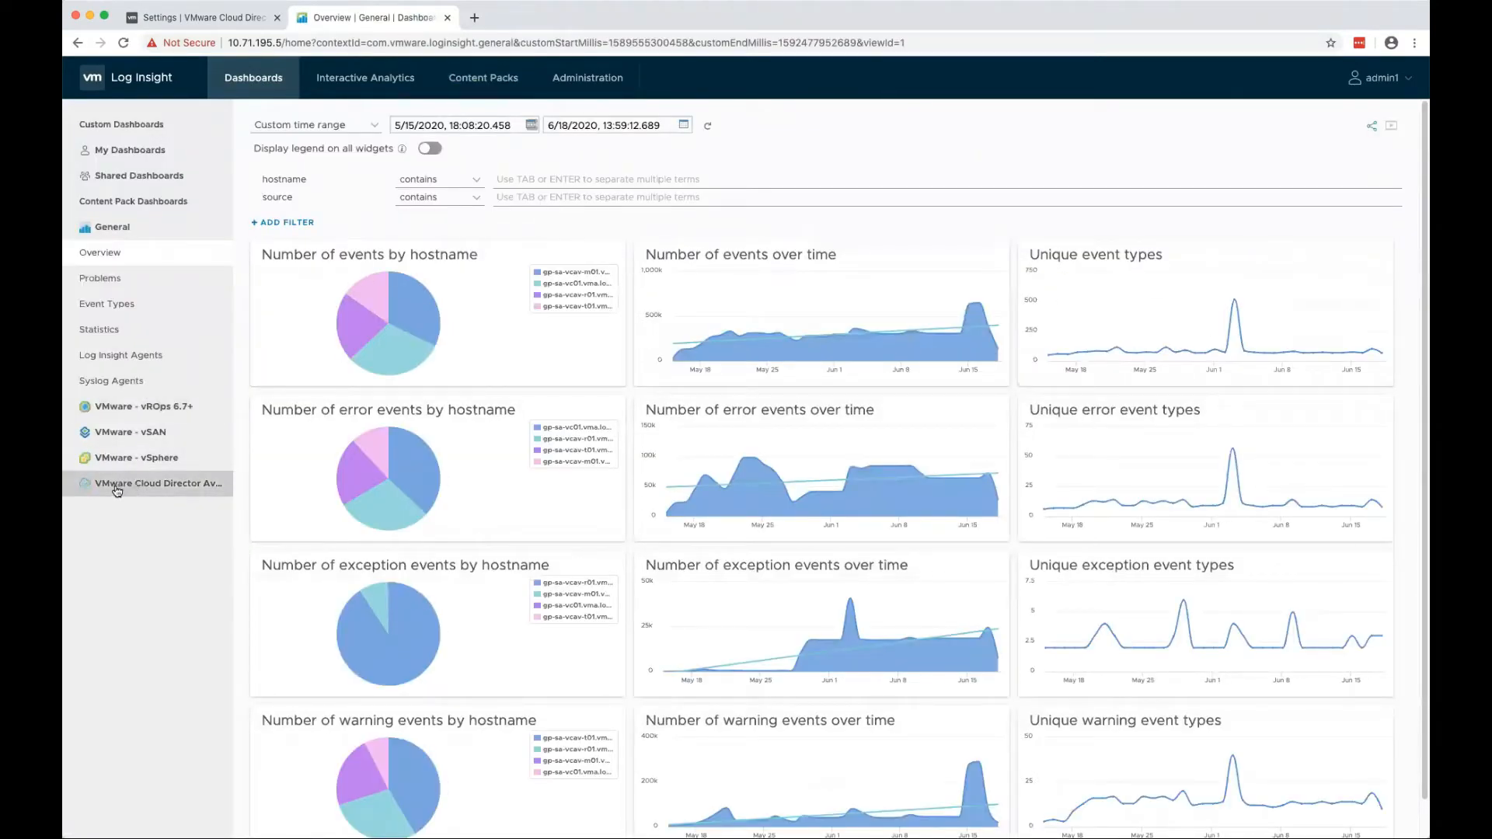
mouse_move(157, 489)
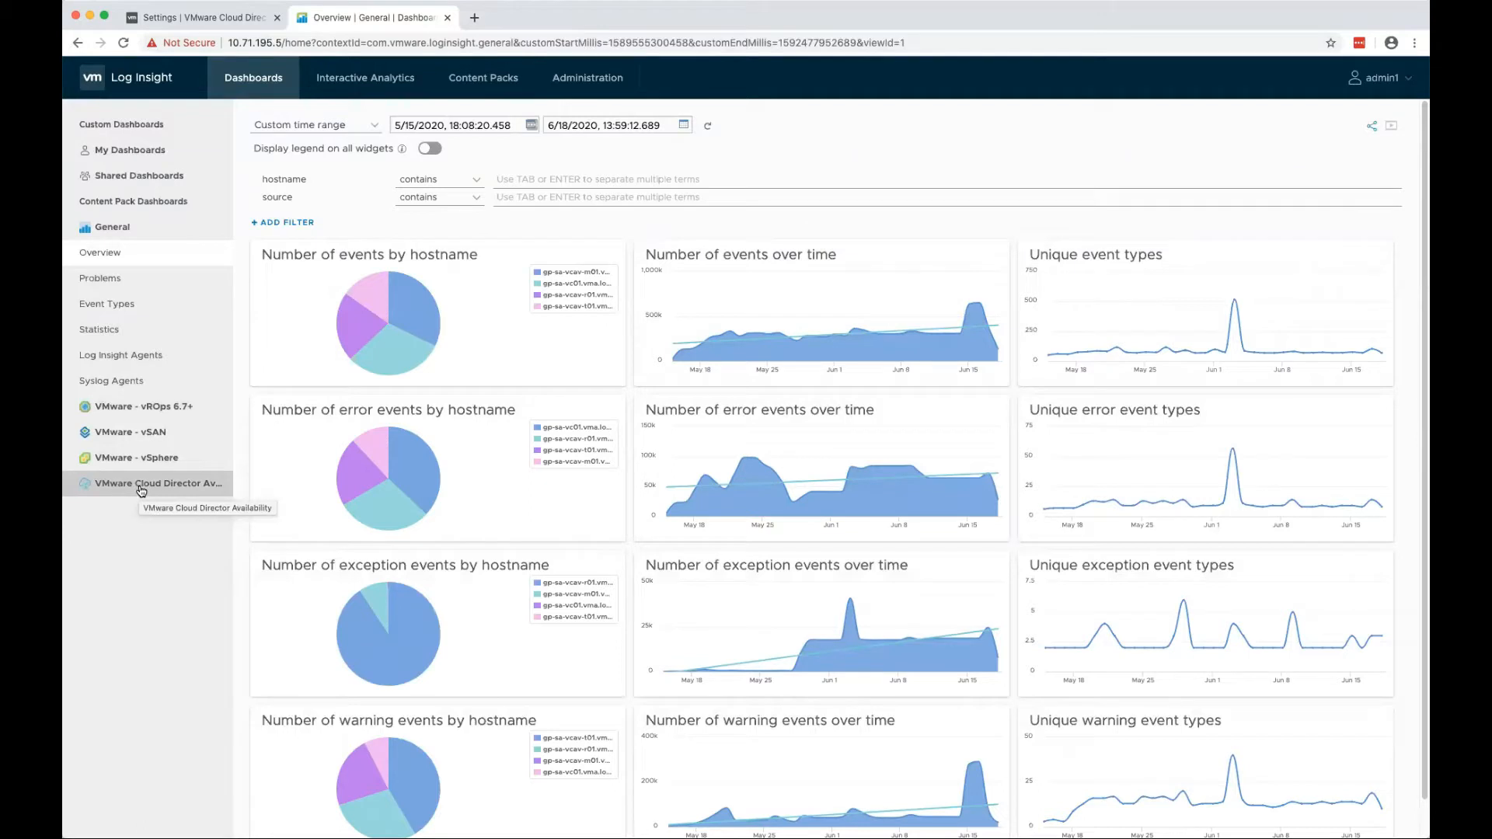
click(157, 483)
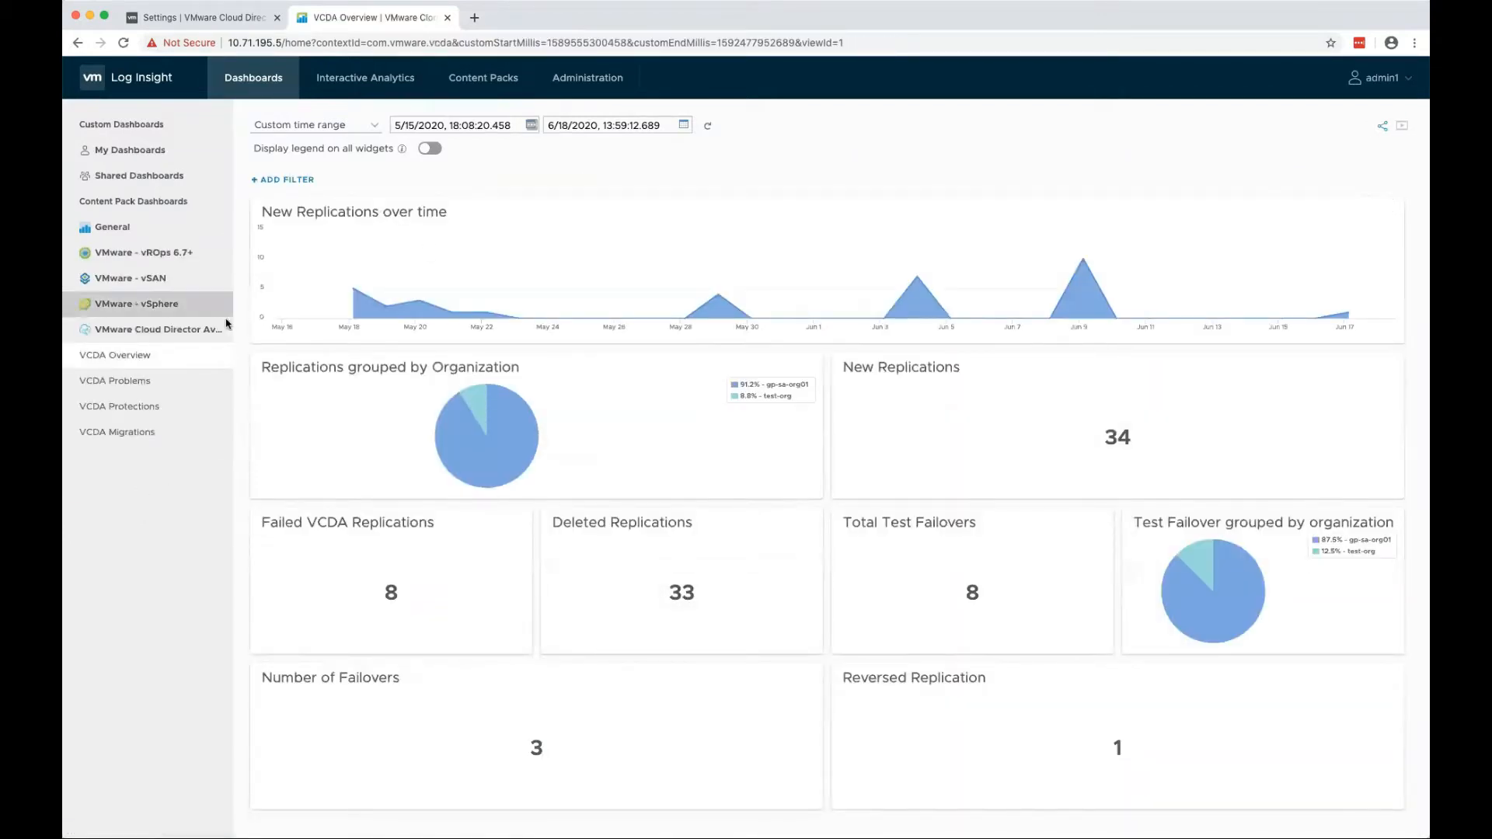
mouse_move(419, 229)
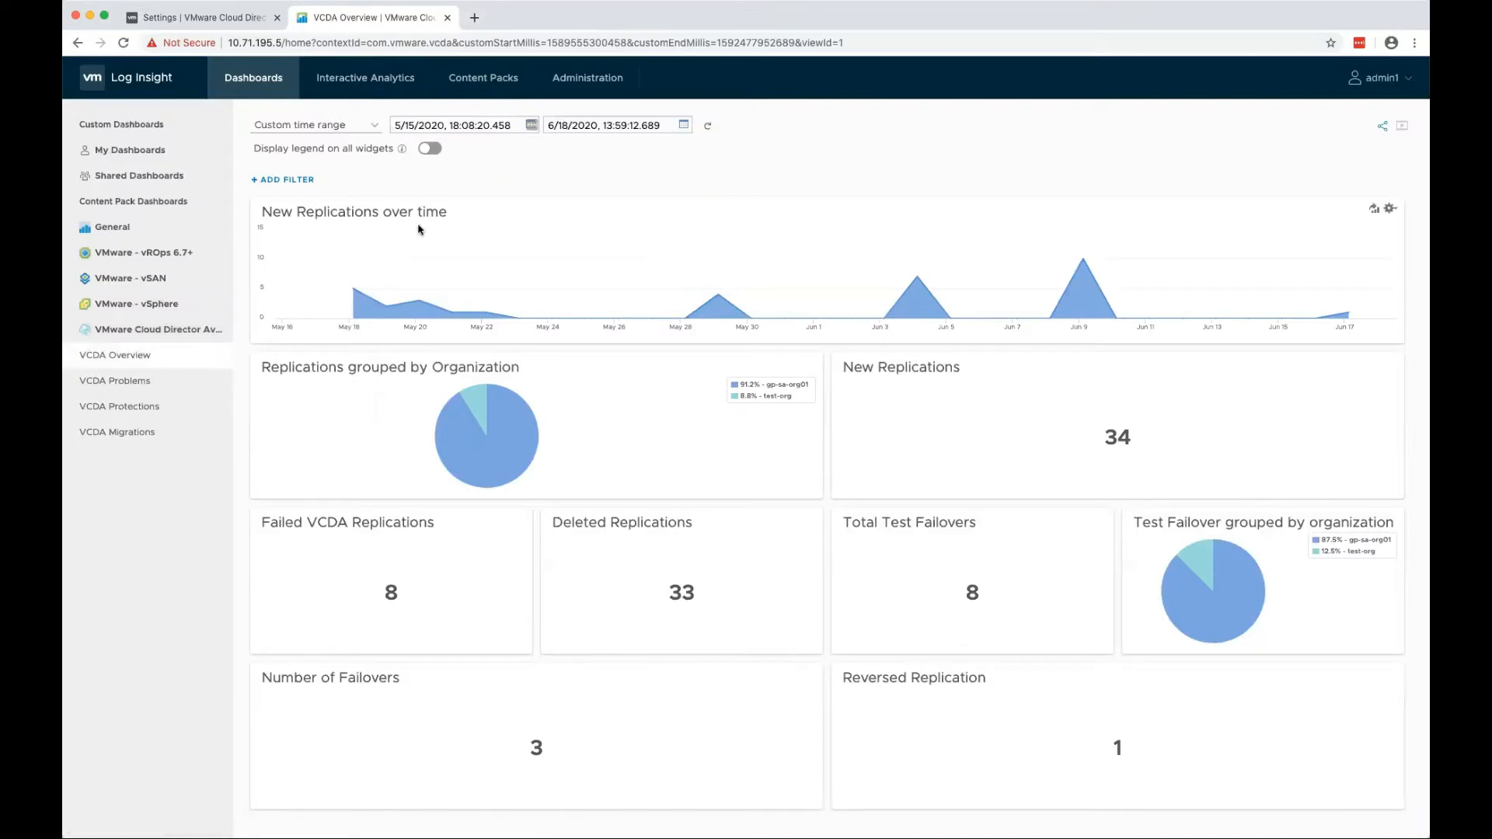
mouse_move(328, 340)
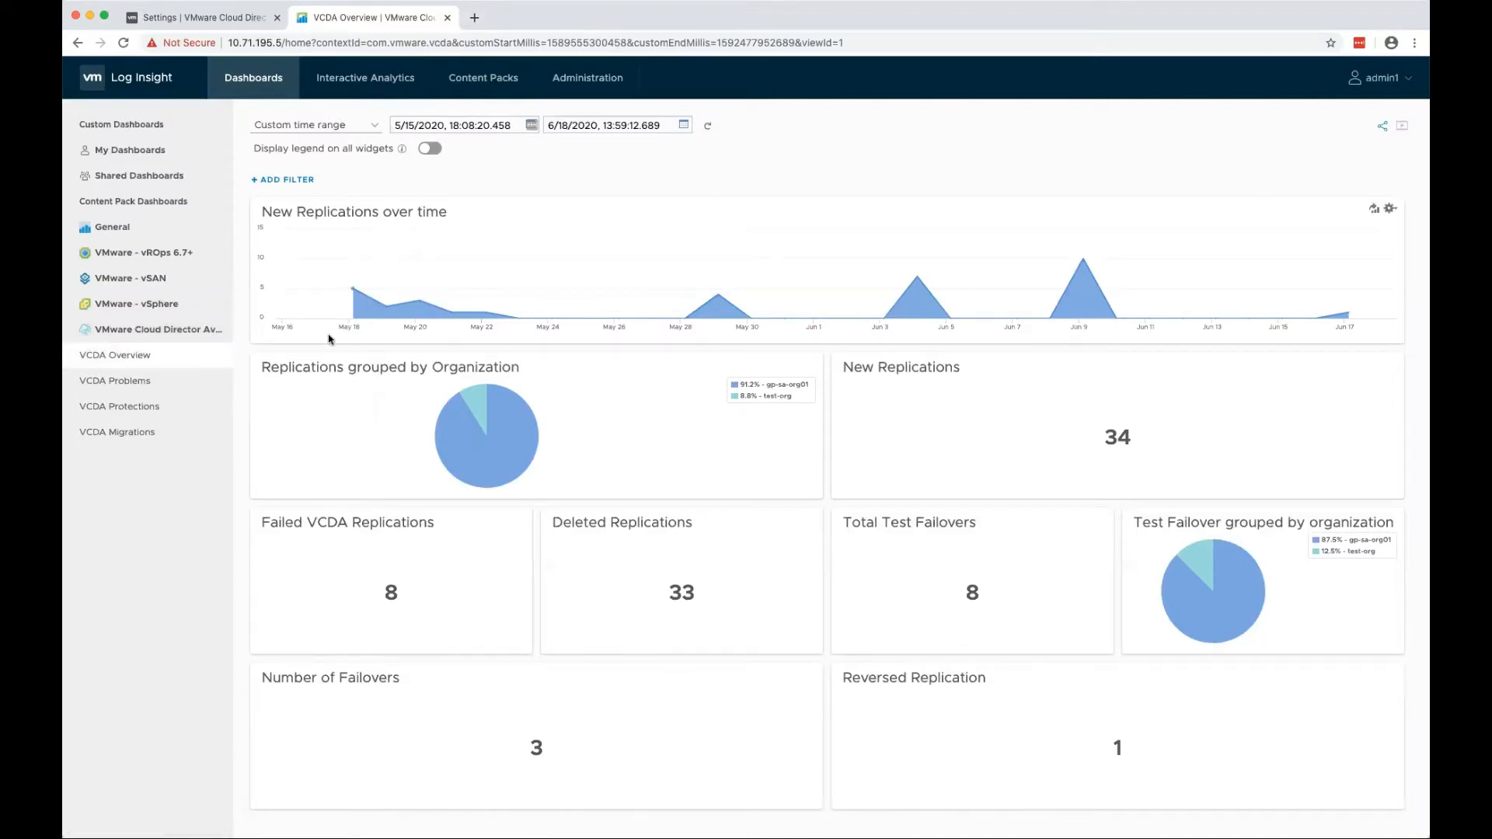
mouse_move(490, 410)
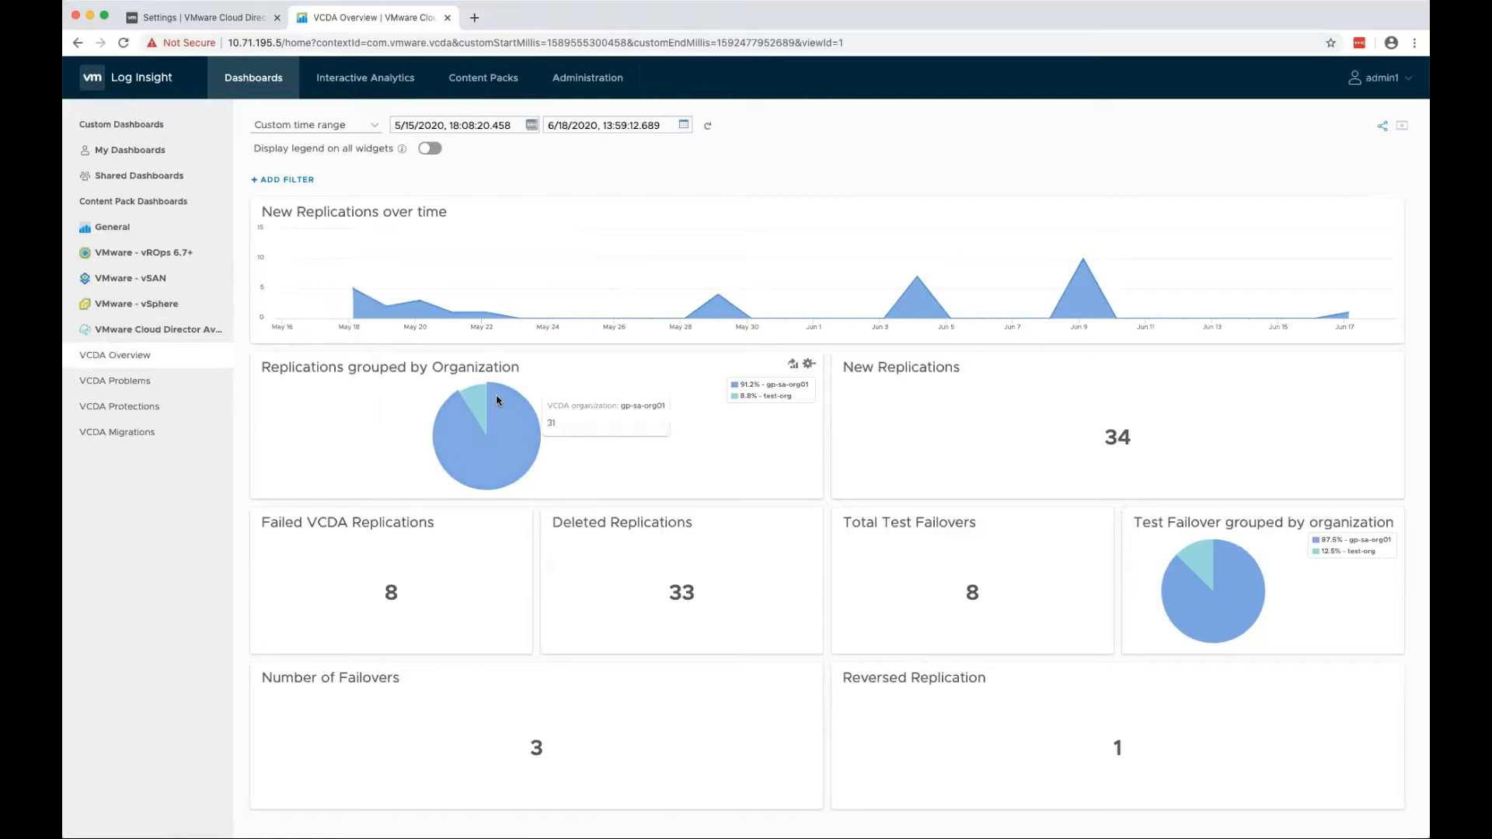
mouse_move(1025, 461)
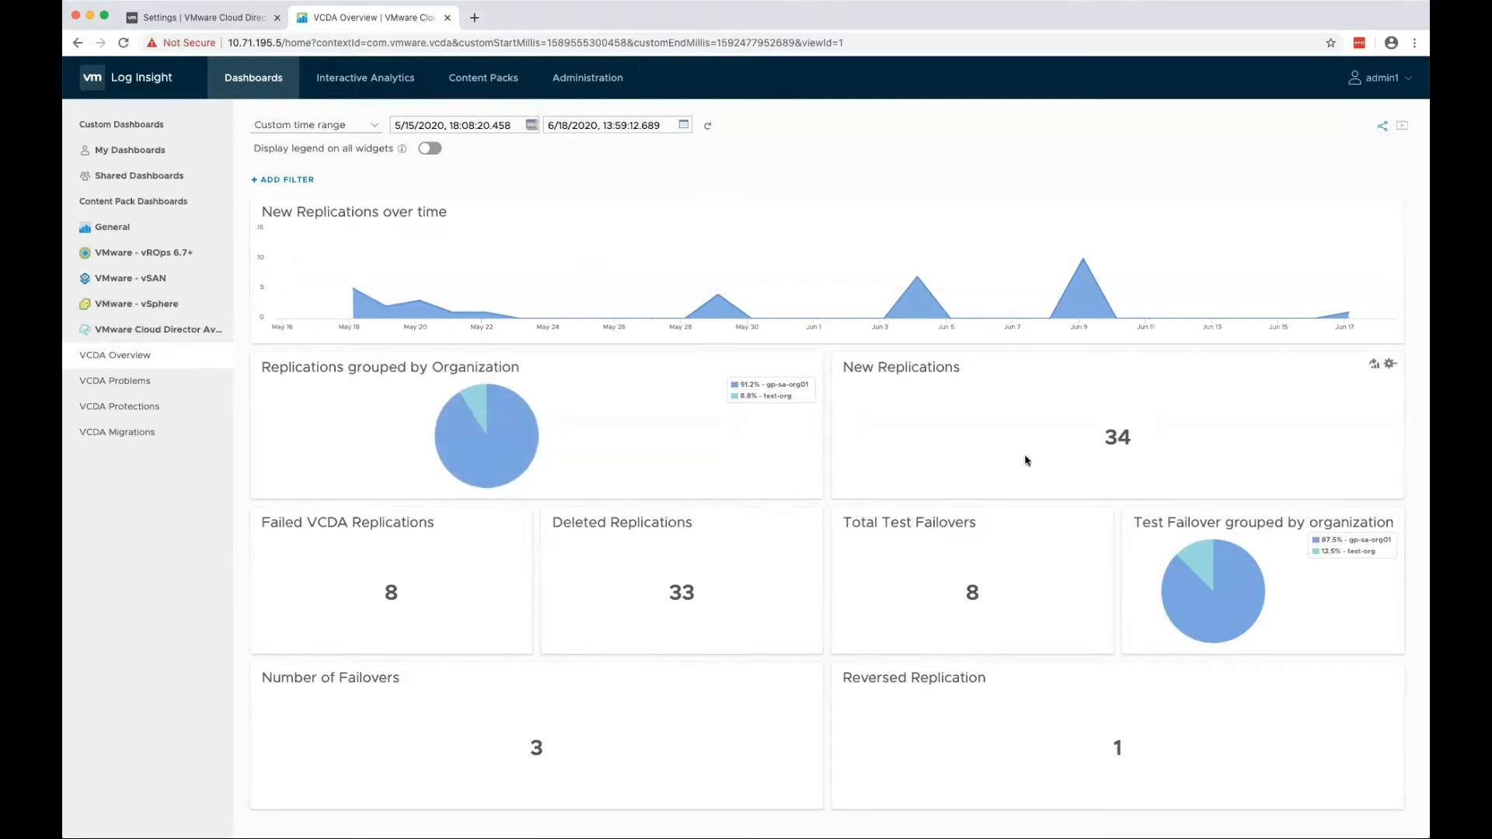
mouse_move(471, 581)
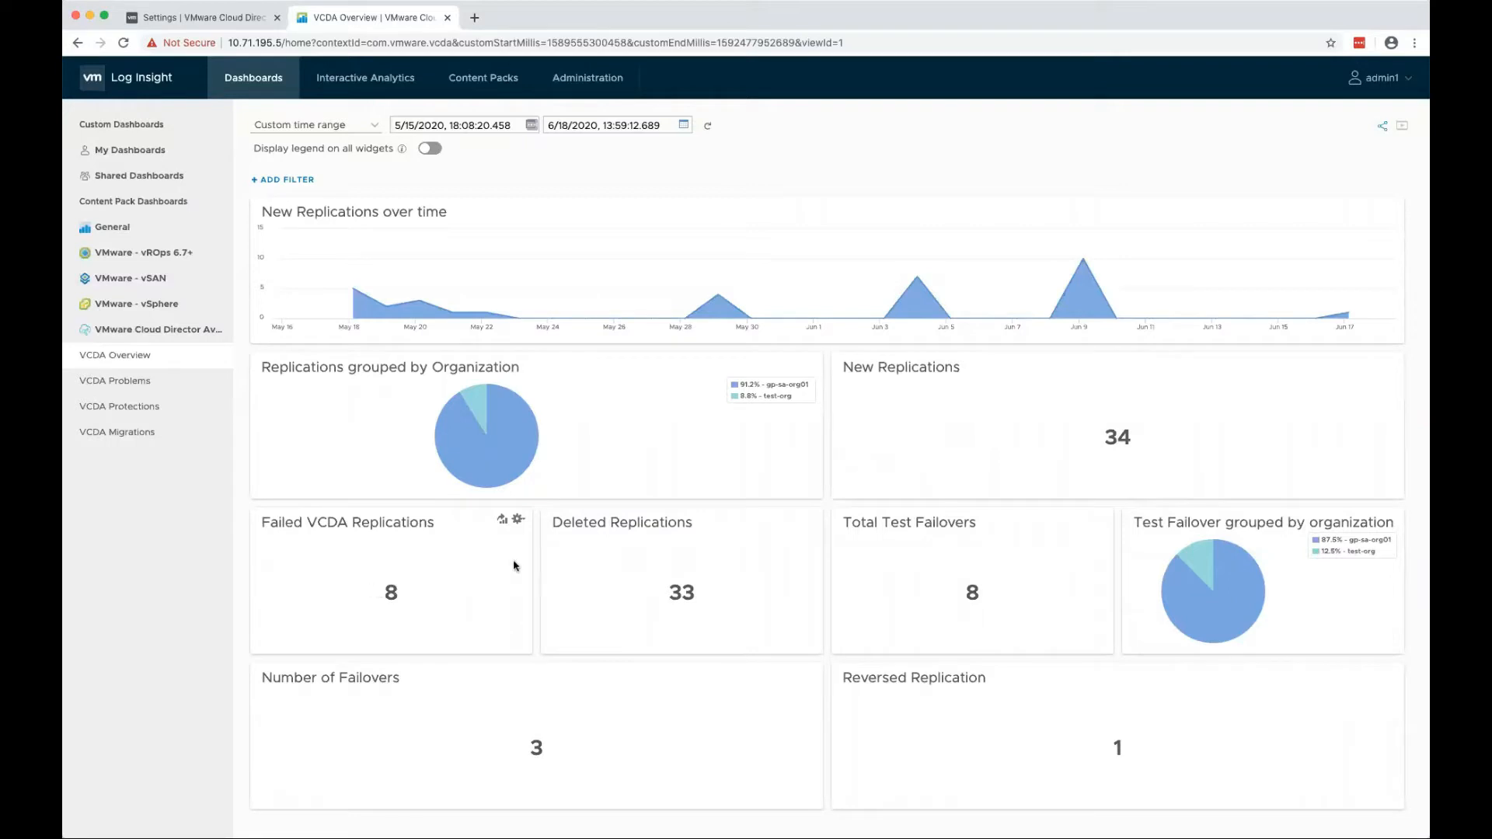
mouse_move(1107, 493)
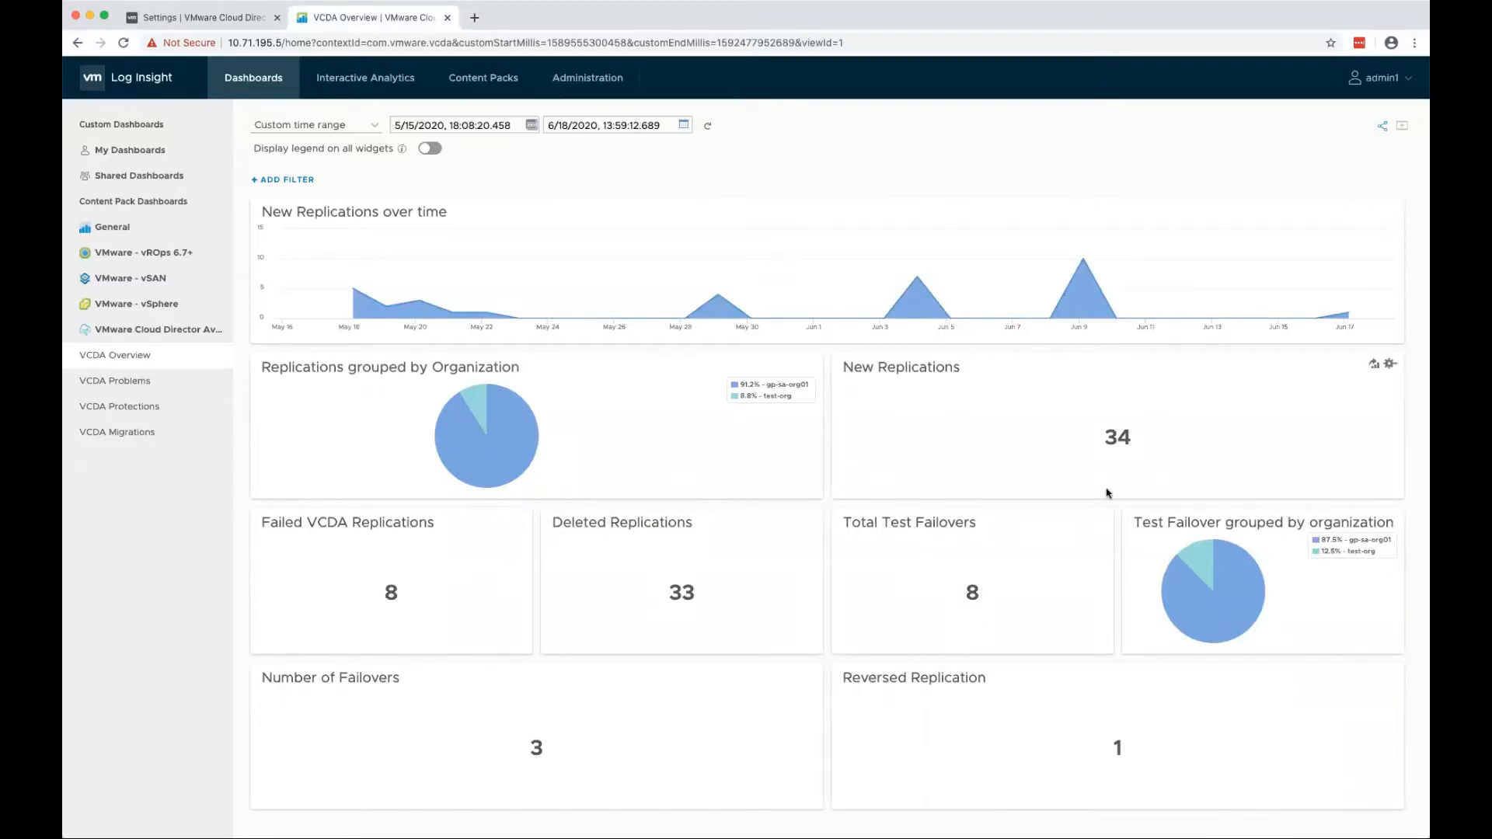
mouse_move(614, 463)
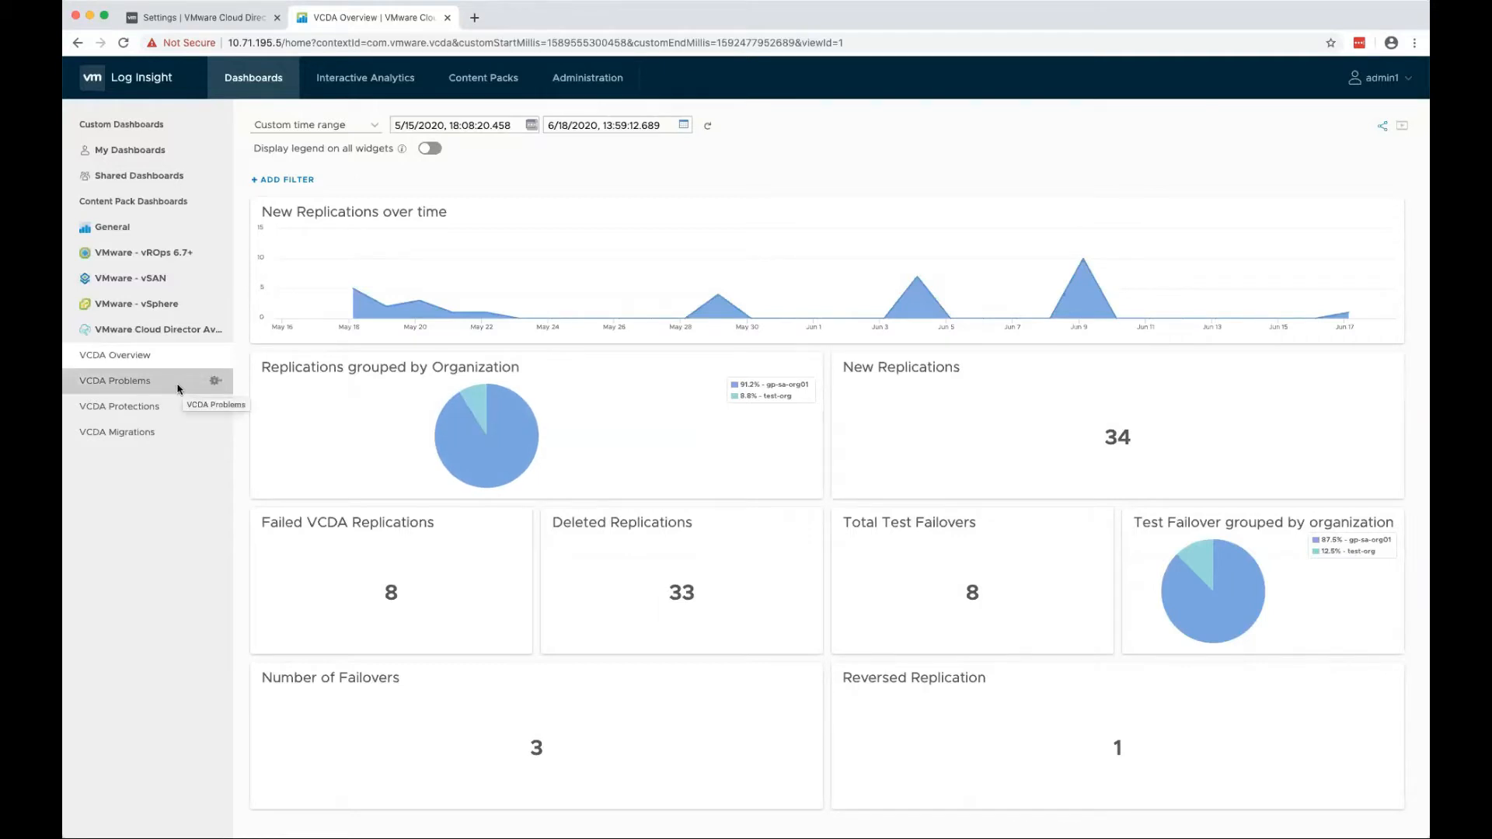
mouse_move(119, 406)
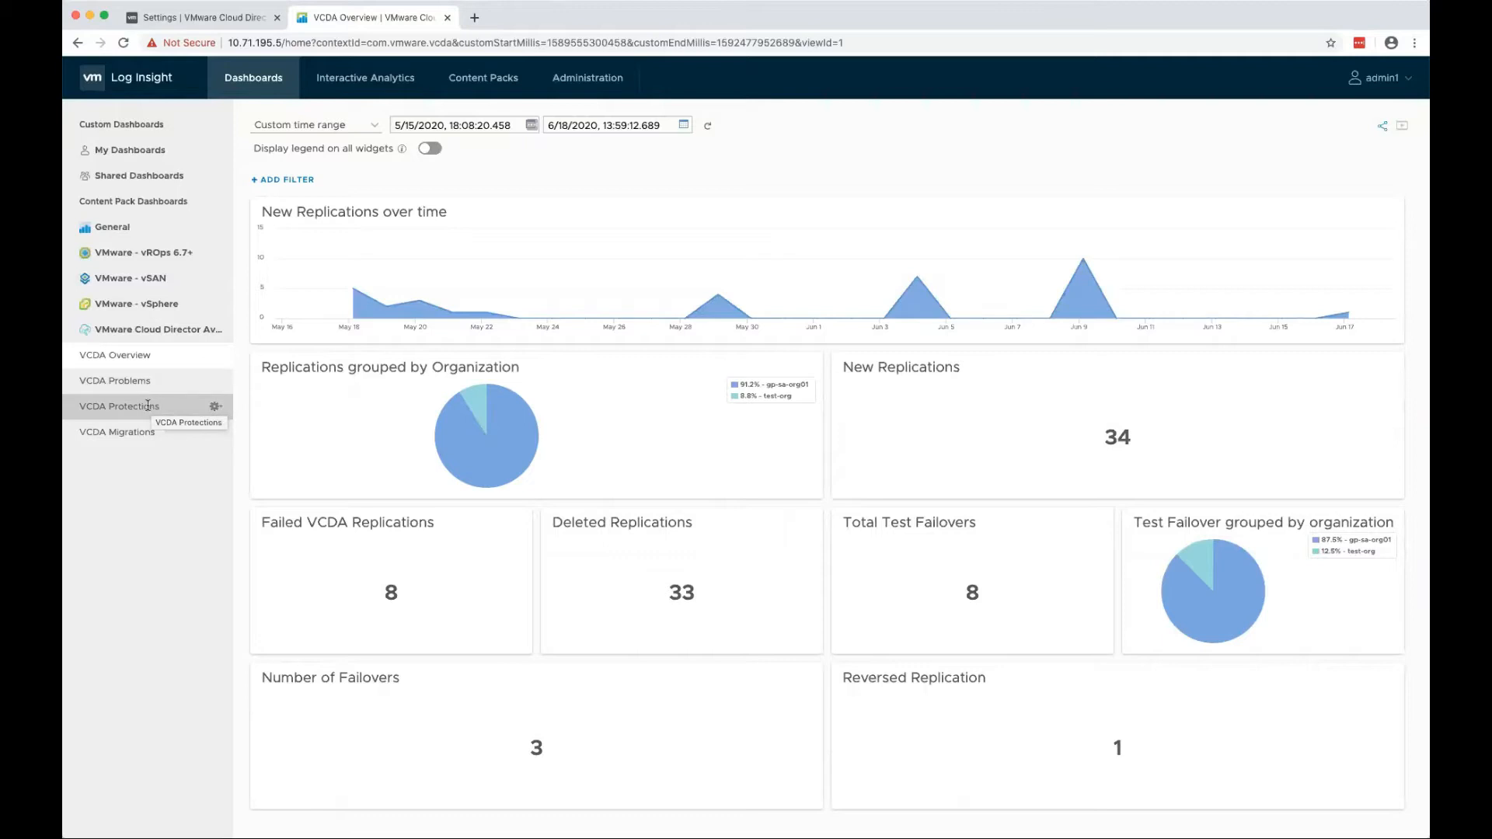
View the VCDA Protections dashboard, then the VCDA Migrations dashboard showing 8 new migrations
click(119, 406)
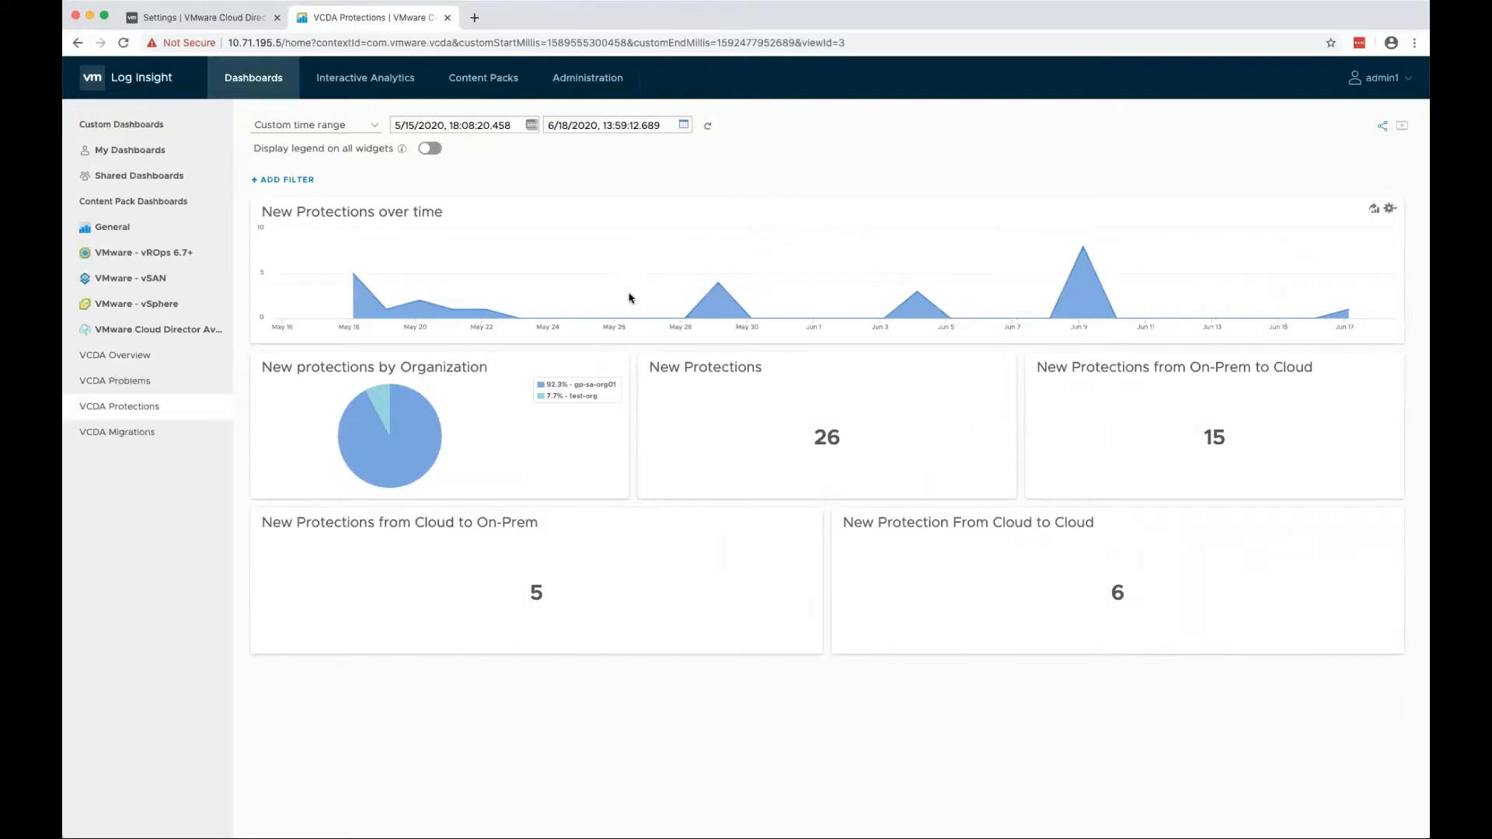
mouse_move(372, 295)
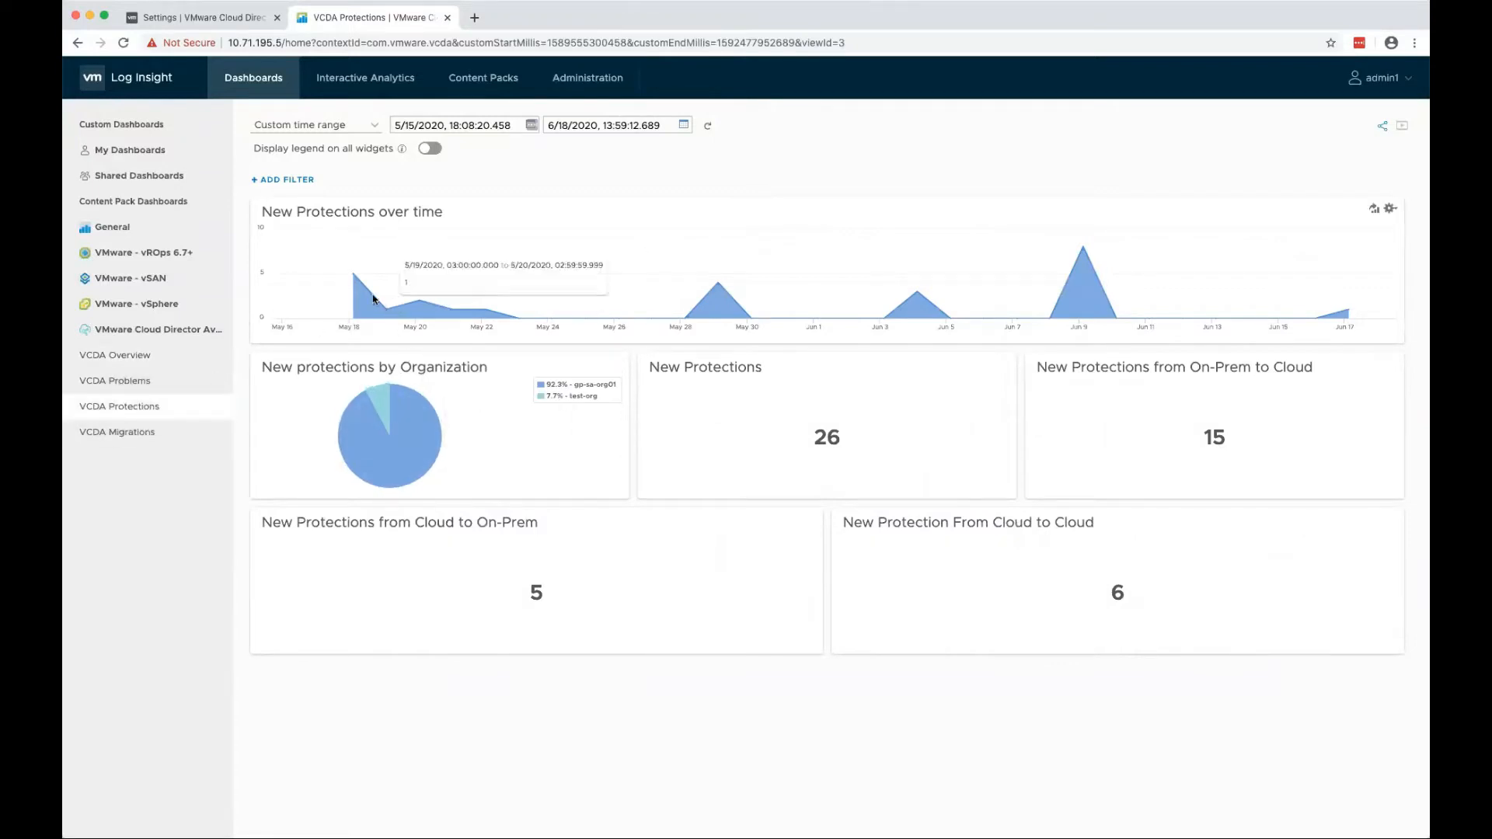
mouse_move(1082, 276)
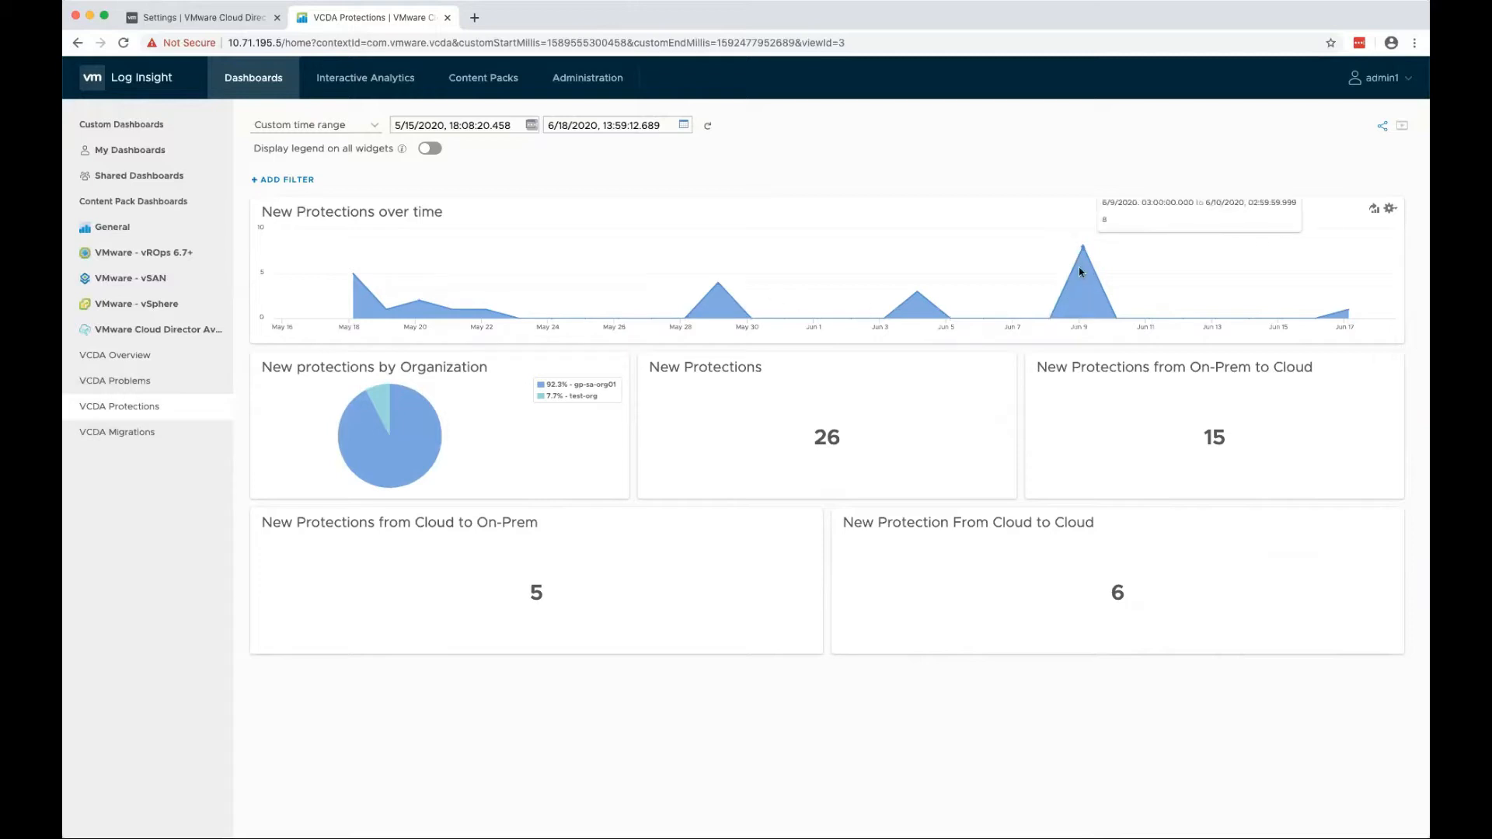
mouse_move(804, 369)
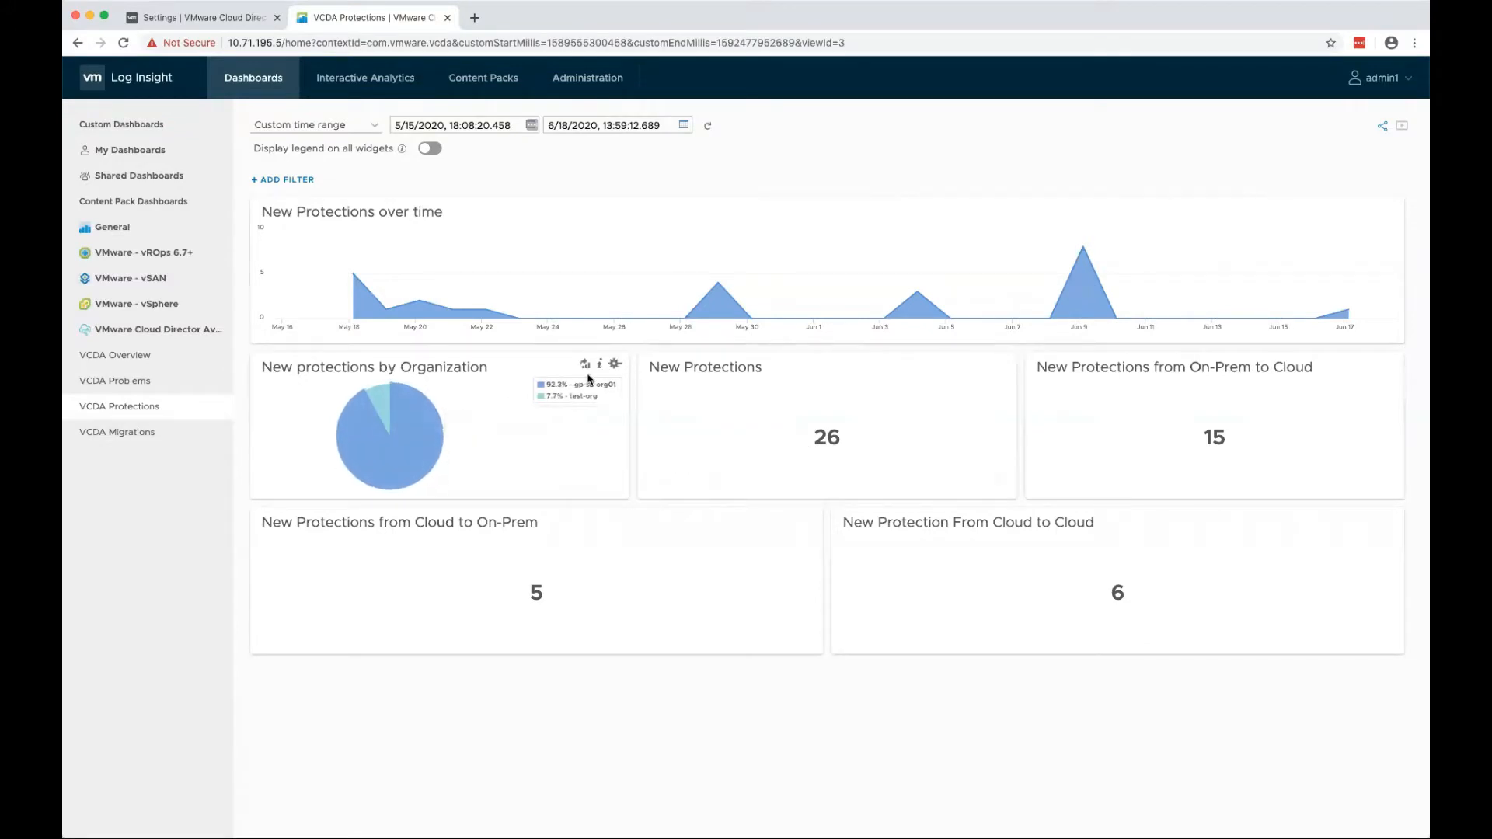
mouse_move(1019, 517)
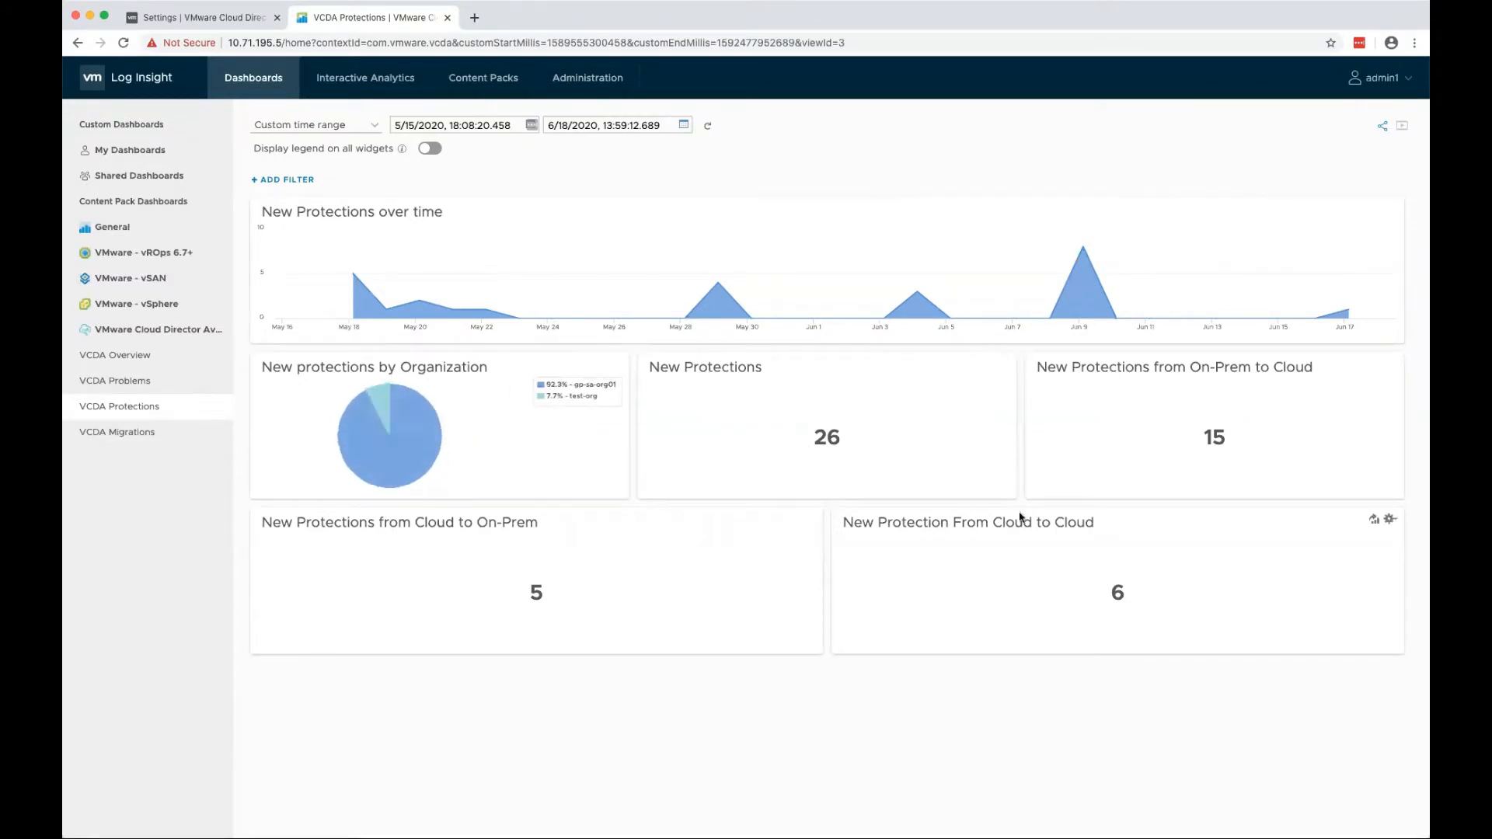
mouse_move(117, 431)
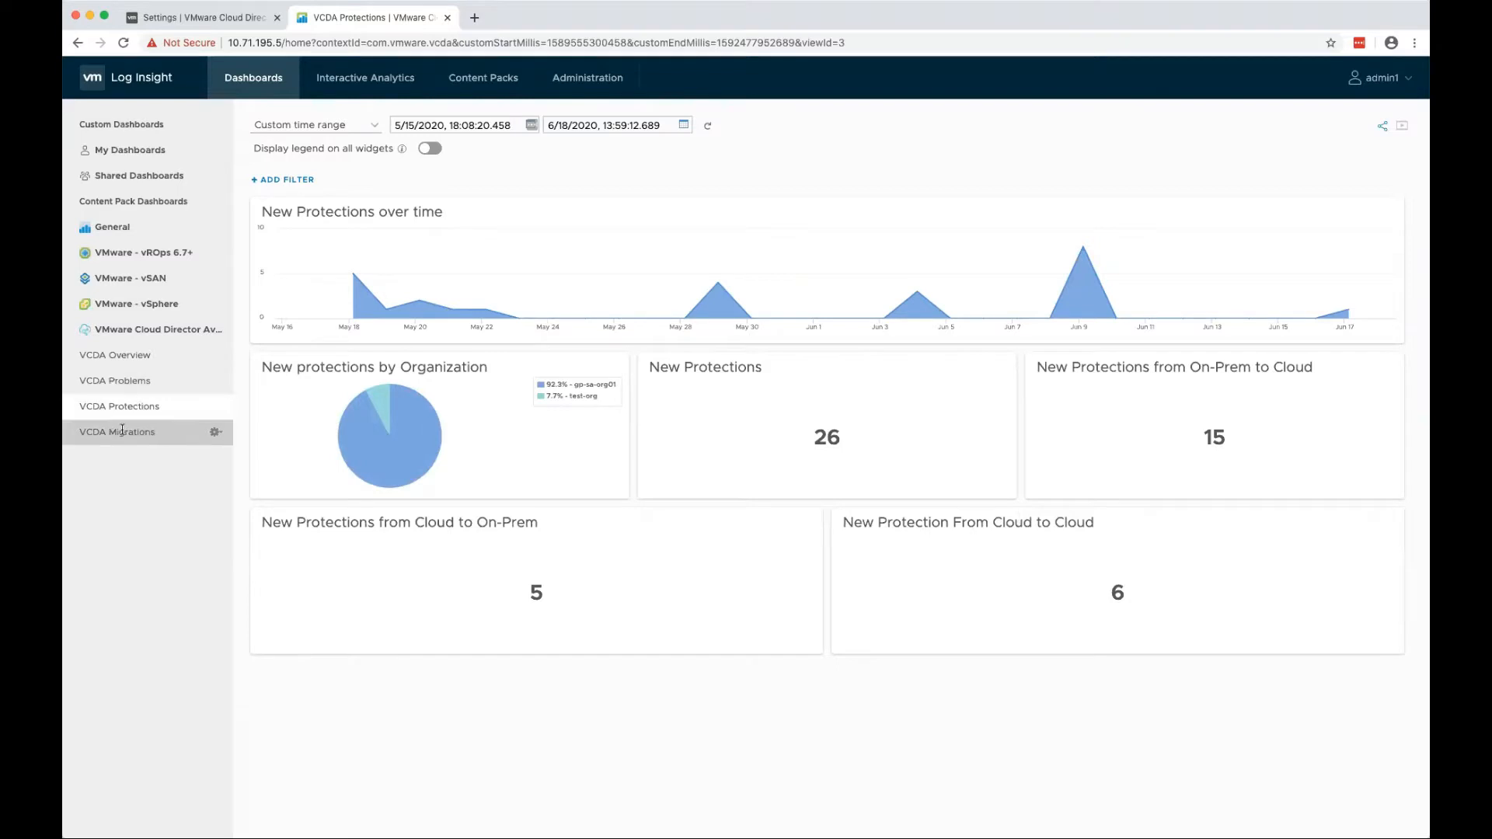
click(117, 432)
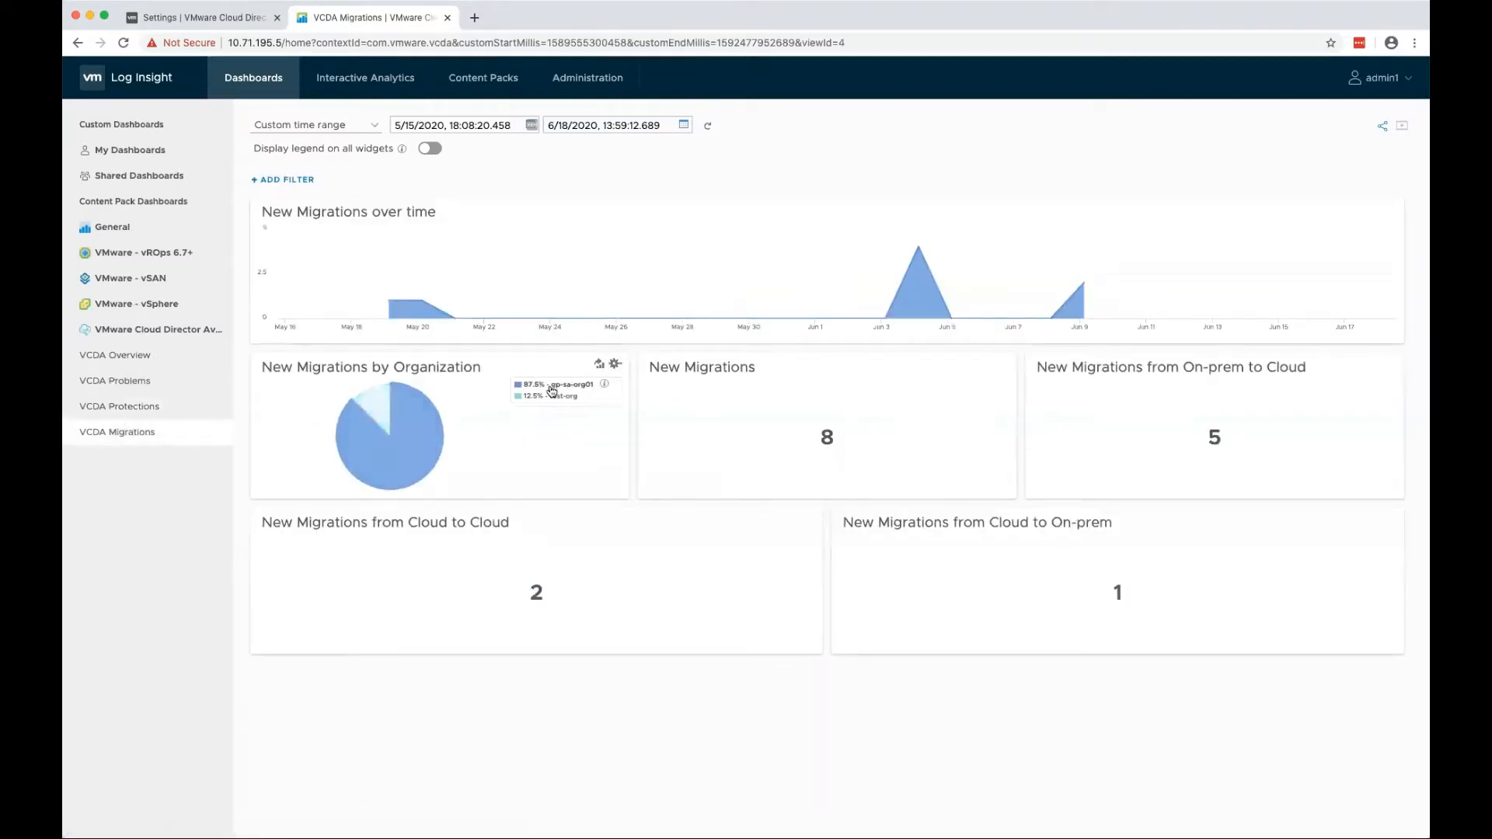
mouse_move(114, 380)
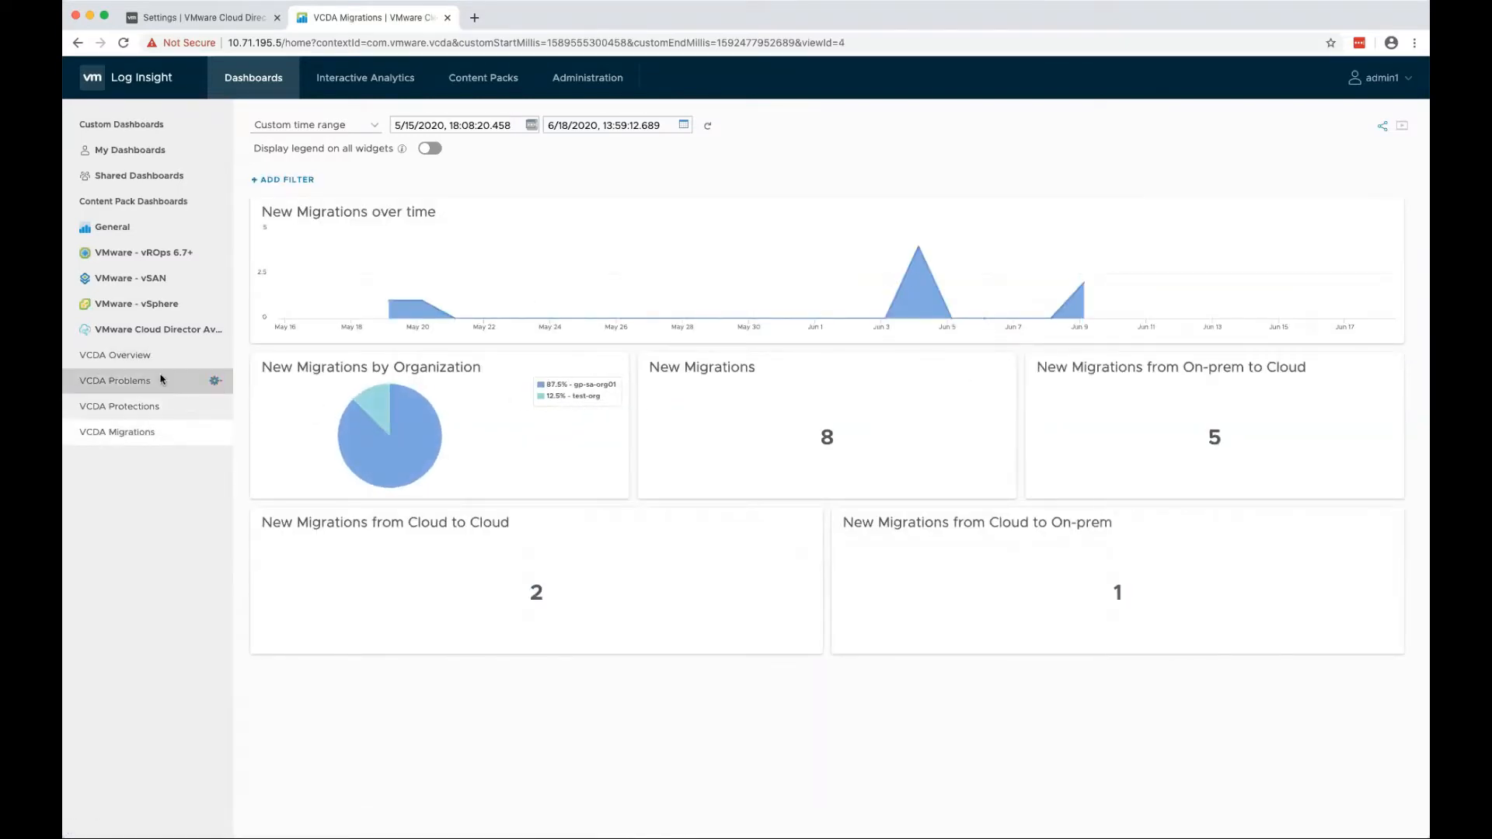
Show the VCDA Problems dashboard for the latest 48 hours of data
click(114, 381)
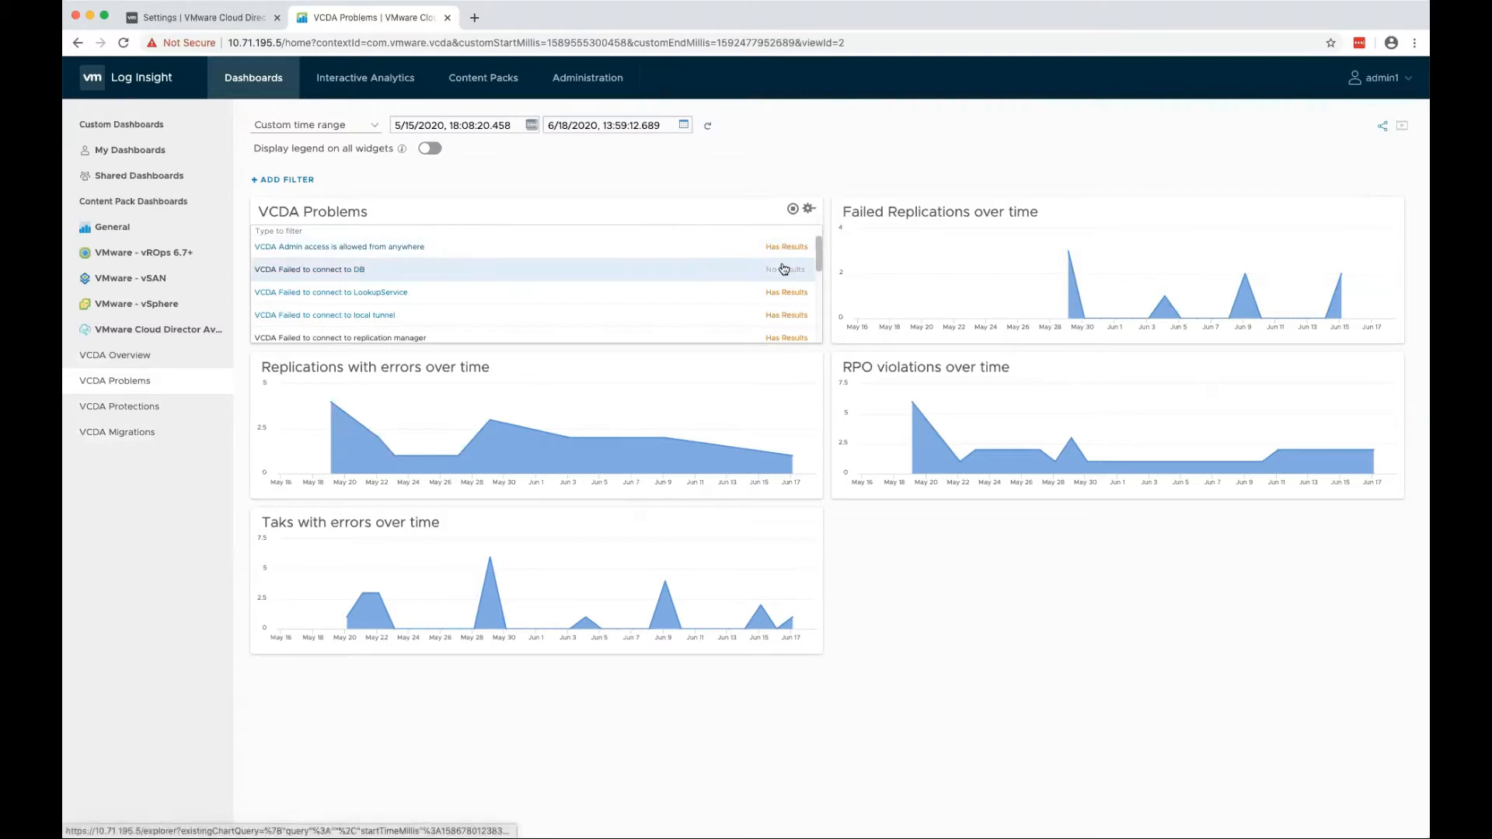
mouse_move(784, 270)
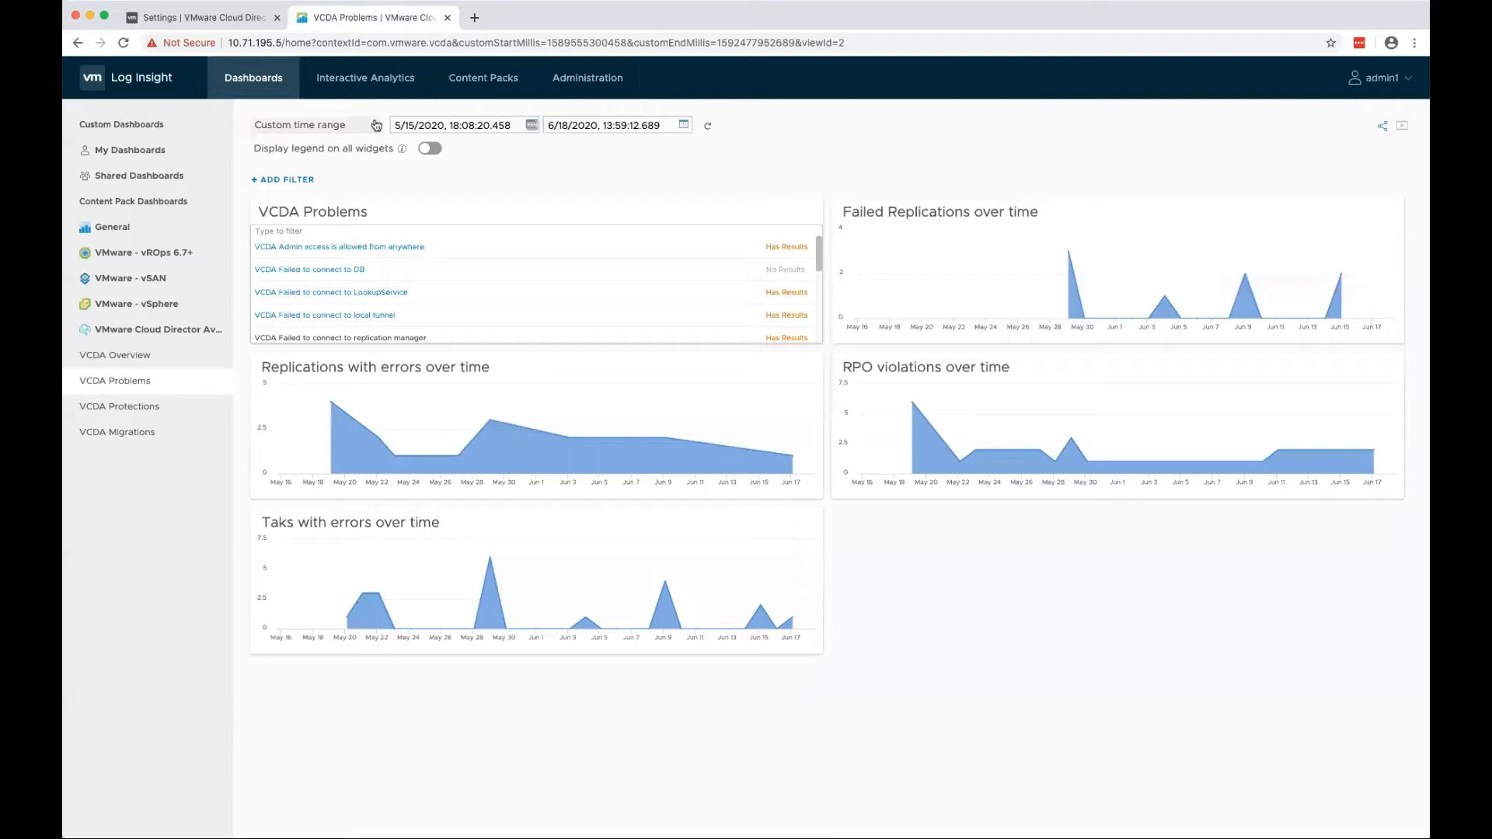
click(314, 125)
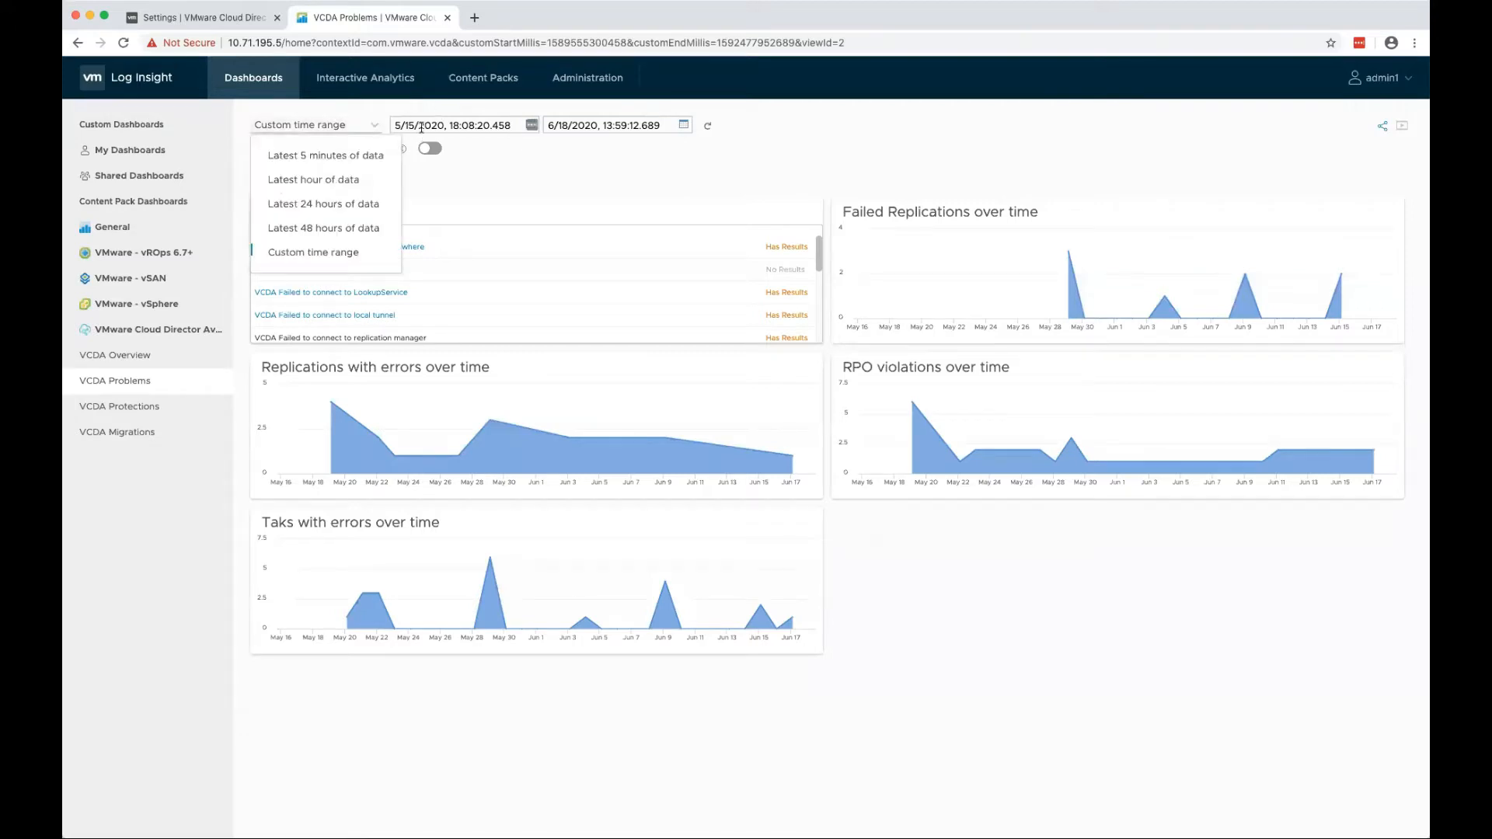
click(324, 228)
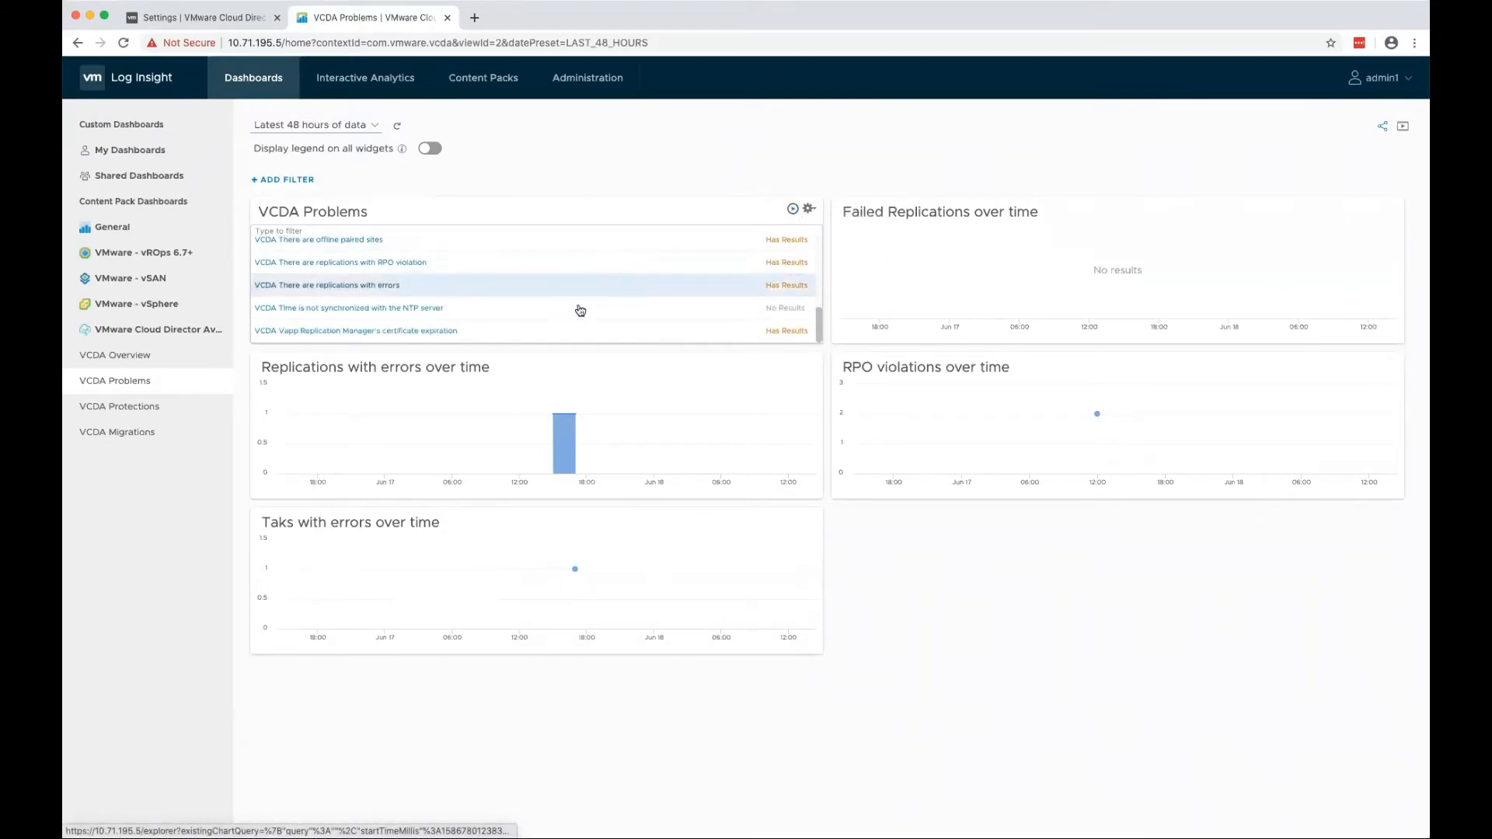
scroll(down, 3)
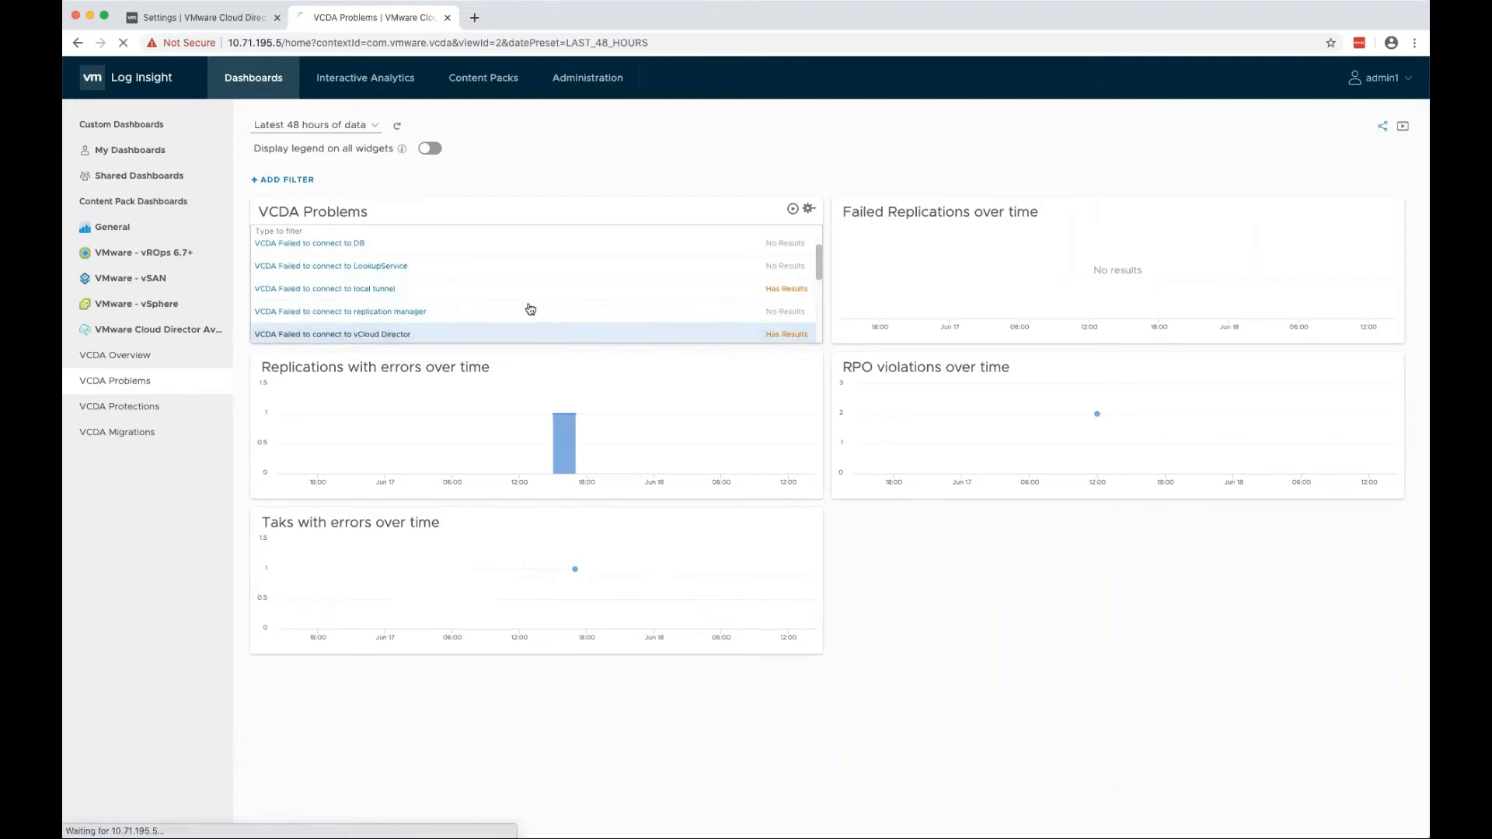
Open the 'VCDA Failed to connect to vCloud Director' event and highlight its failure message
click(332, 334)
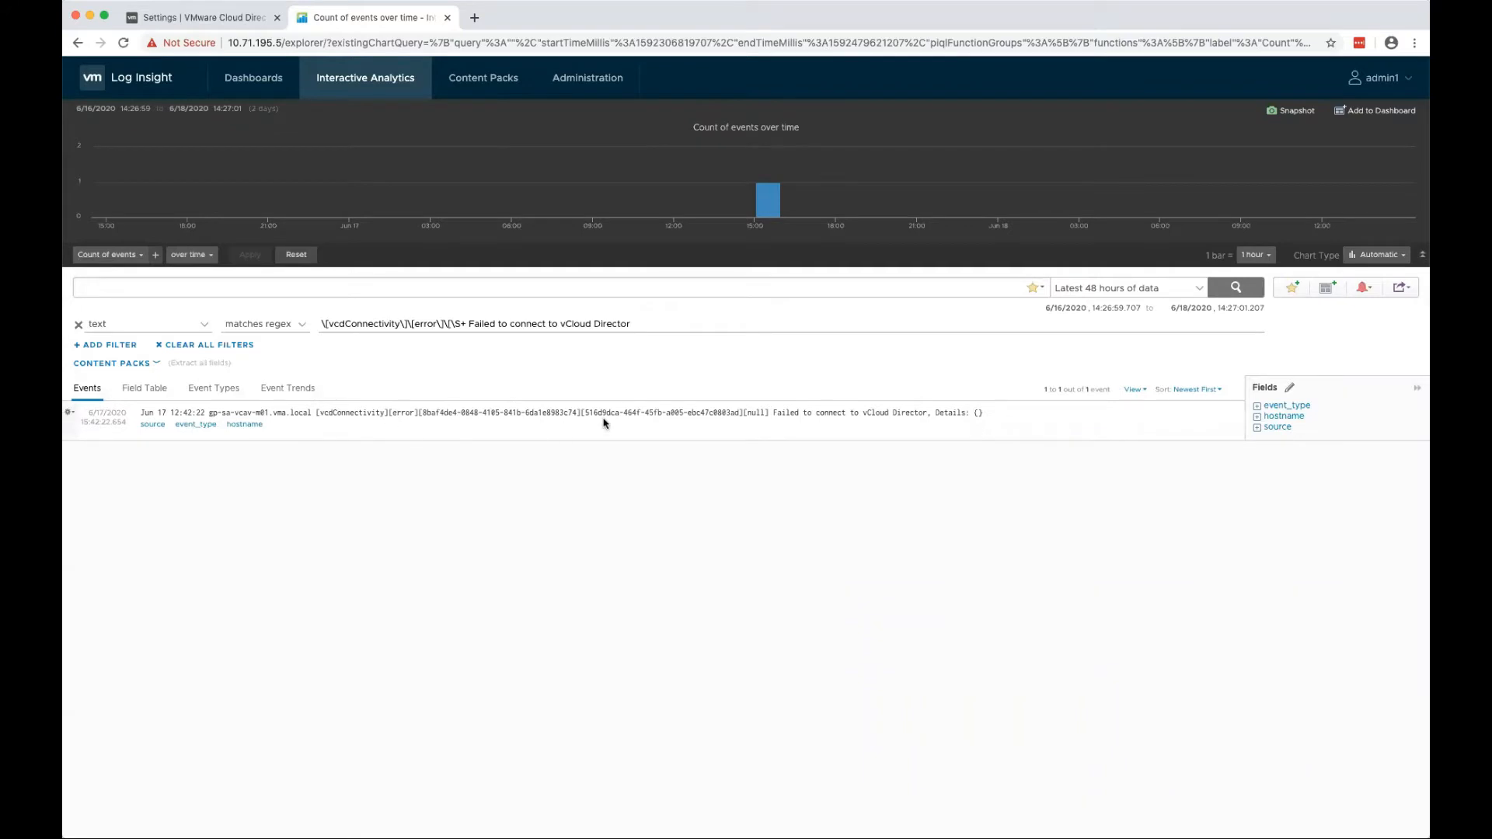
mouse_move(776, 410)
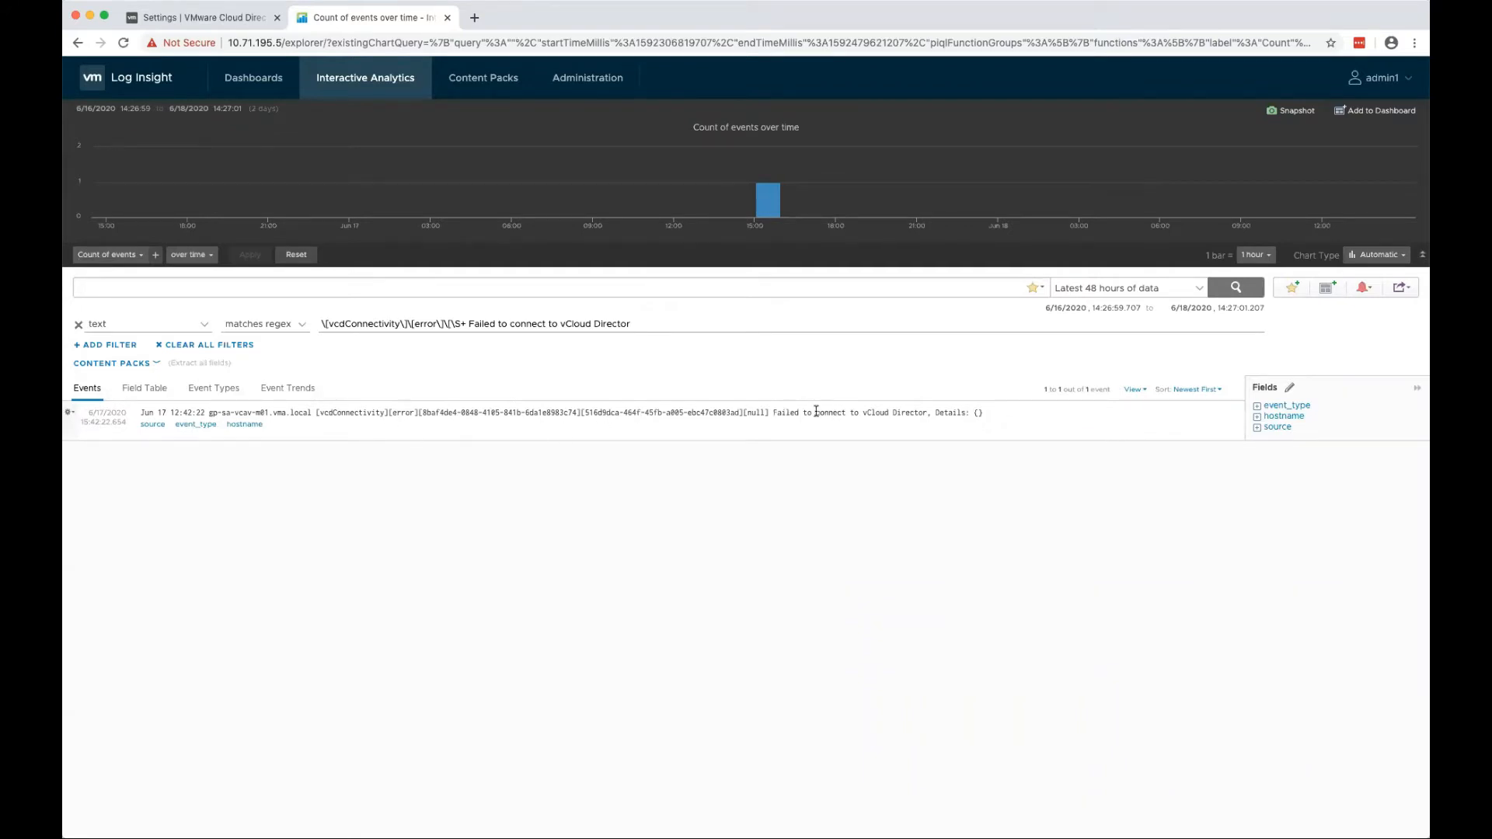
drag(789, 412, 932, 412)
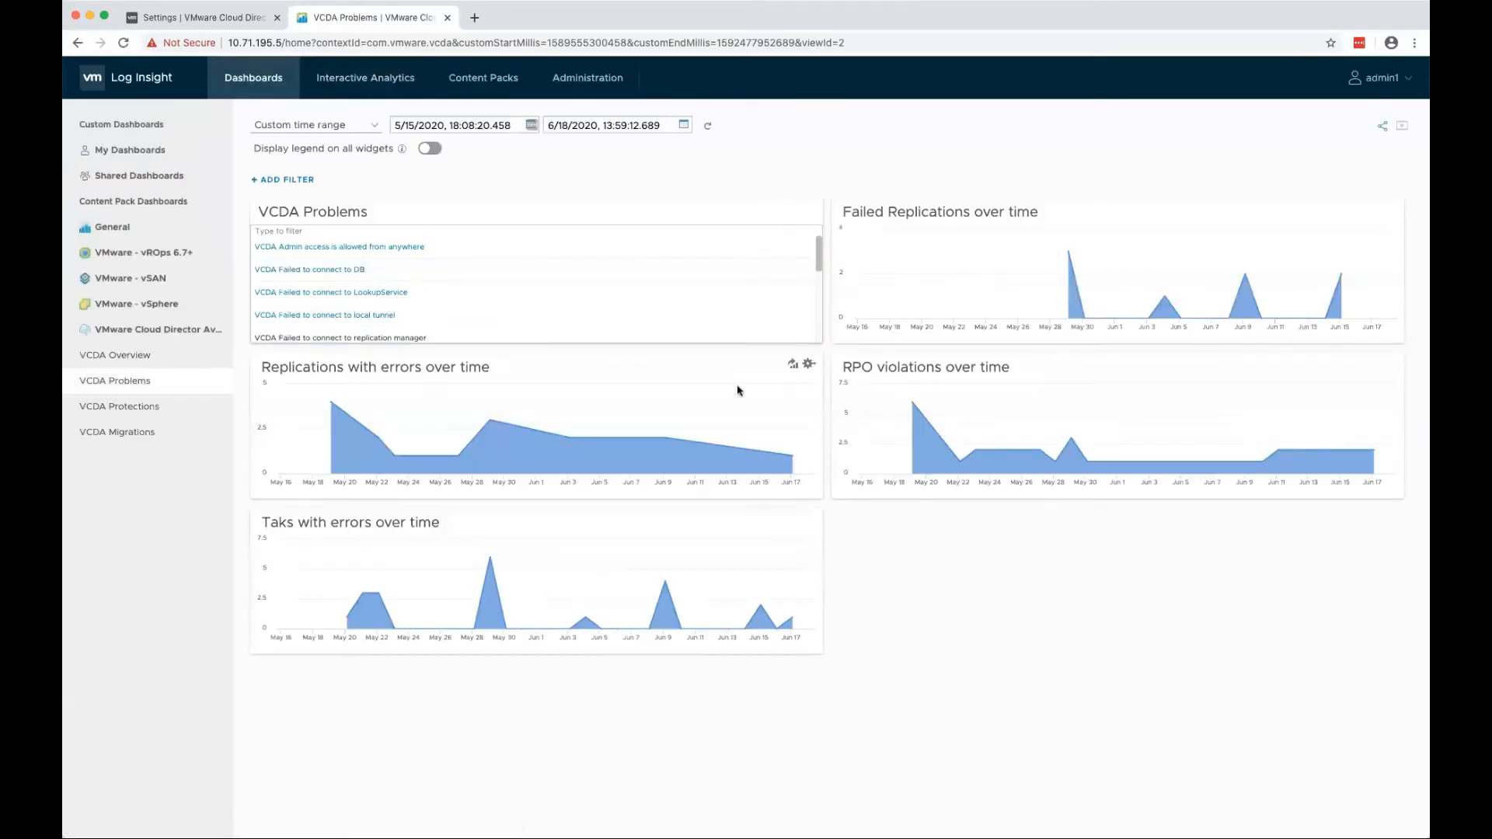
mouse_move(899, 207)
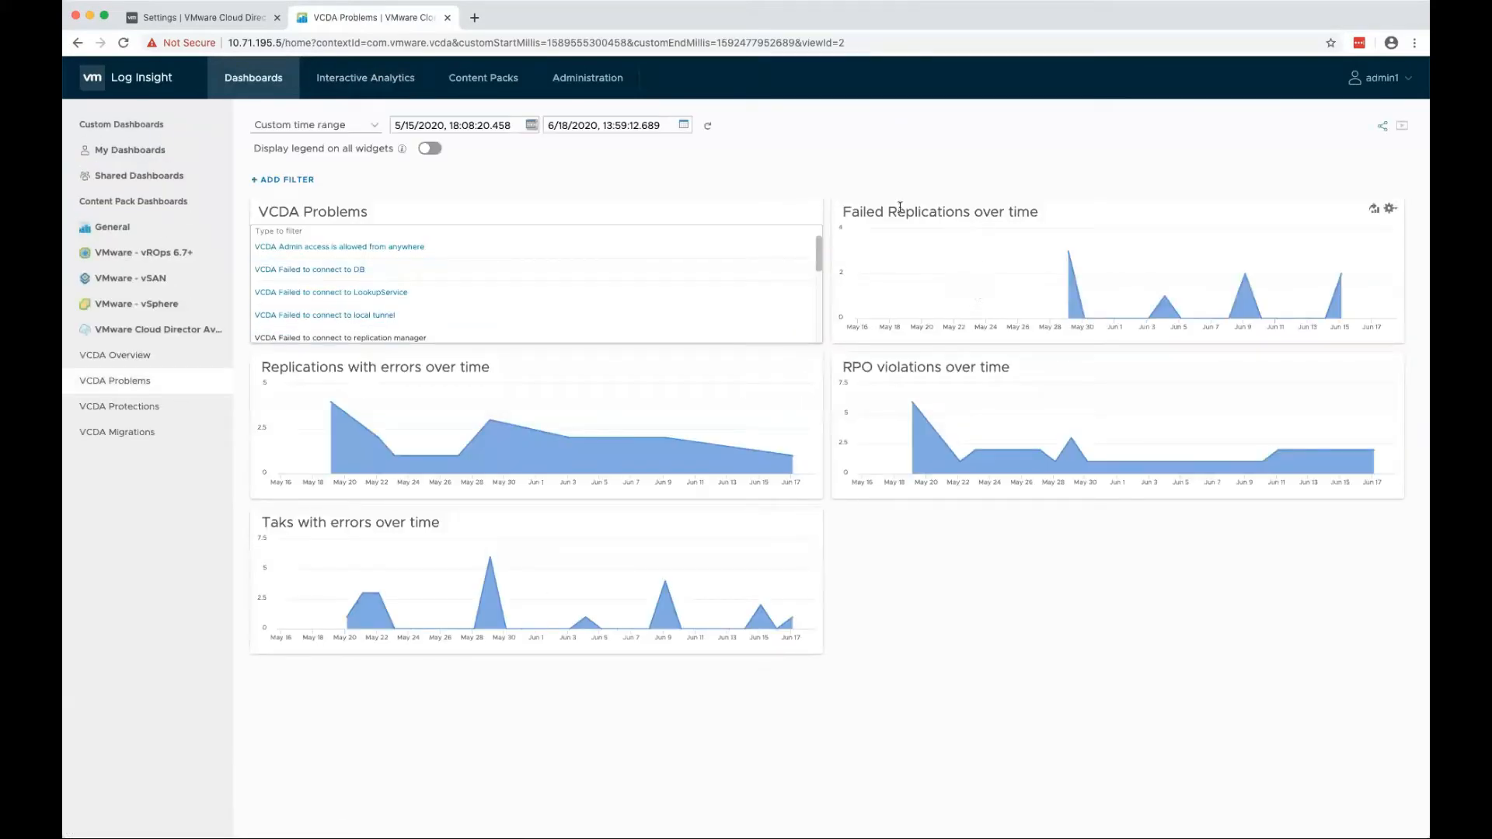
mouse_move(550, 444)
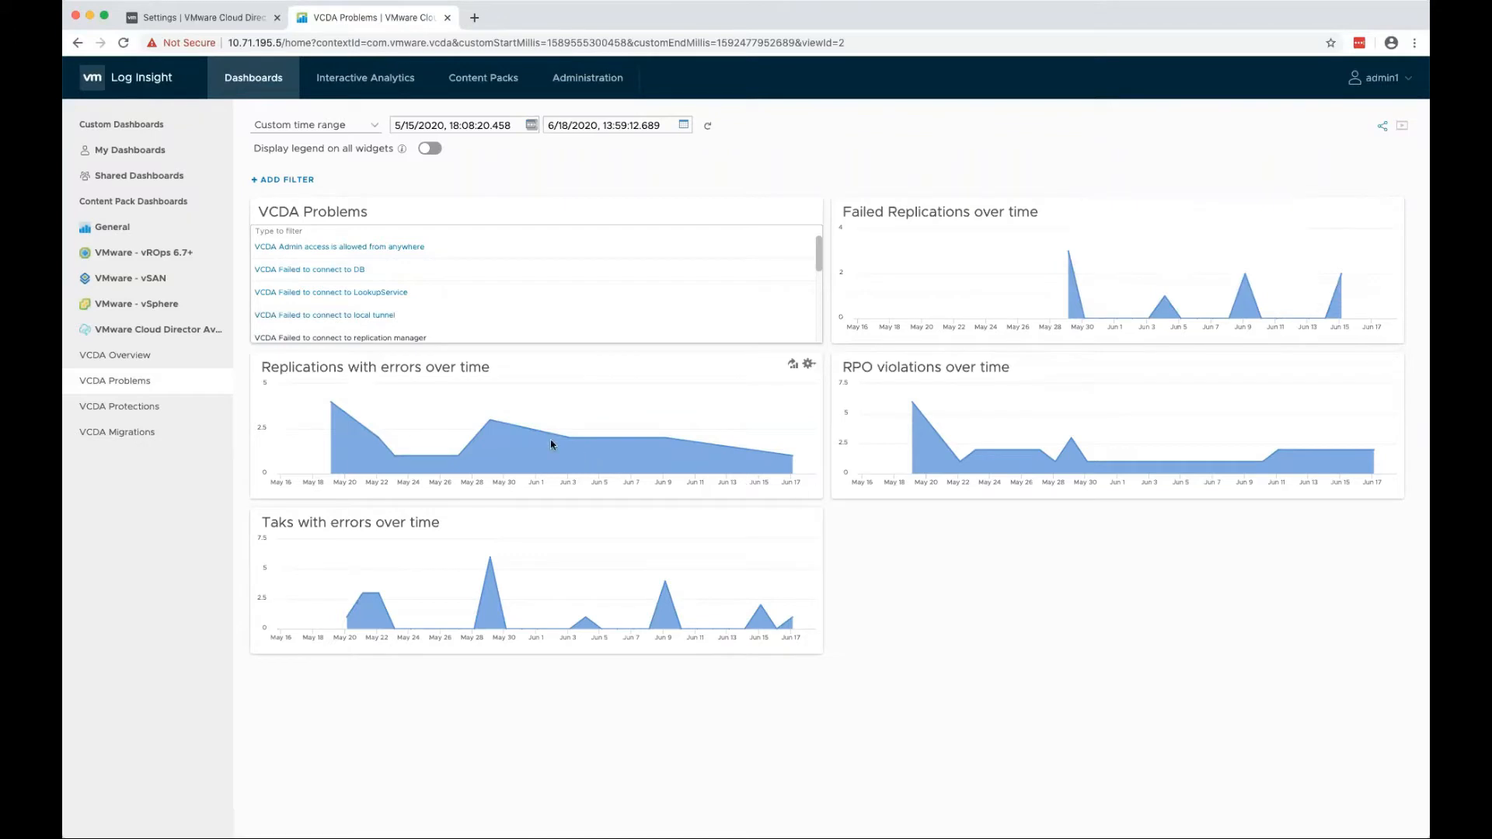
mouse_move(975, 458)
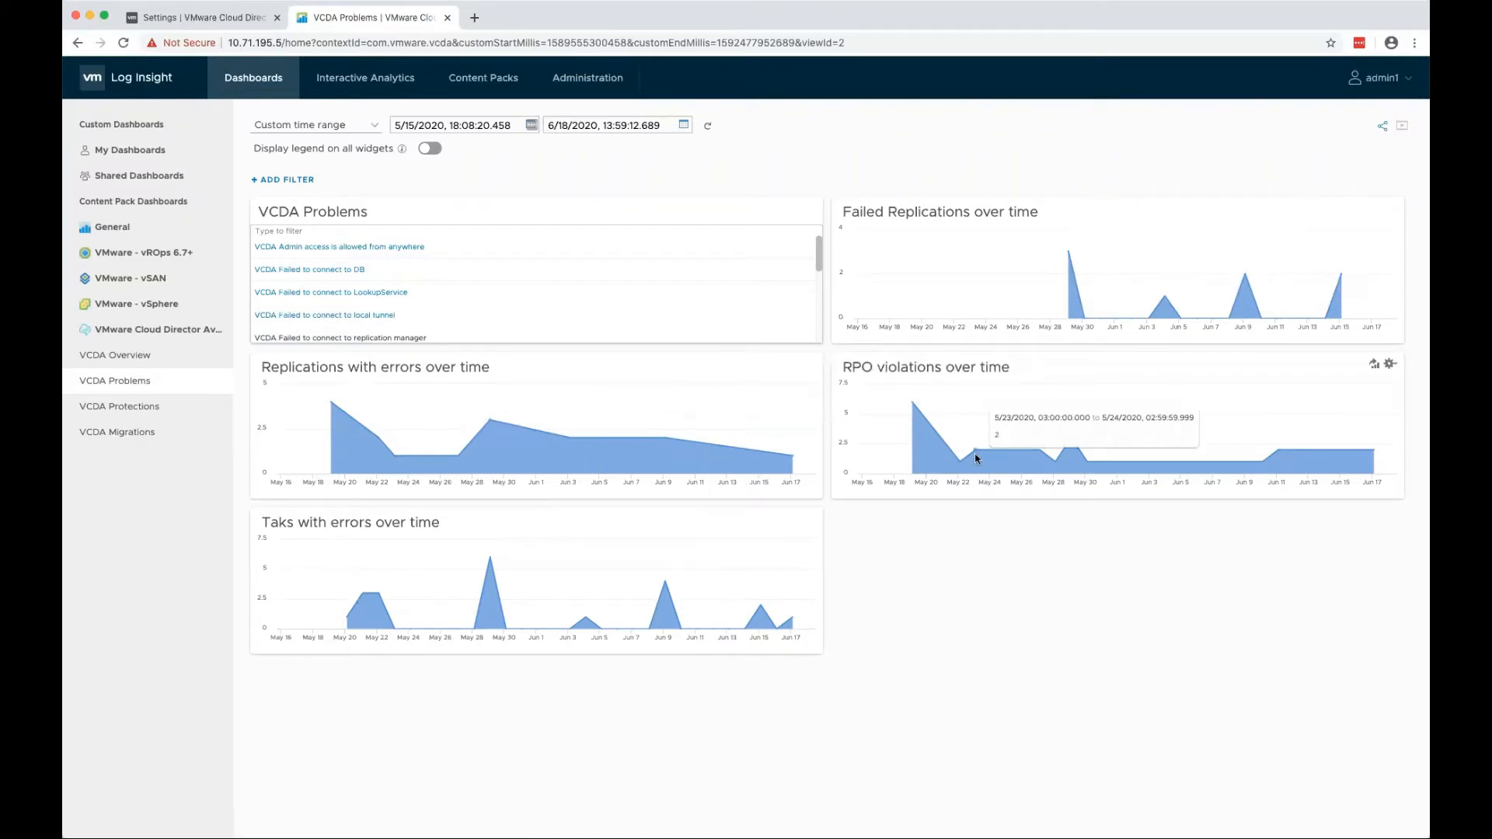
mouse_move(1319, 458)
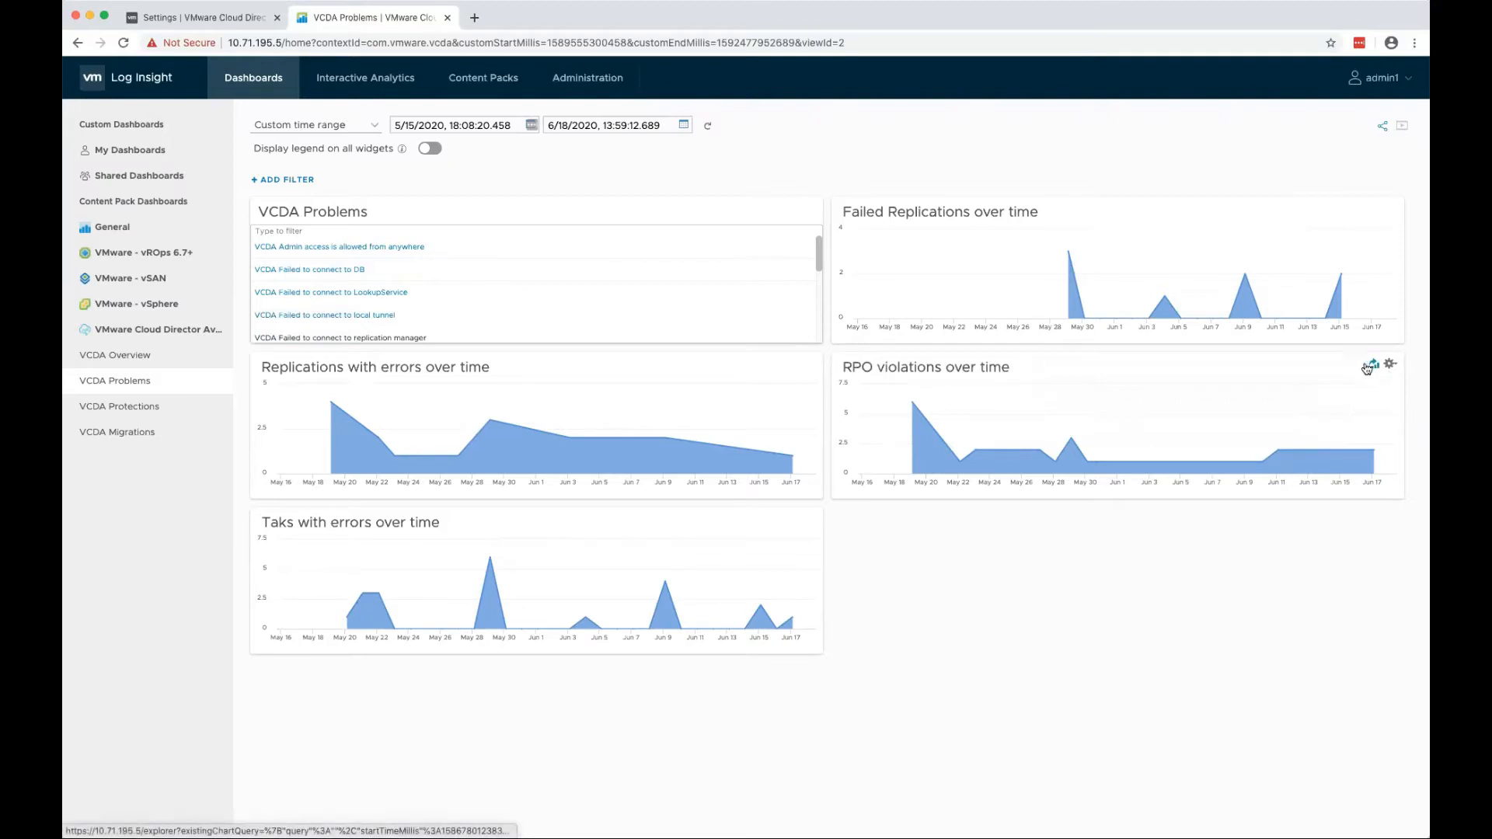
mouse_move(592, 152)
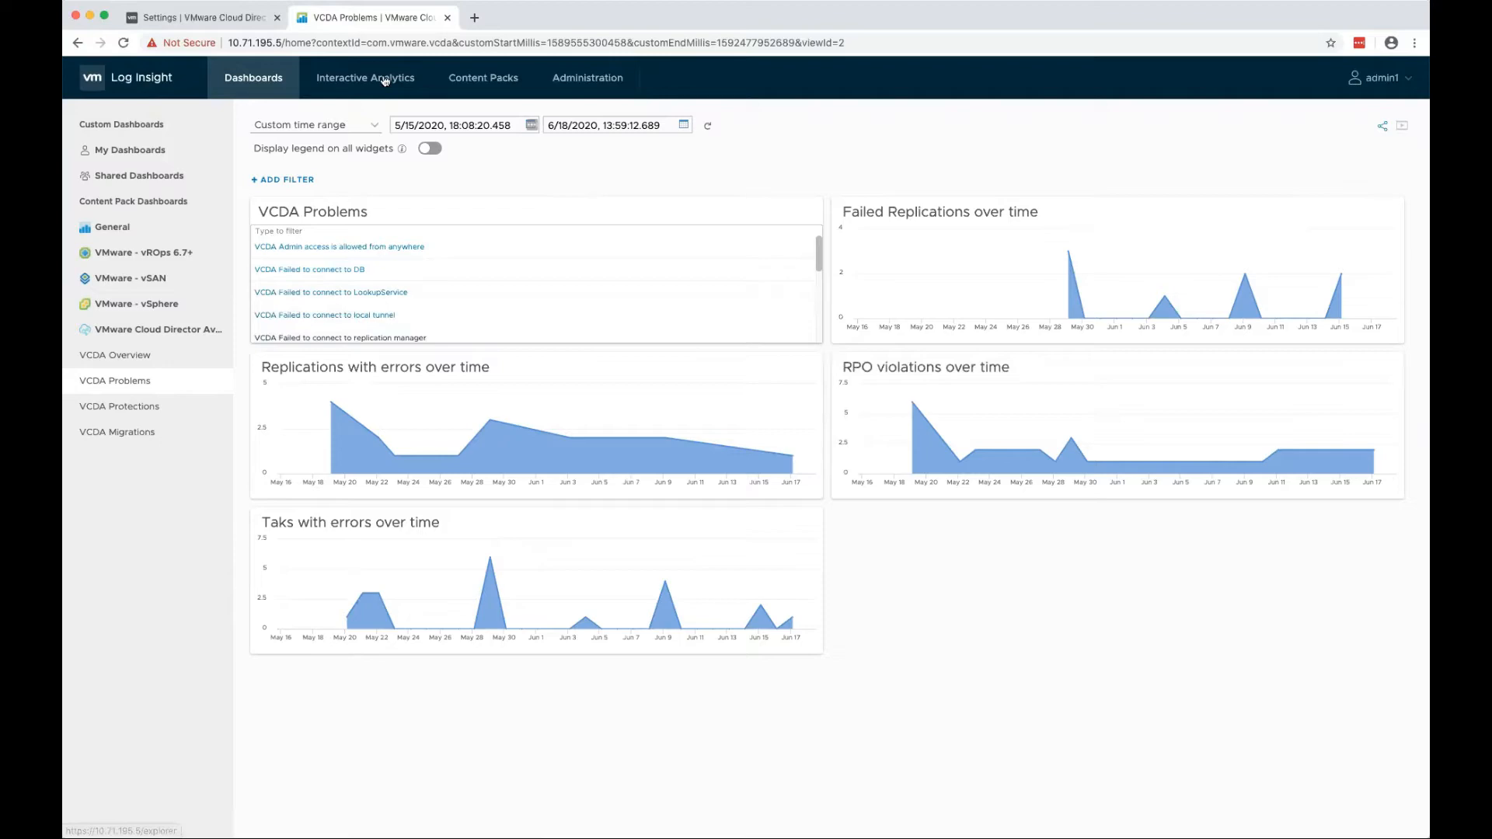
Filter Manage Alerts by 'vcda' and select all VMware Cloud Director Availability Content Pack alerts
click(366, 77)
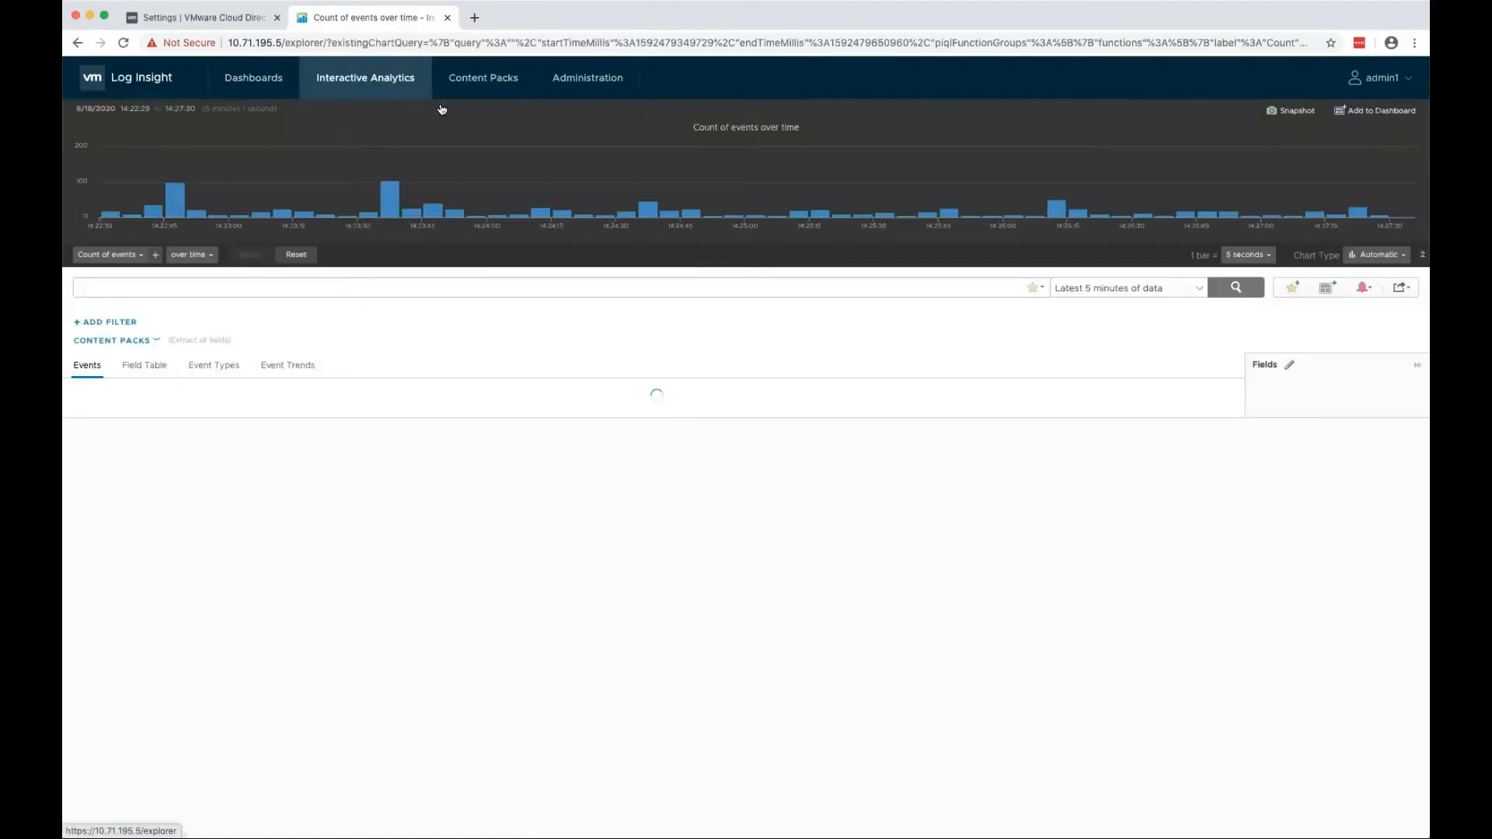
click(1361, 287)
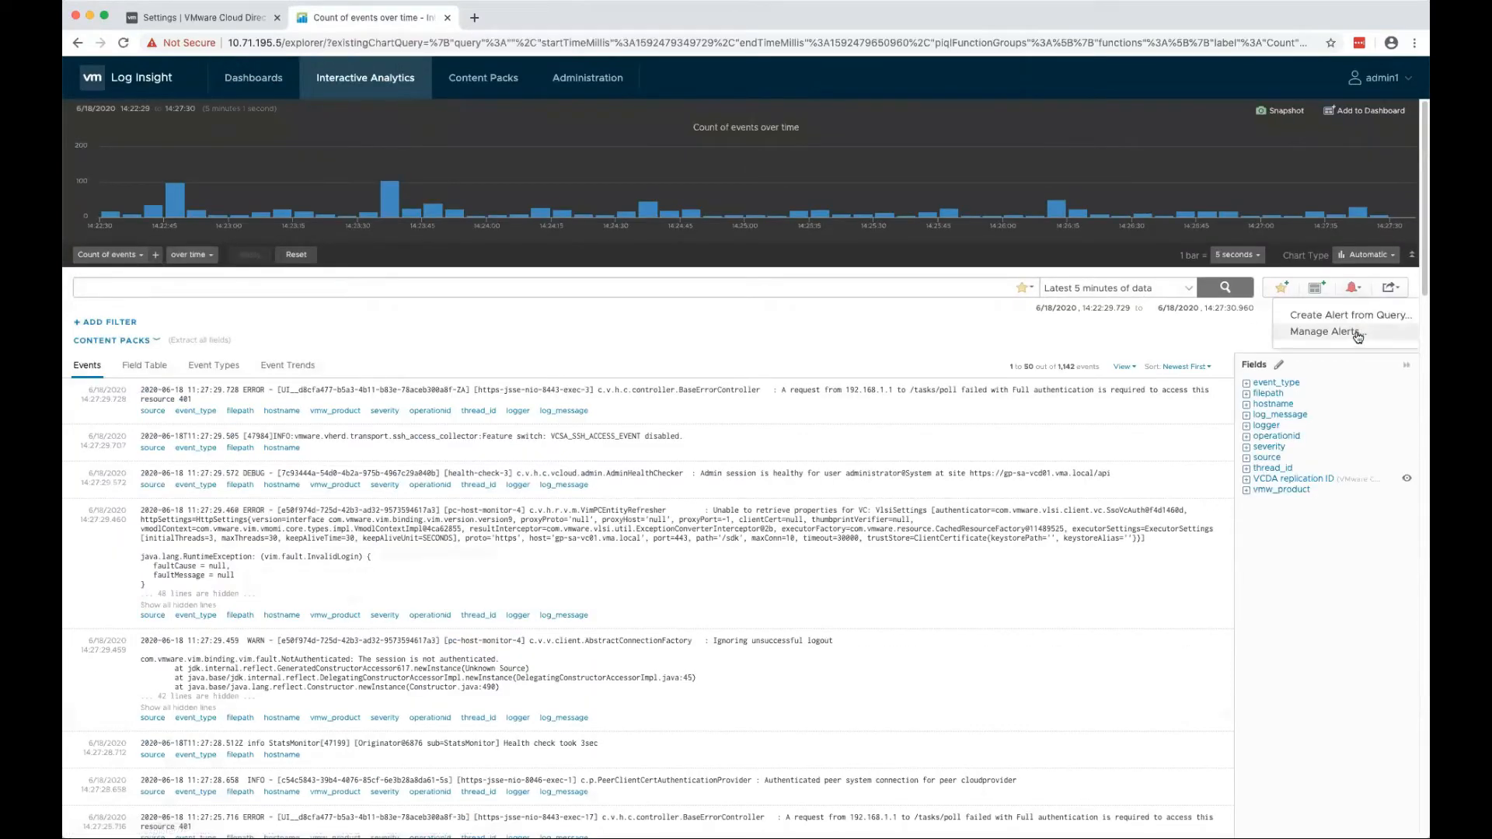
click(1324, 331)
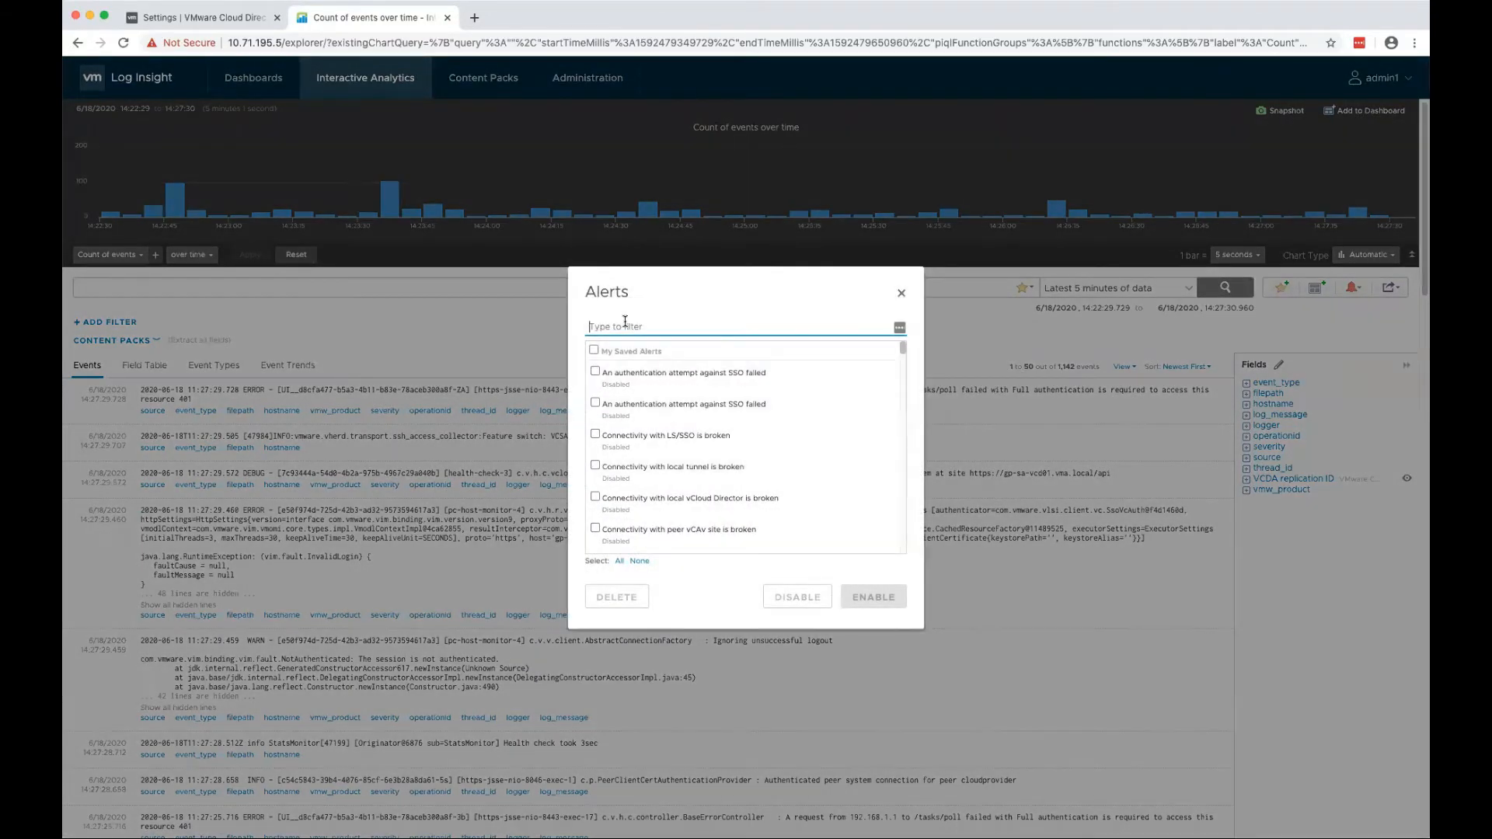
text(vcda)
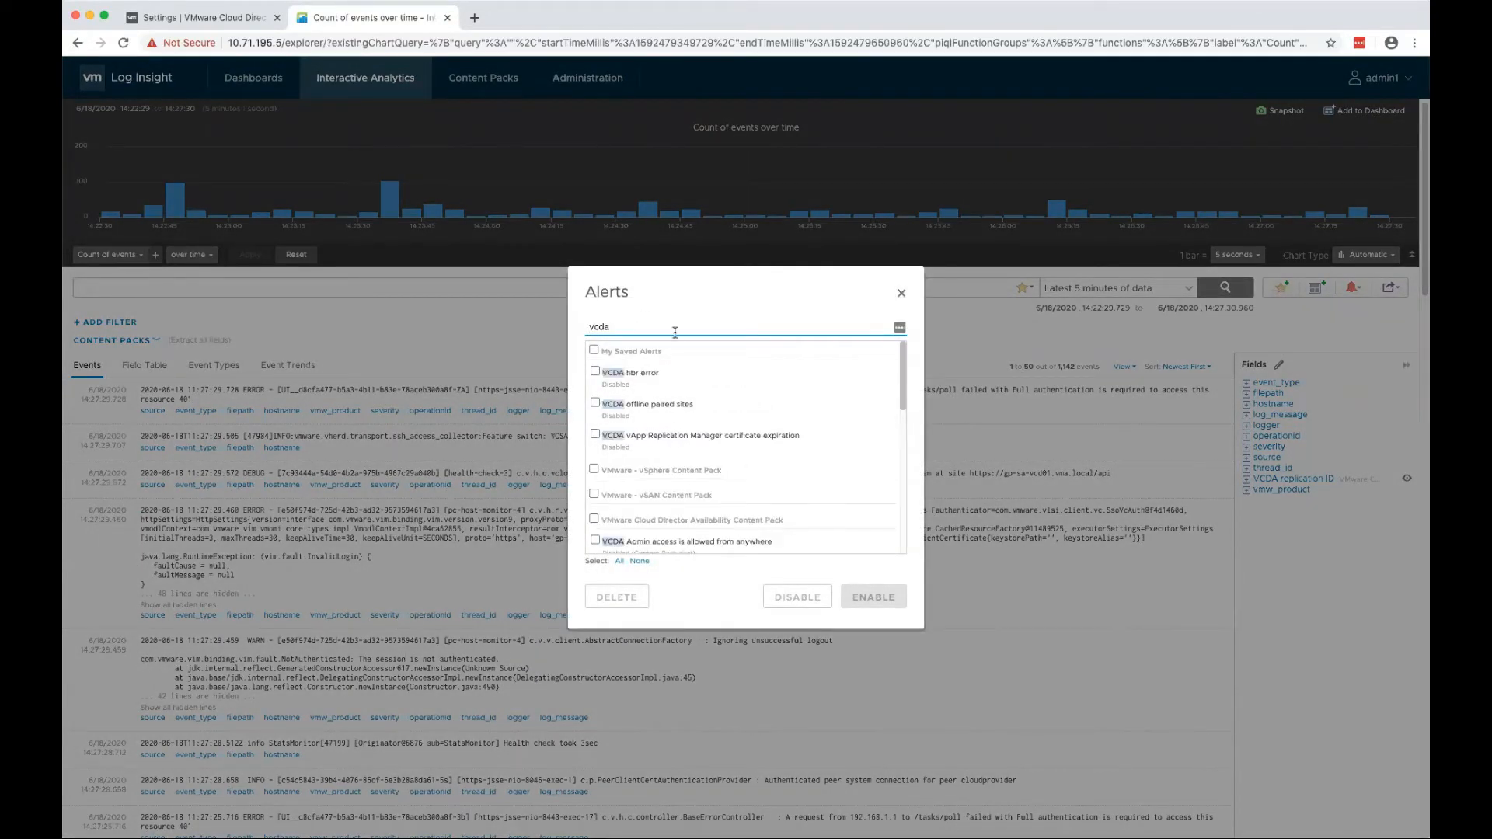
scroll(down, 3)
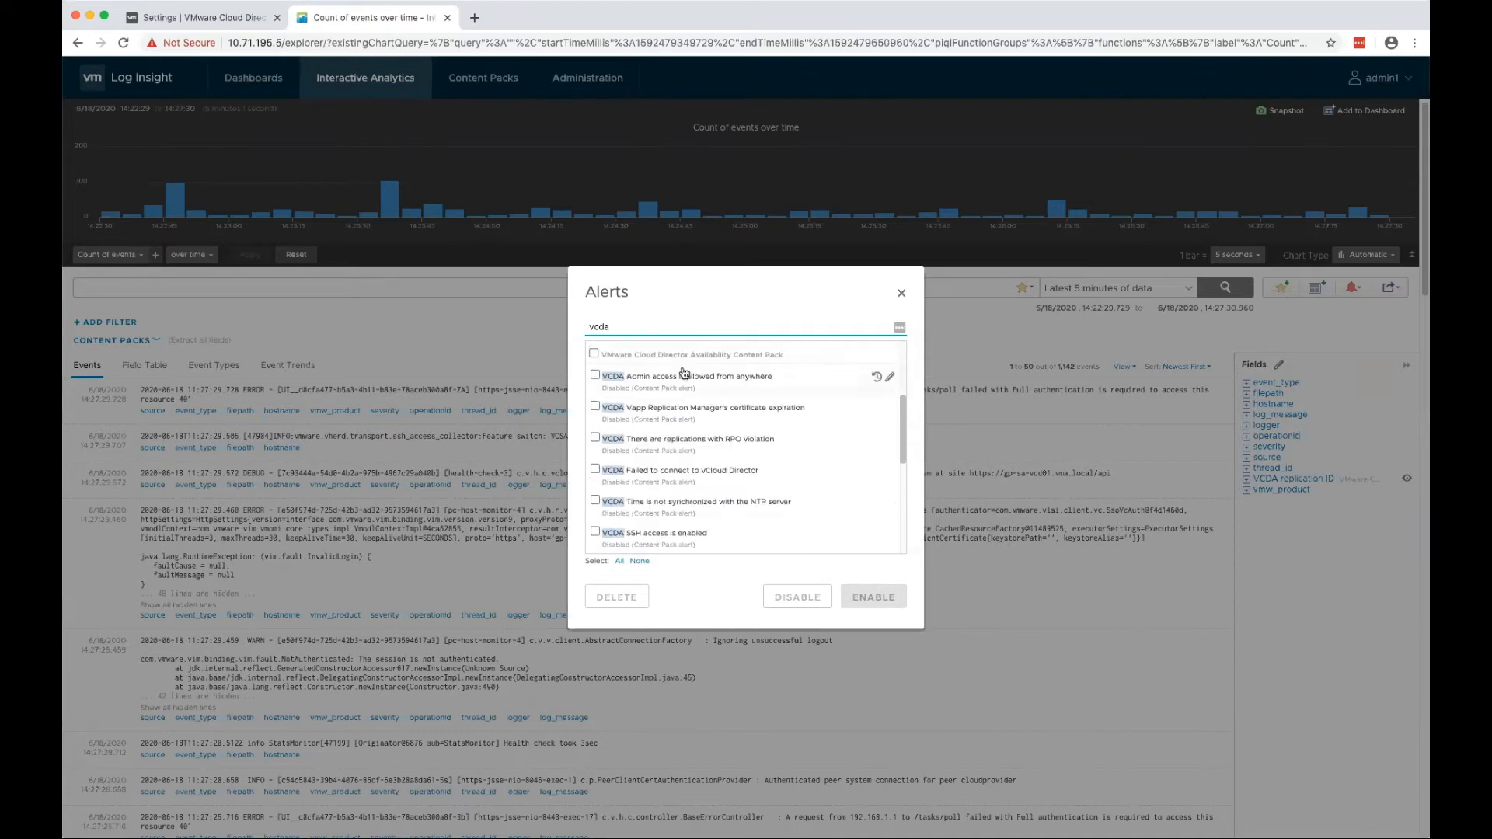
click(619, 560)
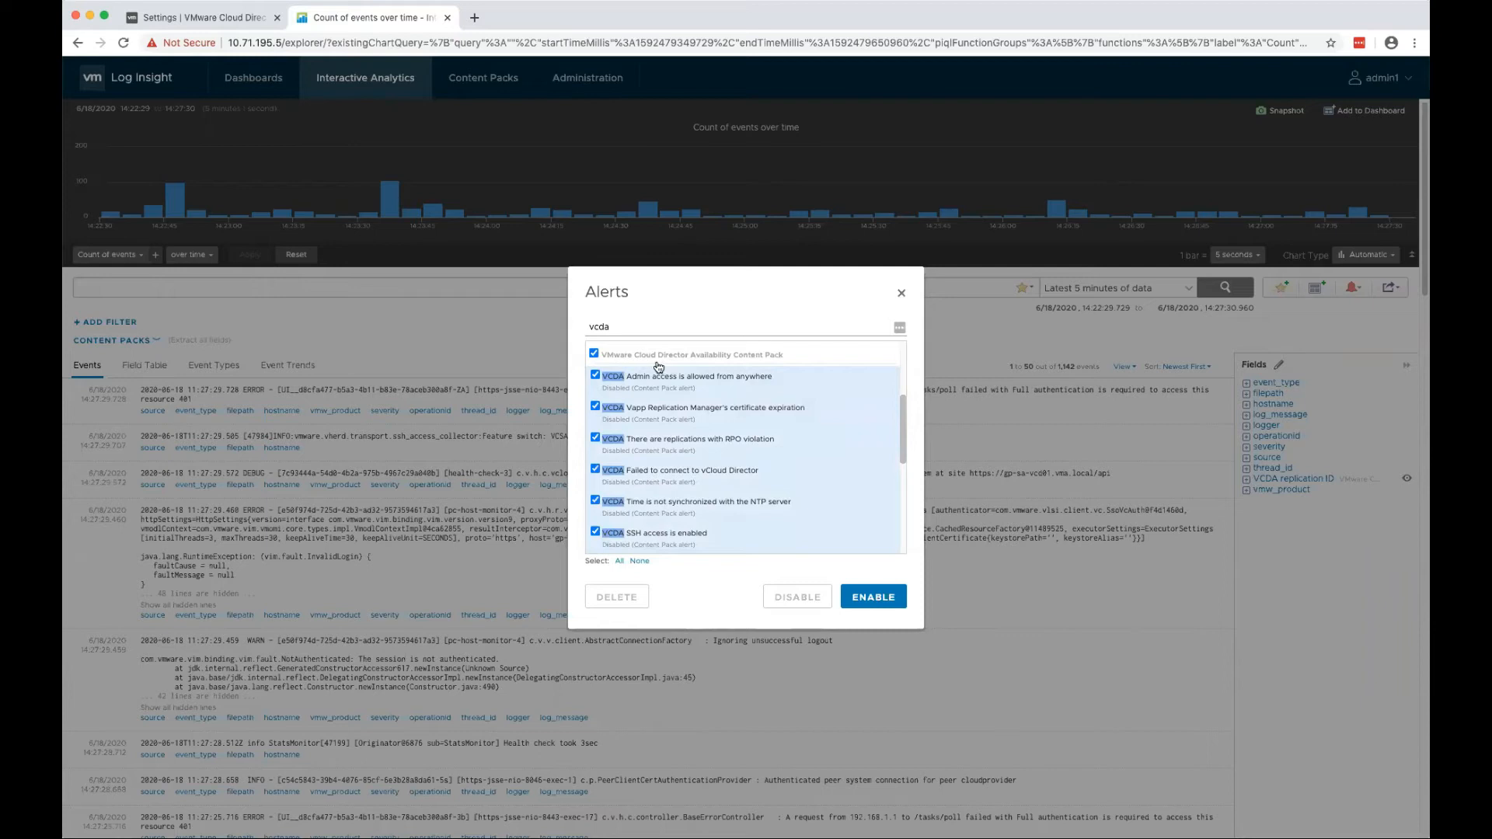
mouse_move(720, 363)
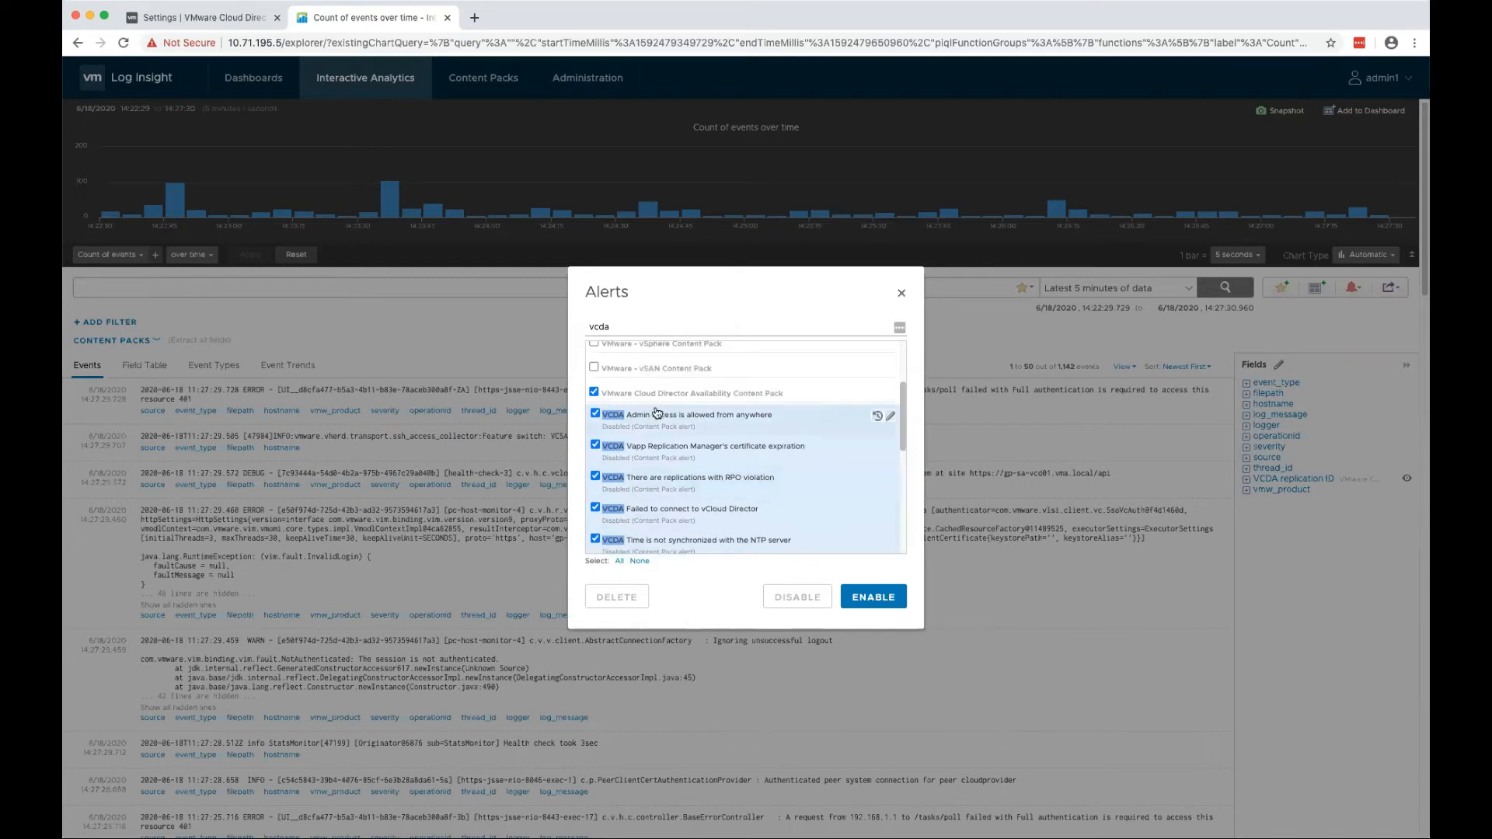
Begin enabling the selected VCDA alerts, inspect the email notification field, then cancel
click(872, 597)
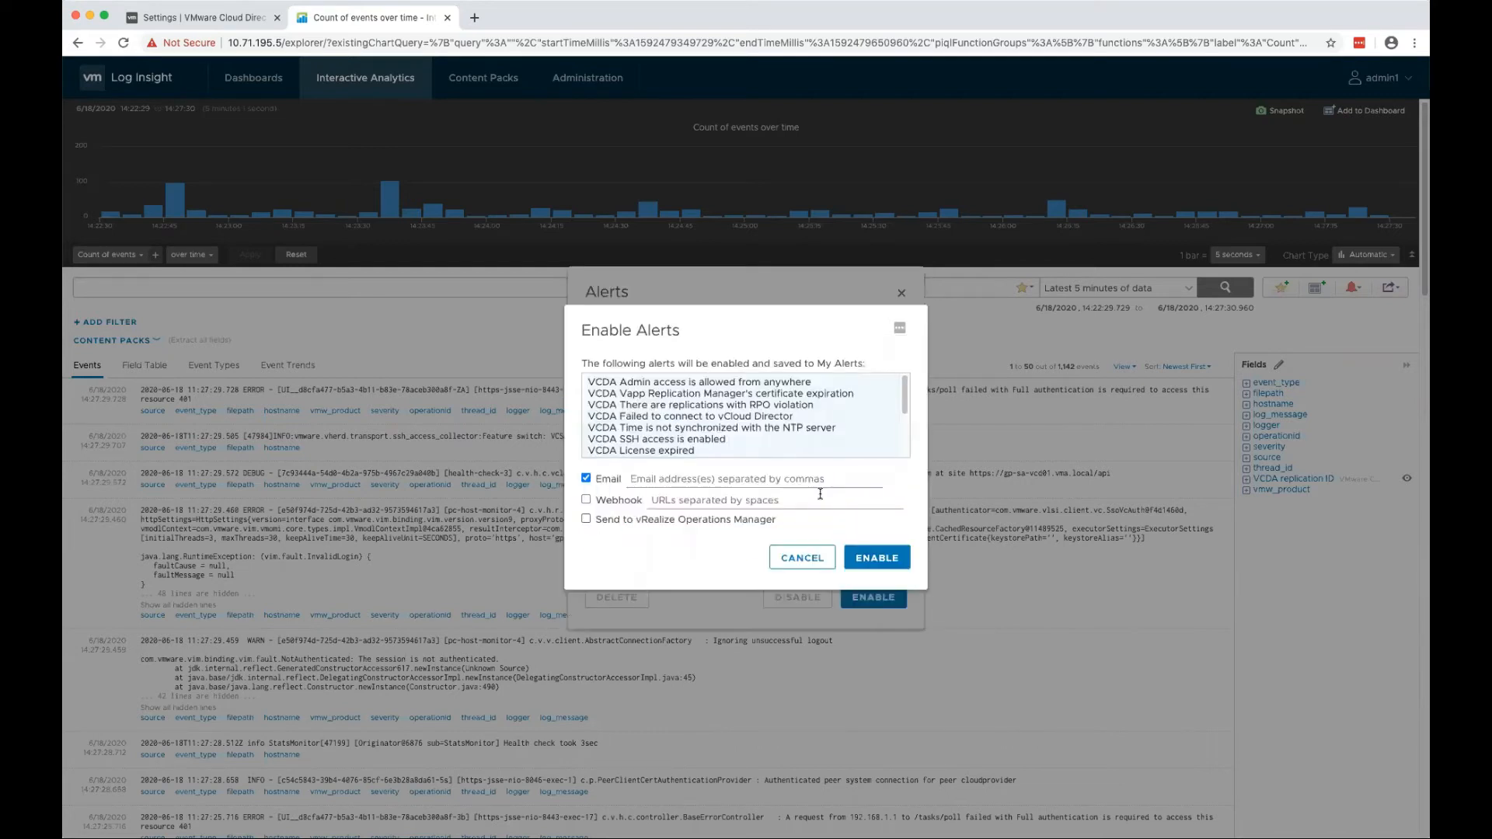
click(752, 478)
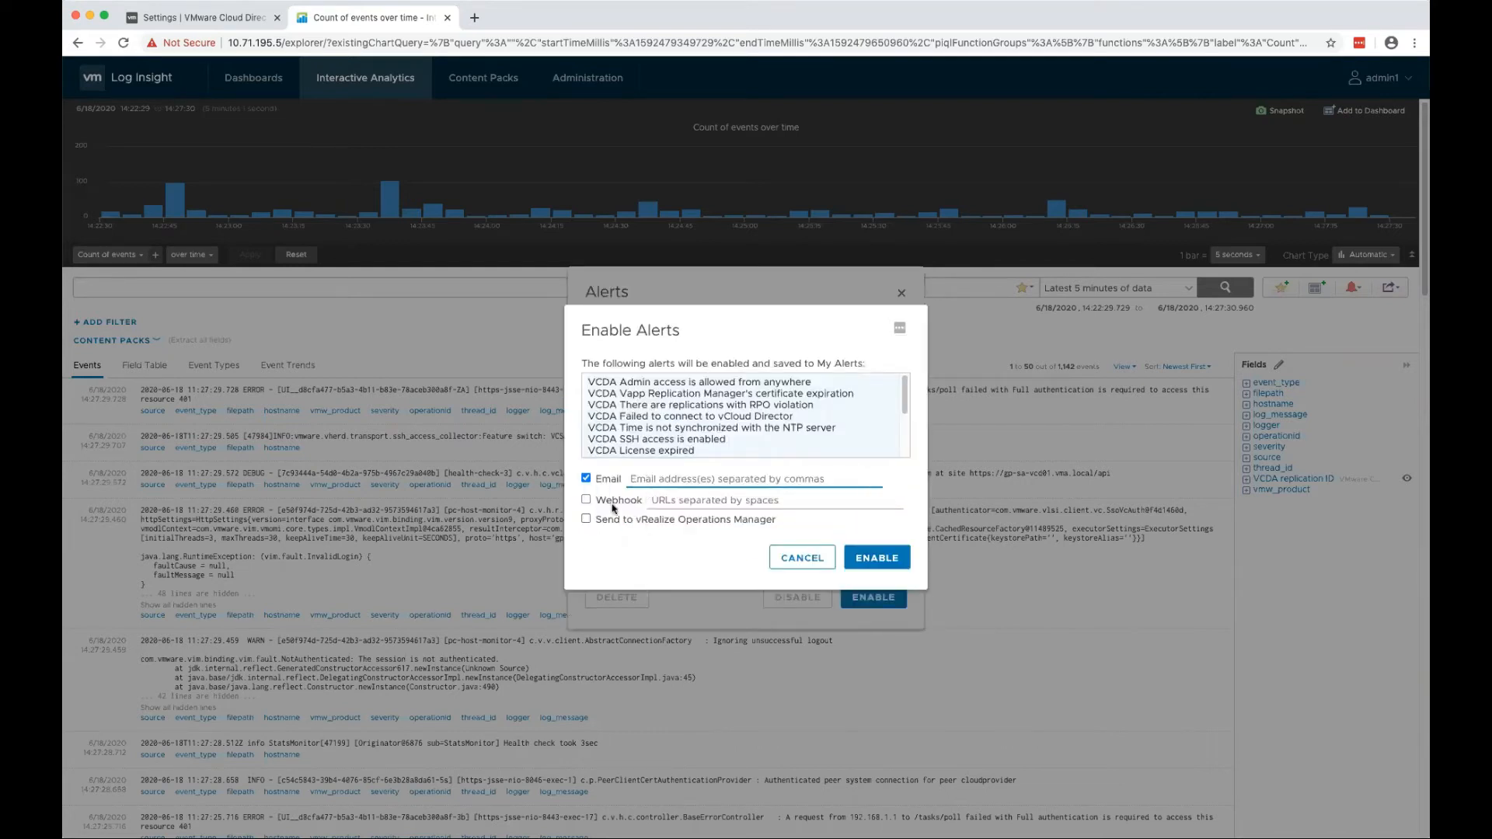
click(755, 479)
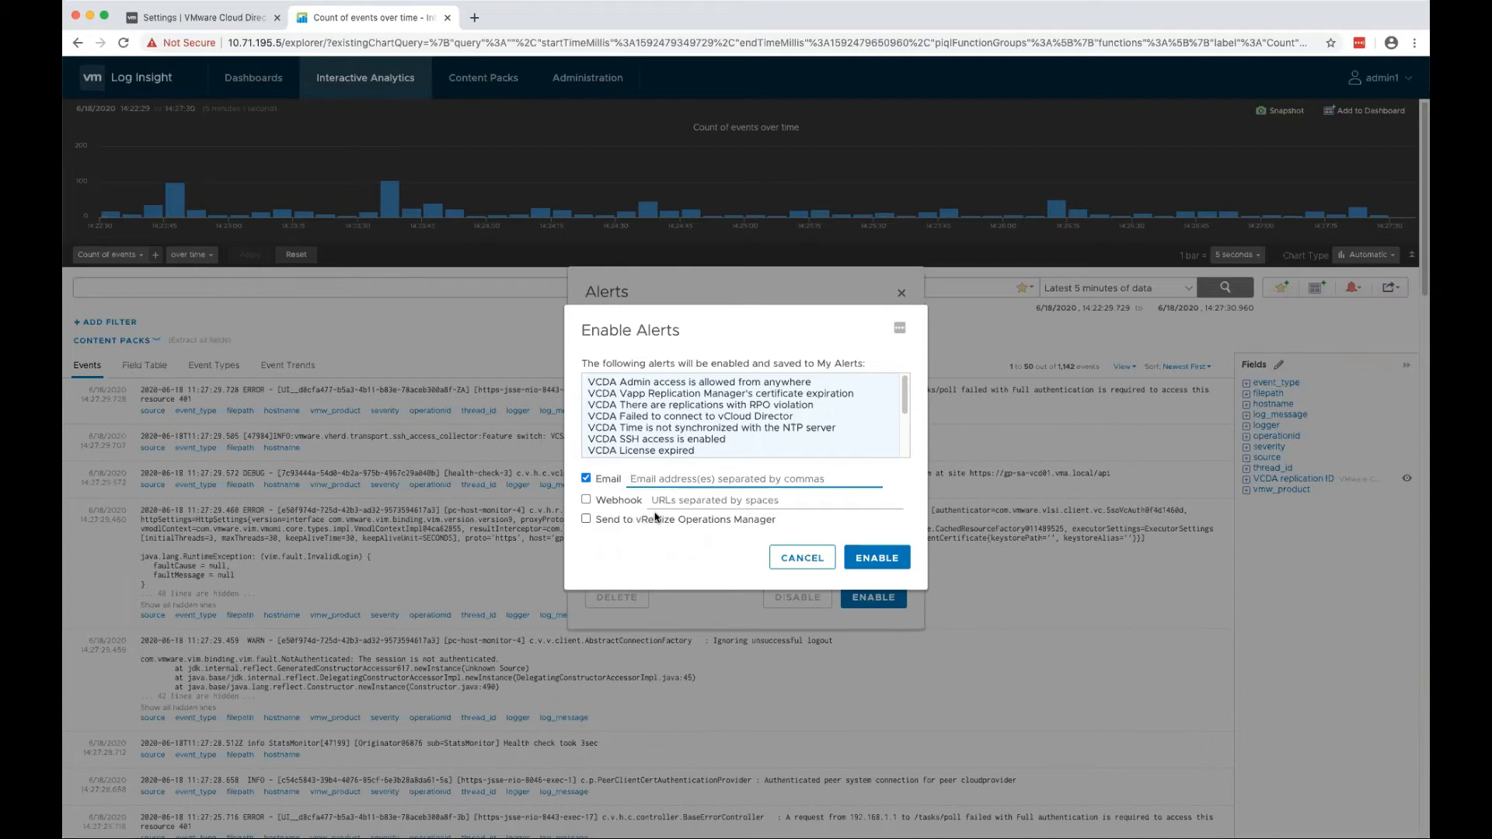
mouse_move(774, 543)
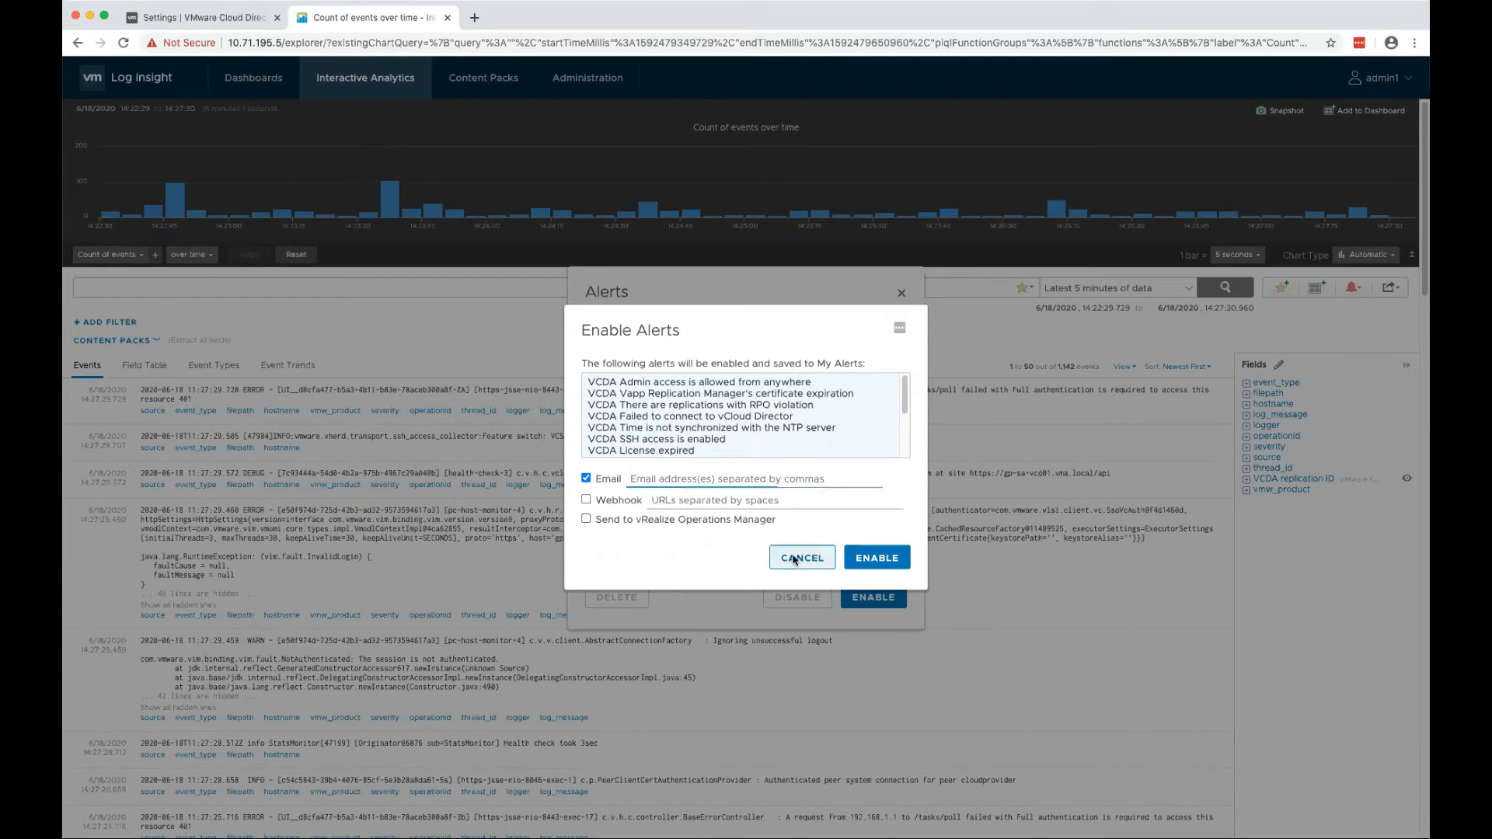
click(800, 556)
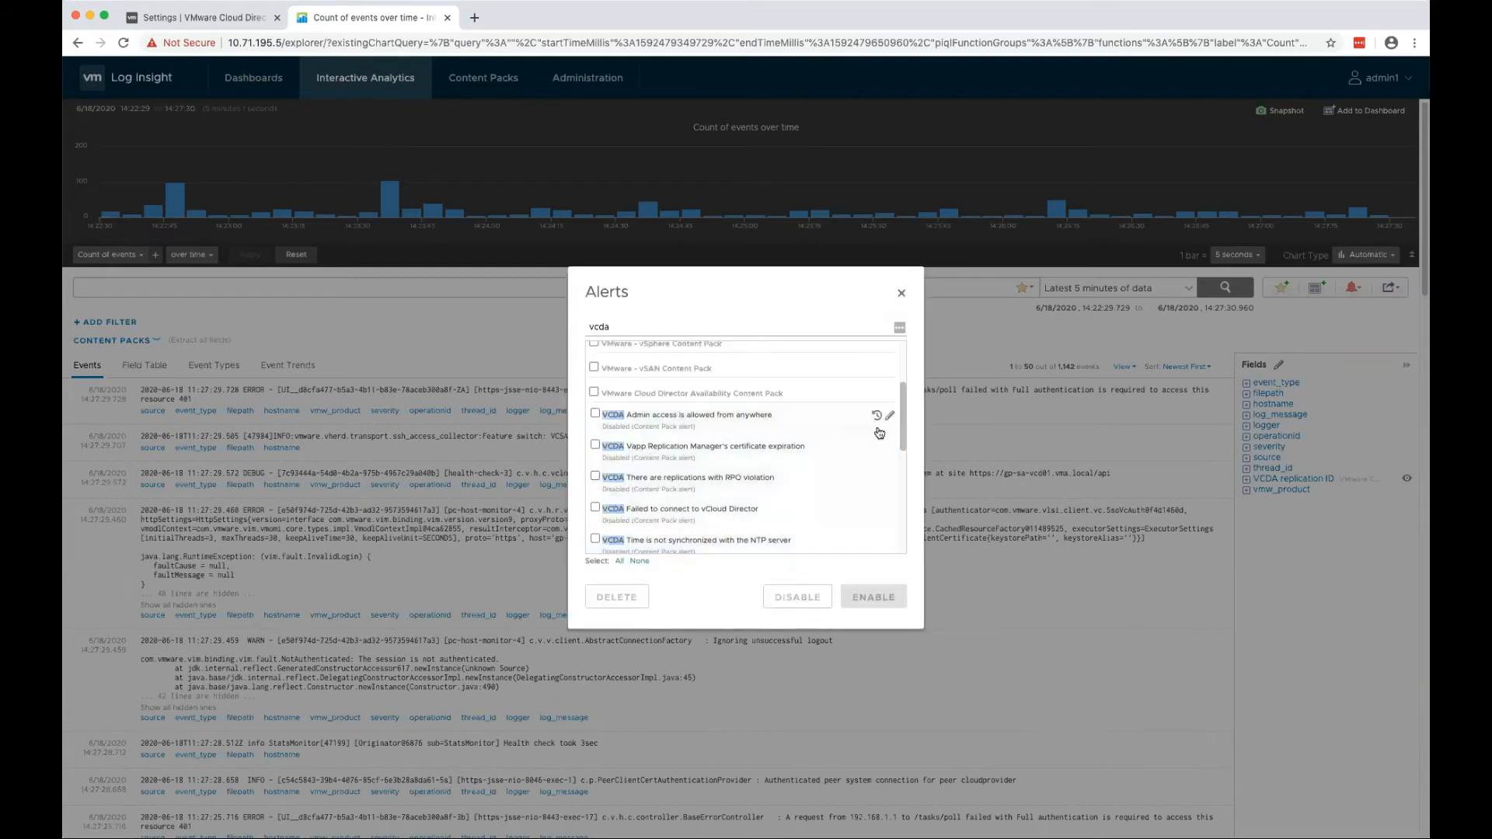
Inspect the 'VCDA Admin access is allowed from anywhere' alert definition without changing it
click(889, 416)
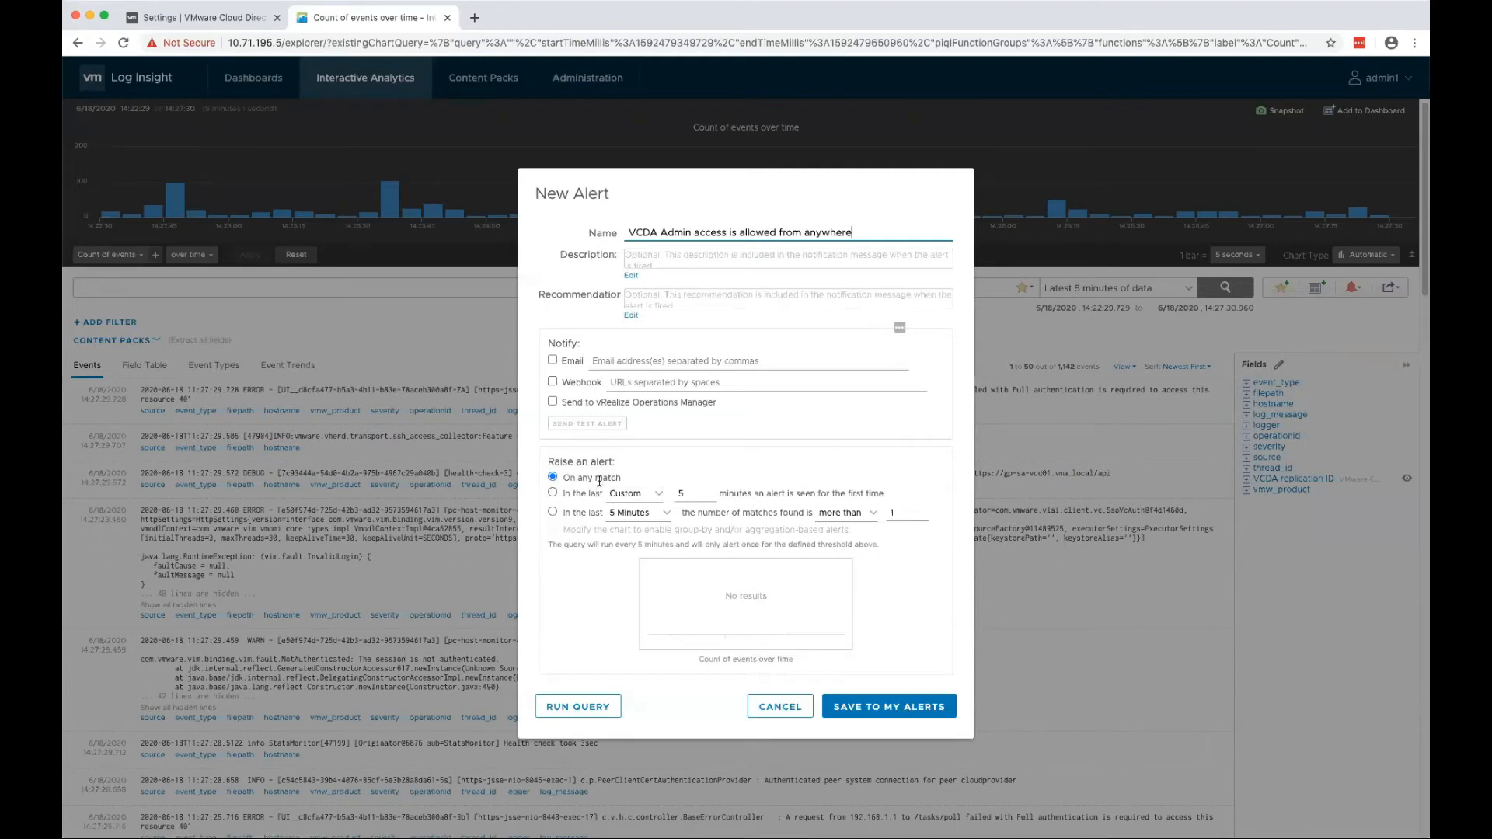
mouse_move(619, 462)
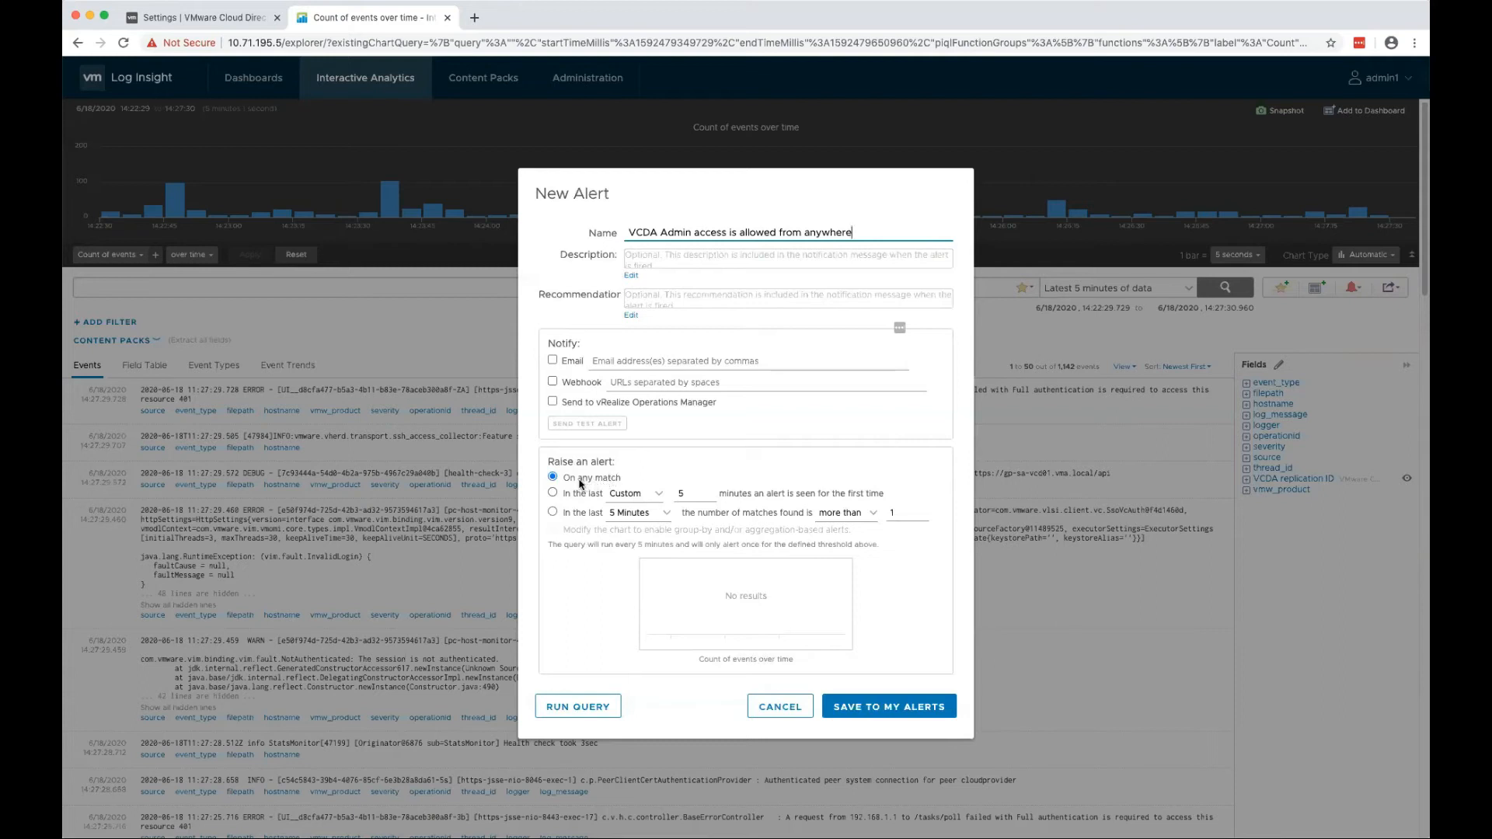
mouse_move(794, 690)
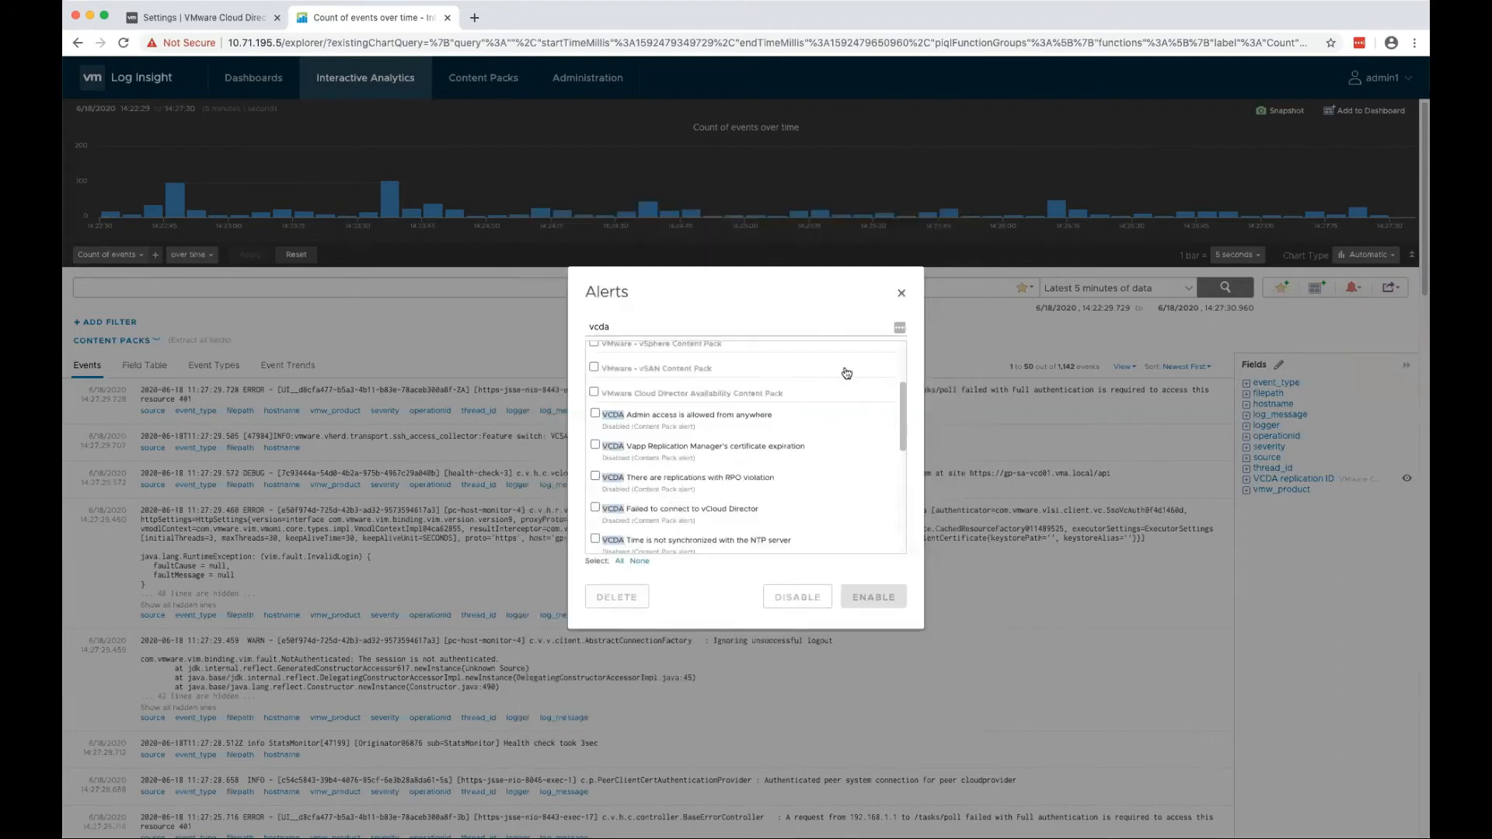
scroll(down, 3)
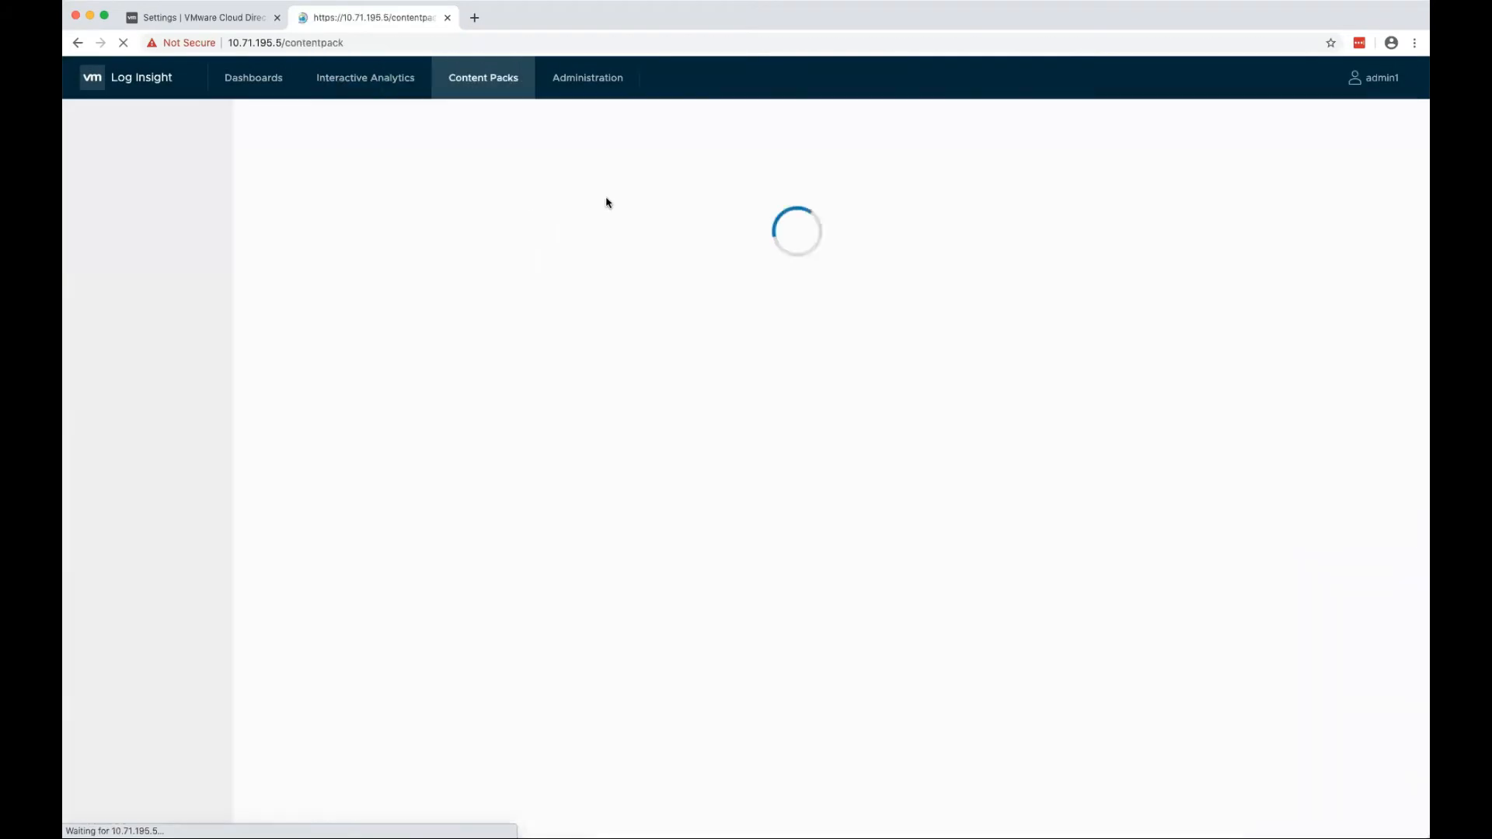
Open the VCDA content pack details, then list the vcda agent group under Administration > Agents
click(159, 350)
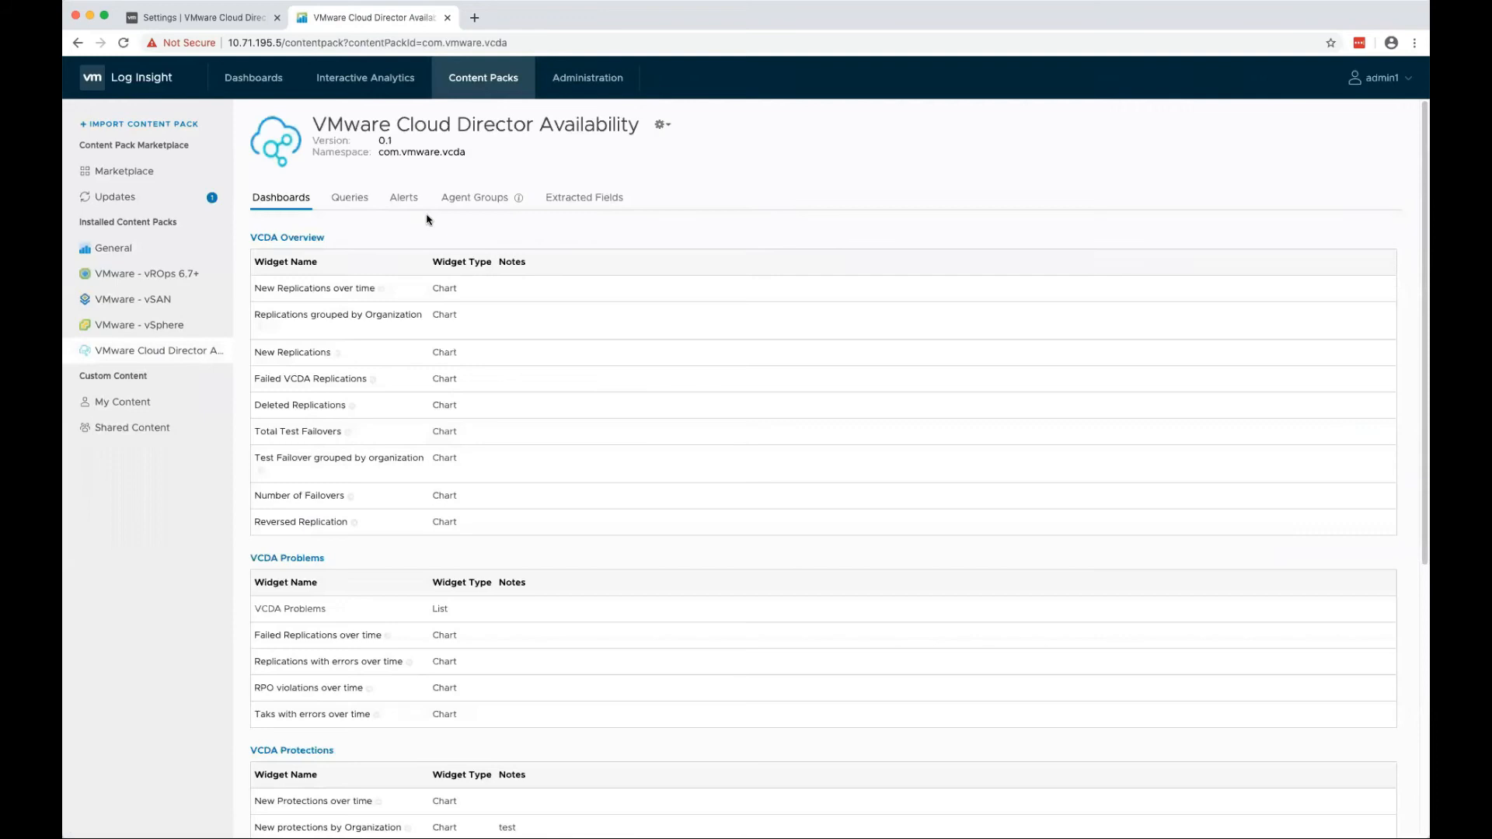
click(588, 77)
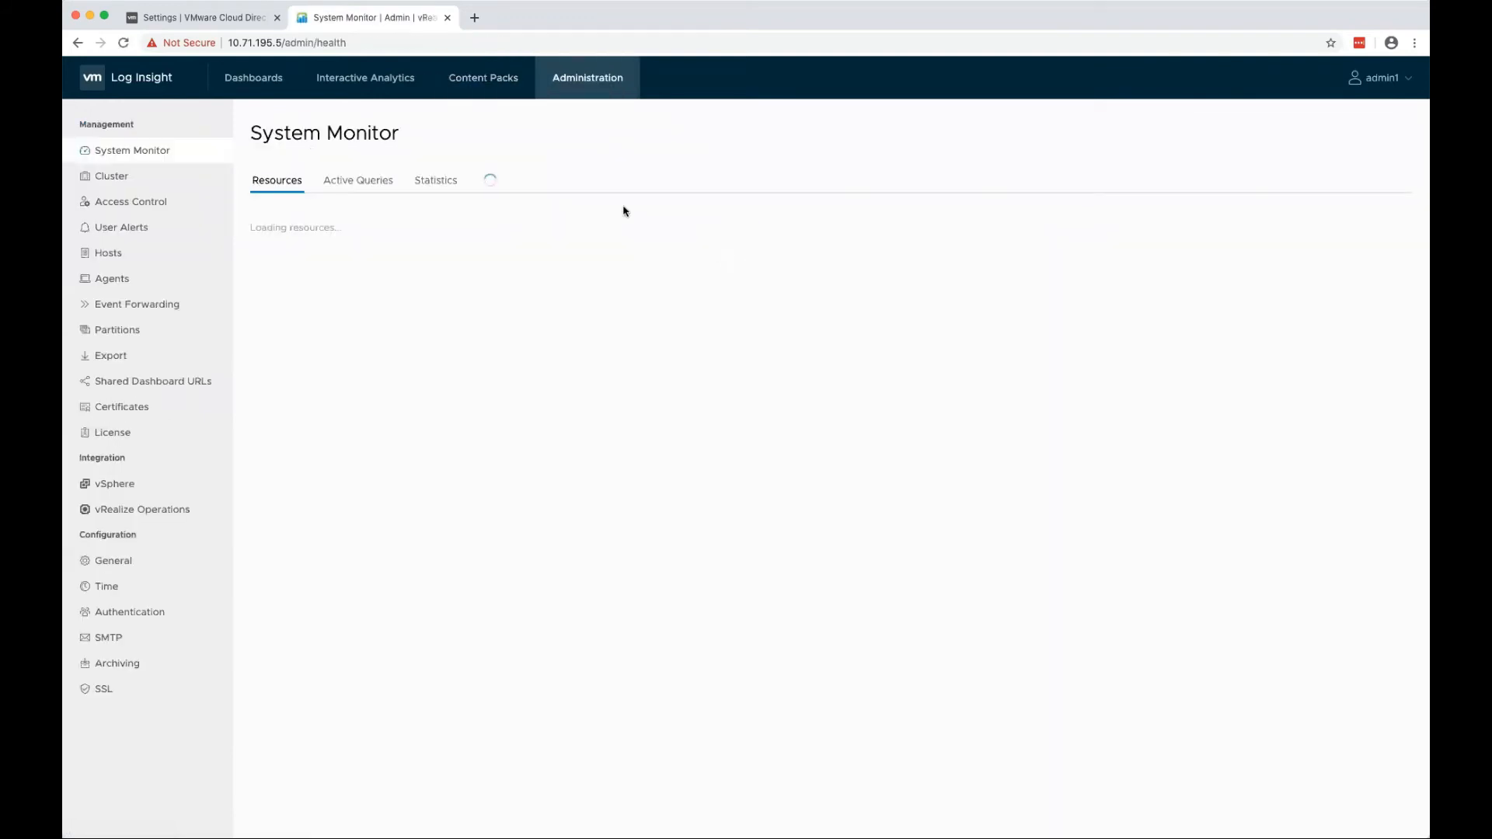
click(111, 278)
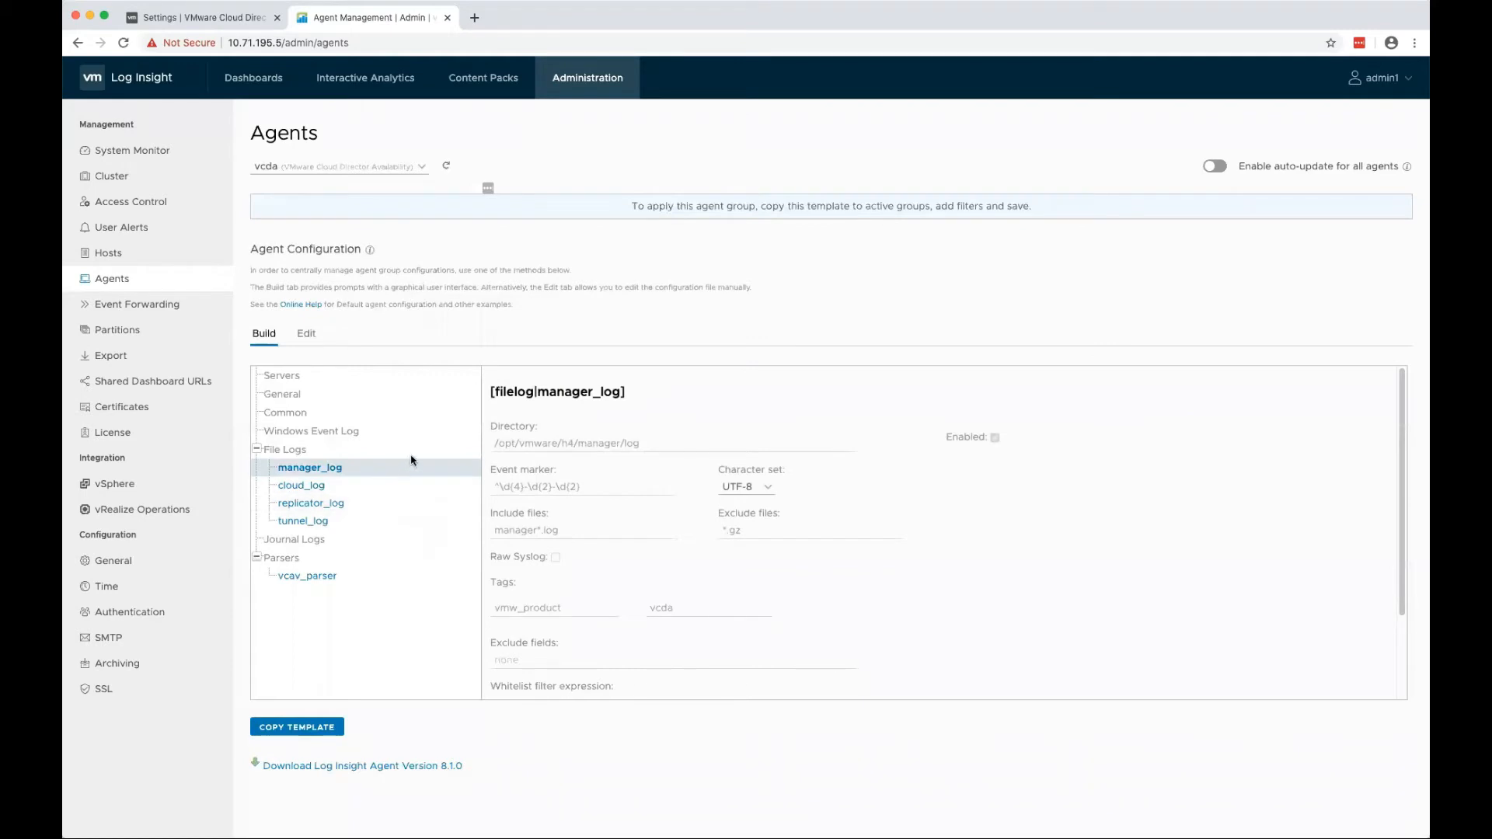
mouse_move(359, 487)
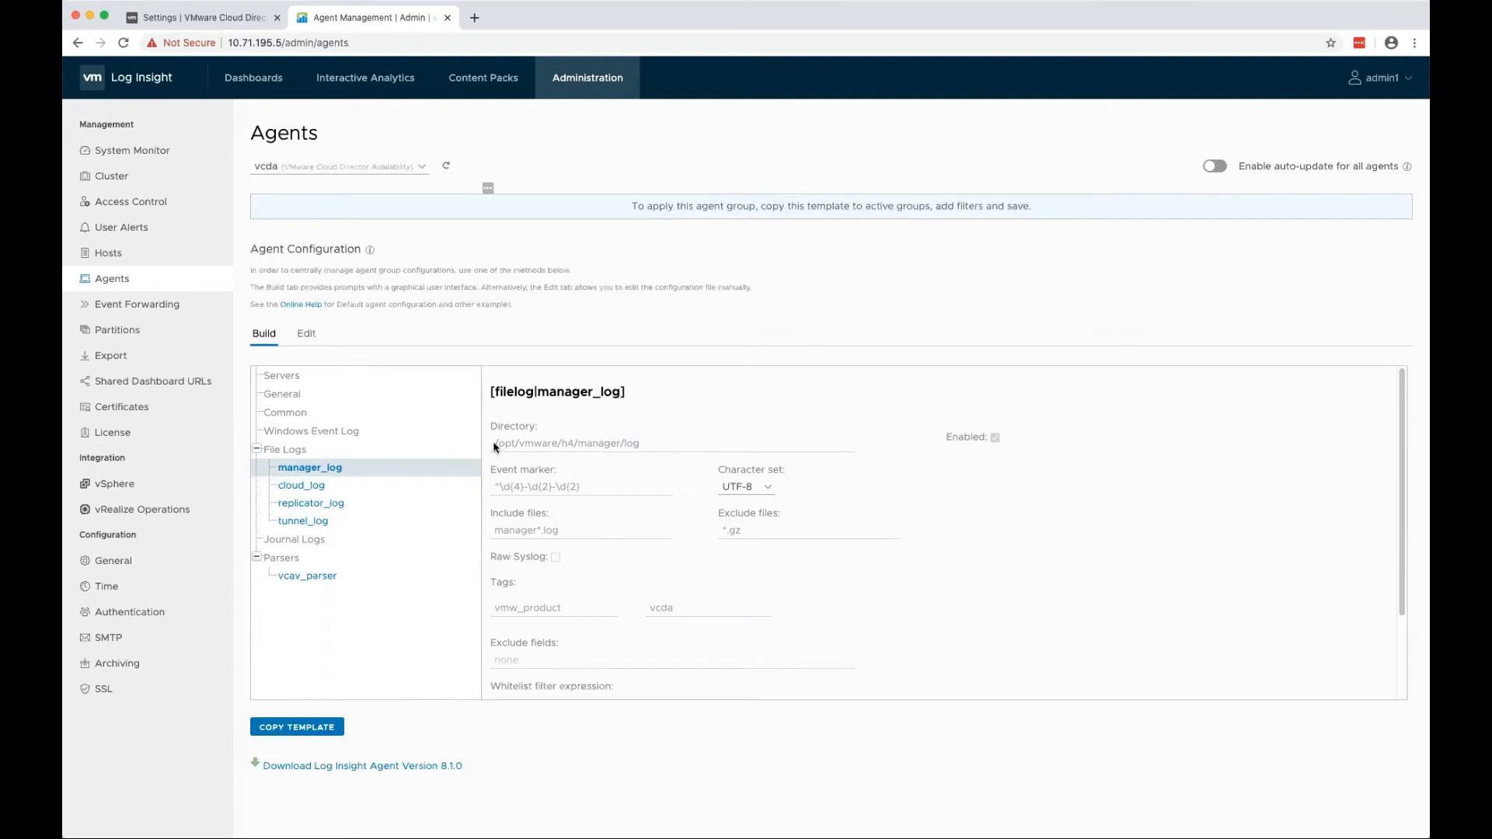
mouse_move(530, 467)
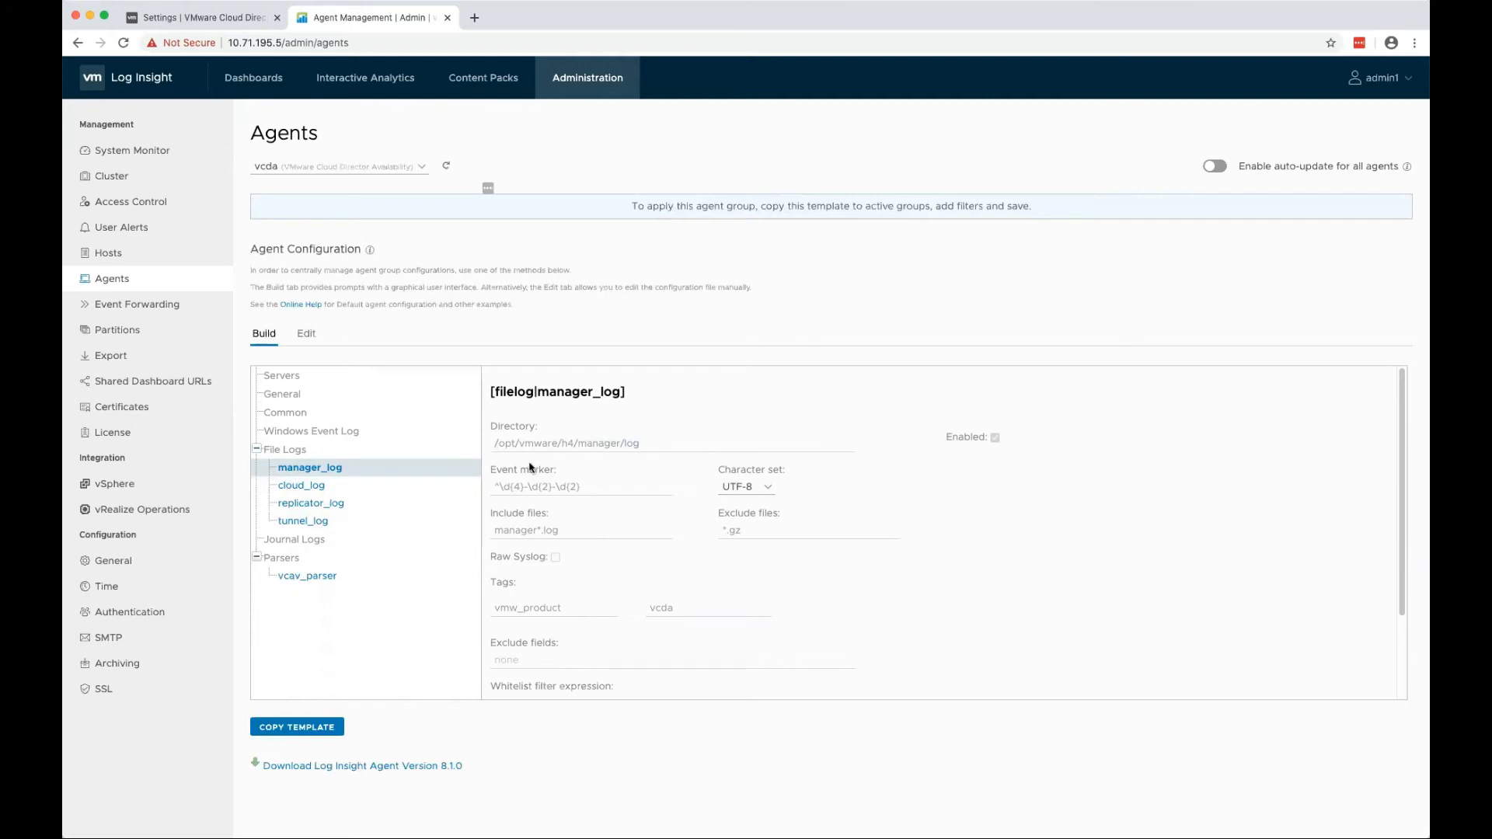
mouse_move(511, 480)
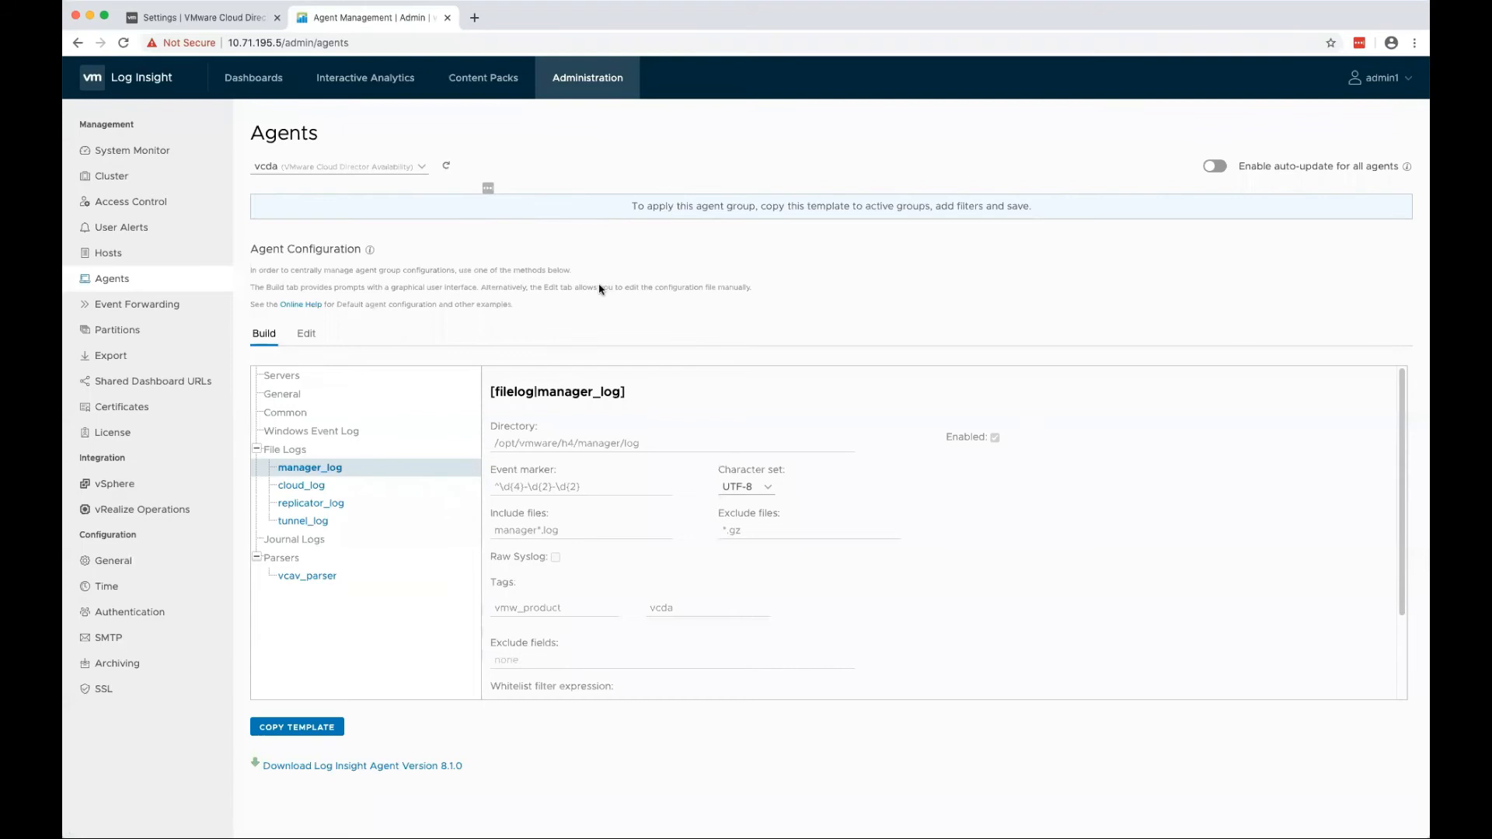
click(339, 166)
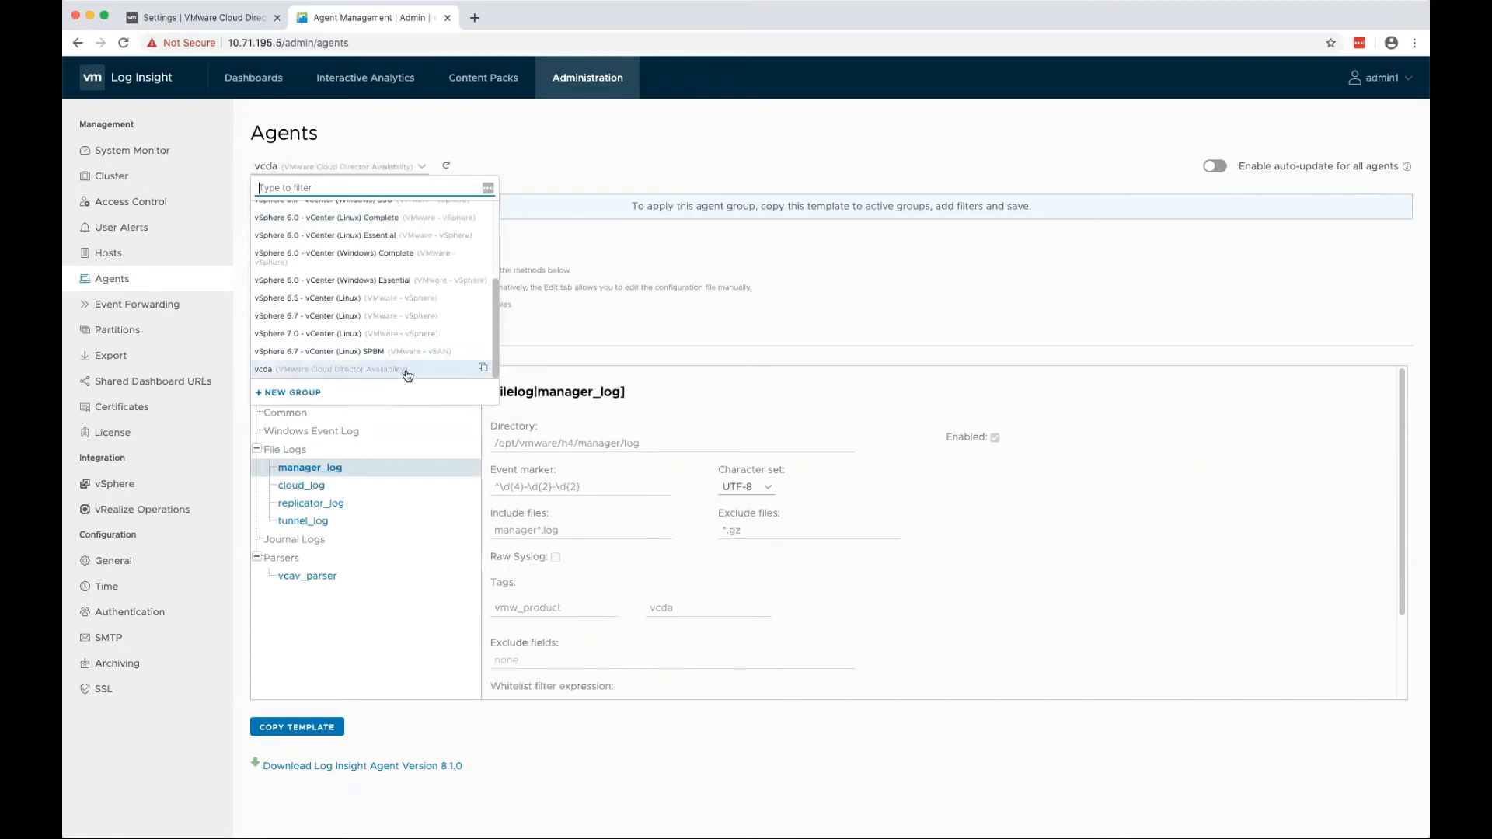
mouse_move(344, 374)
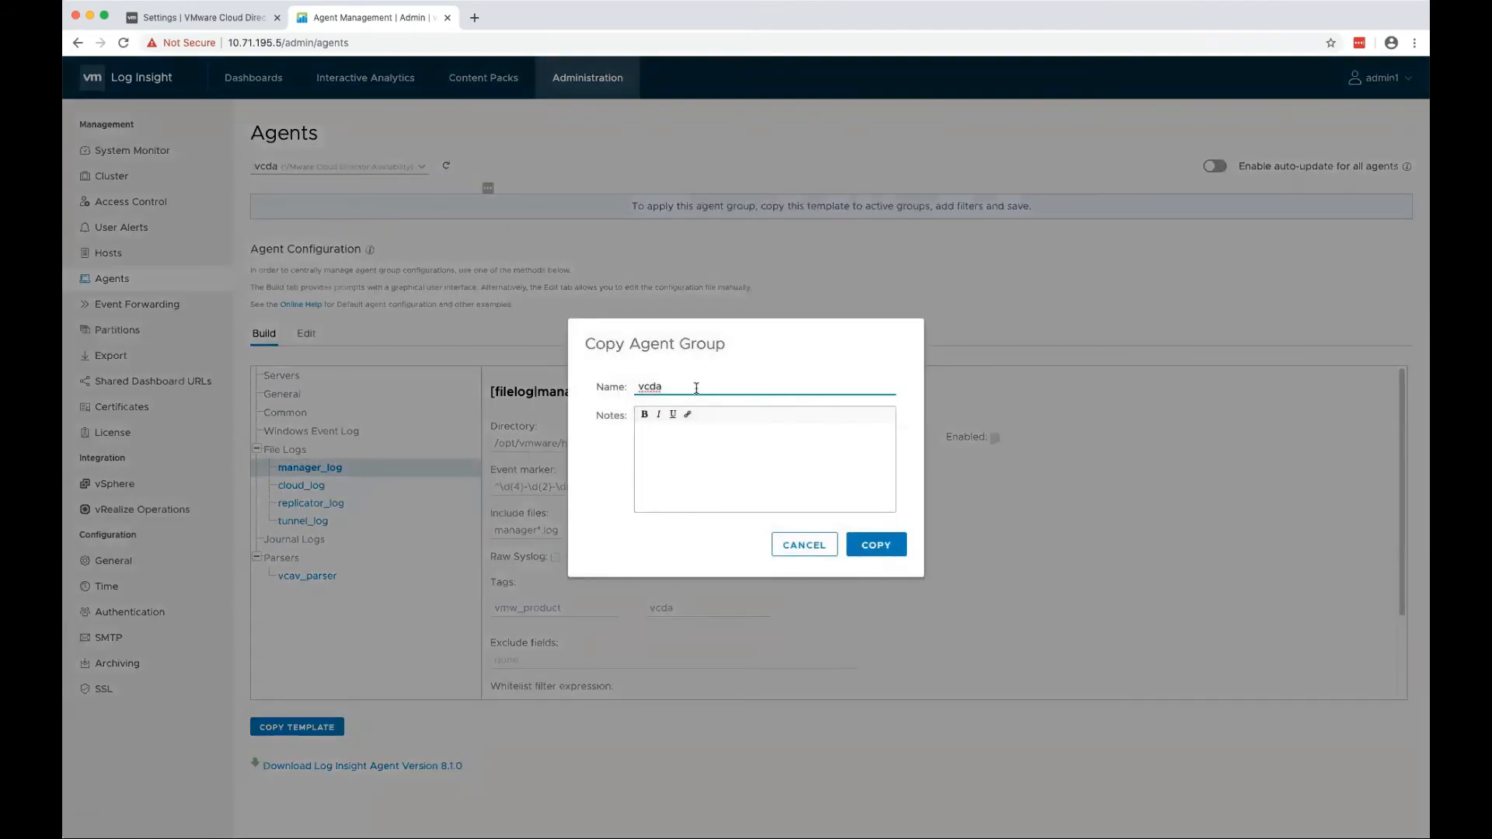
Copy the VCDA agent template as a new group named 'vcda-group'
text(-group)
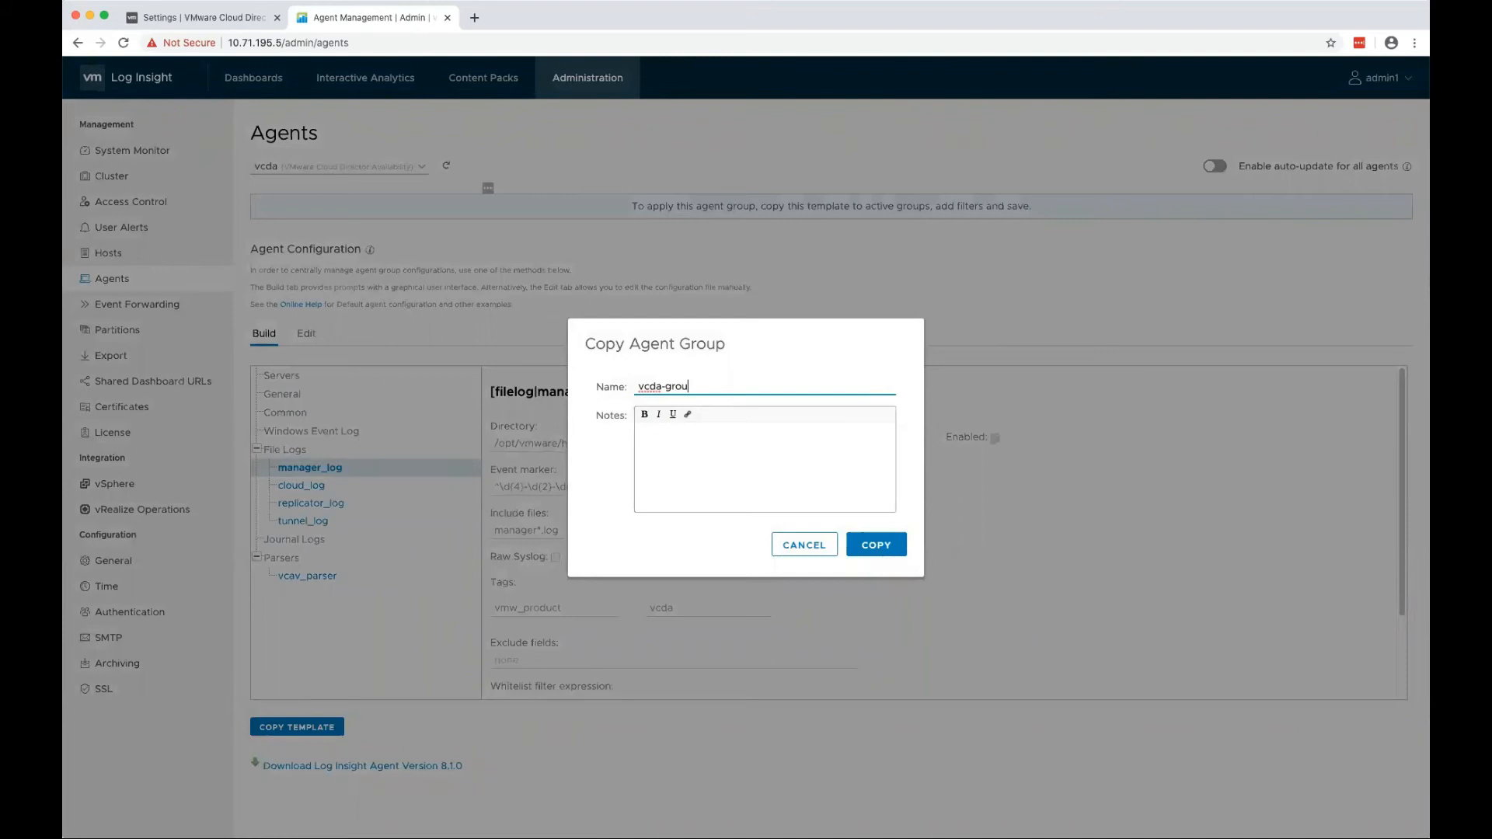
click(874, 544)
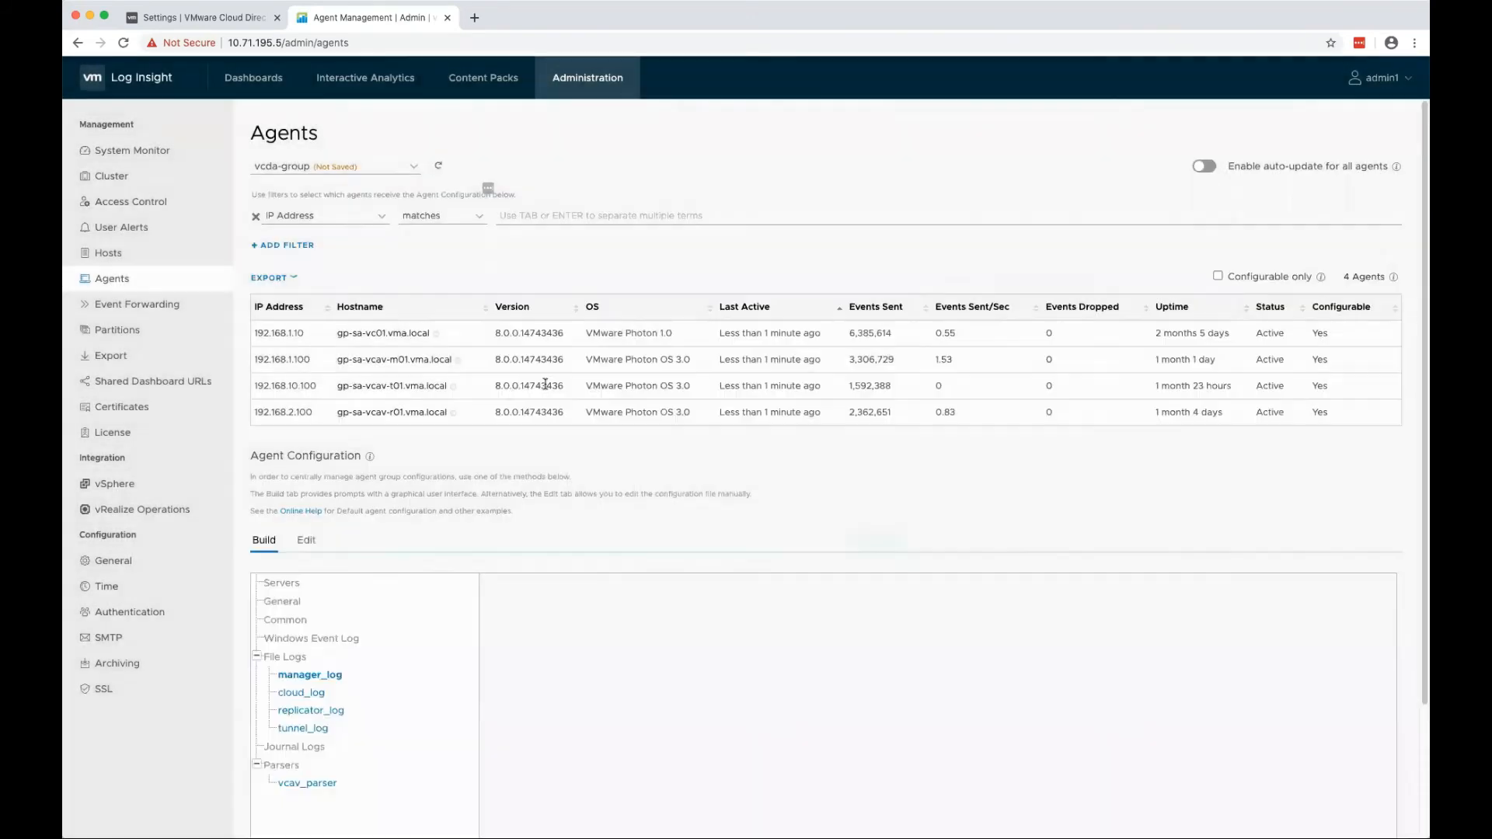
Filter vcda-group agents by IP: 192.168.1.100, 192.168.10.100 and 192.168.2.100
click(309, 674)
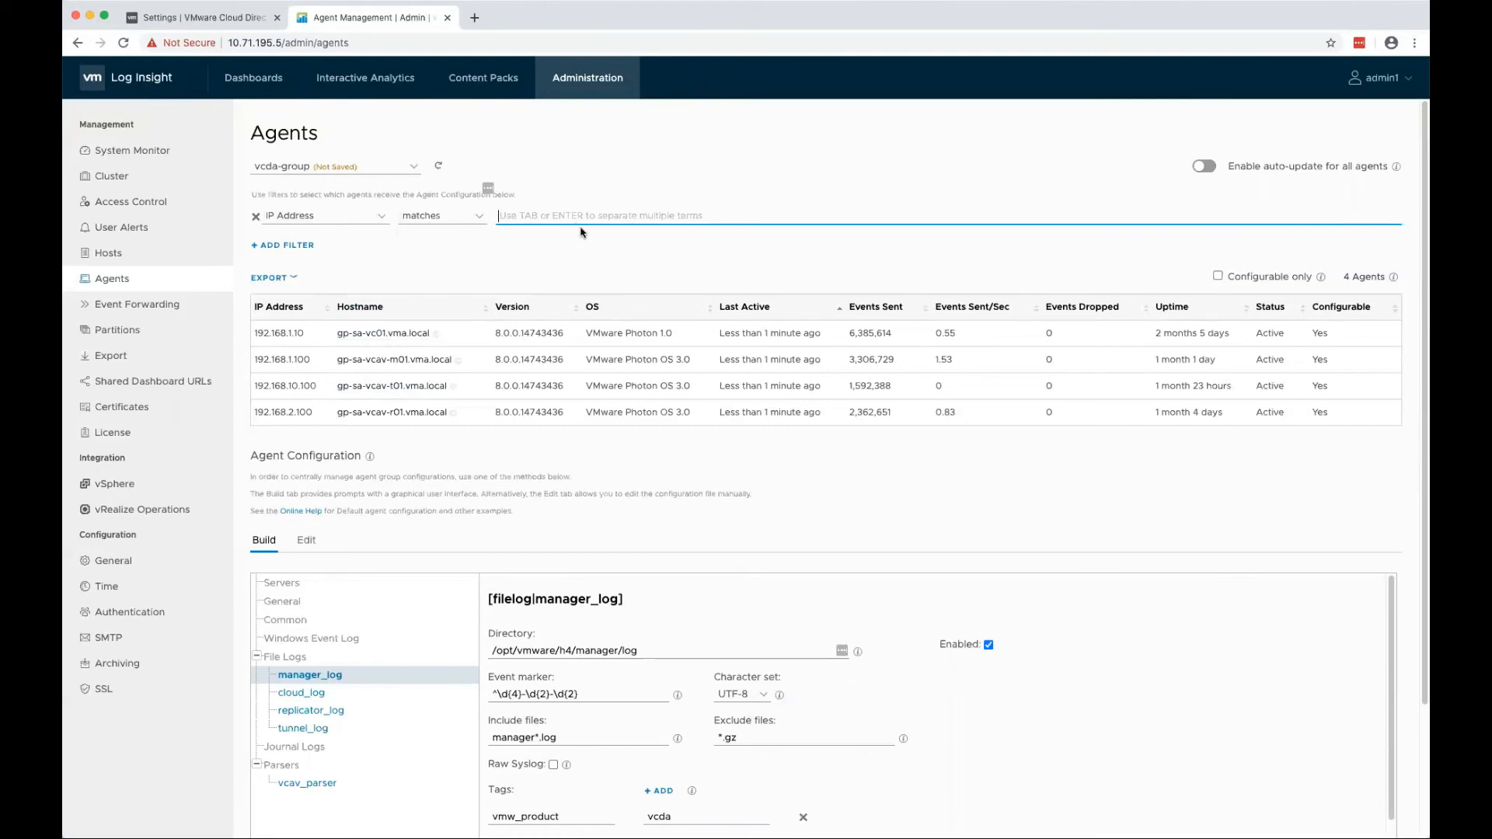
text(1)
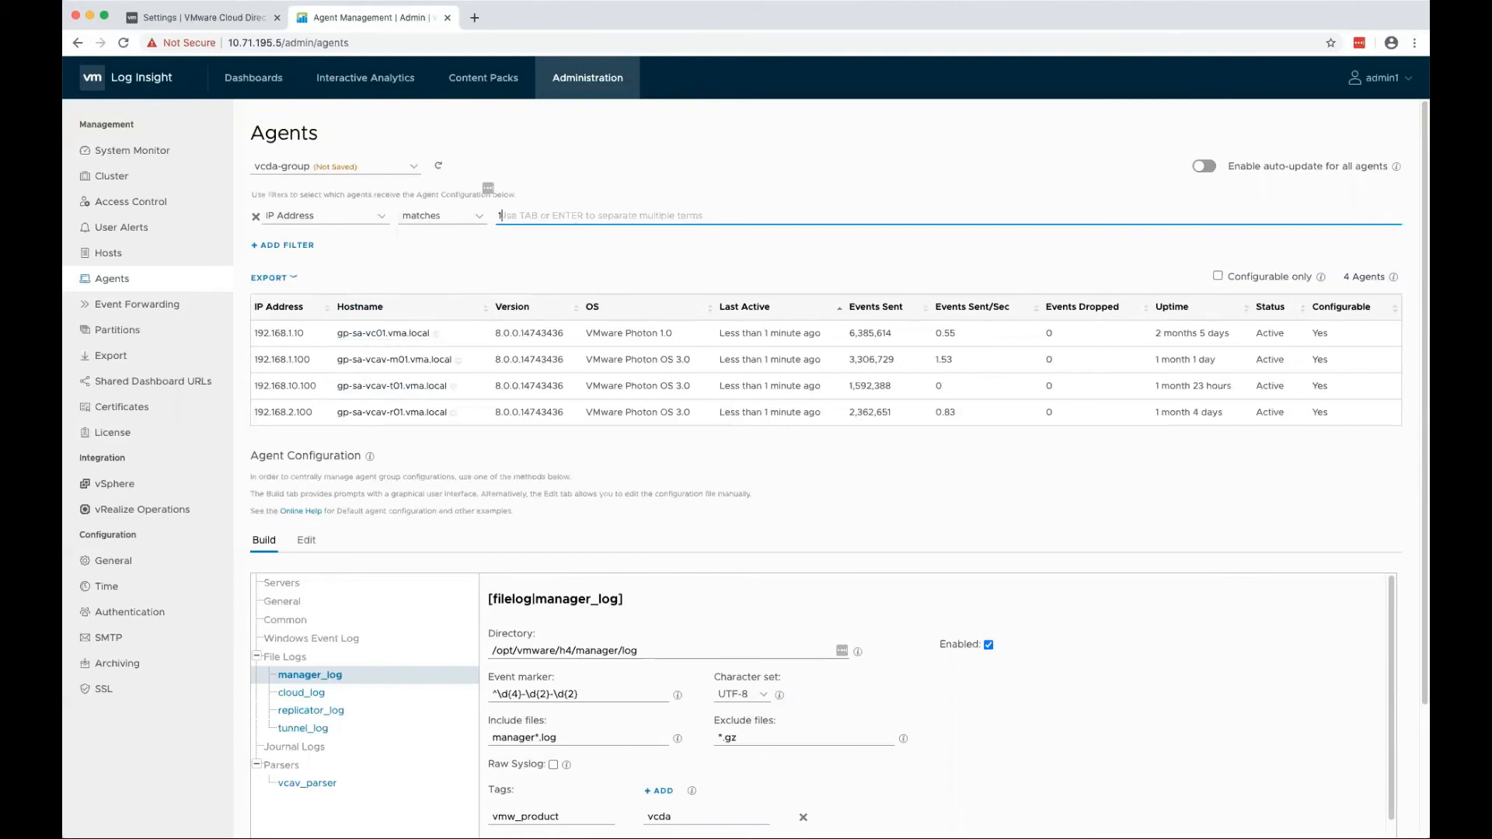
text(192.168.1.100)
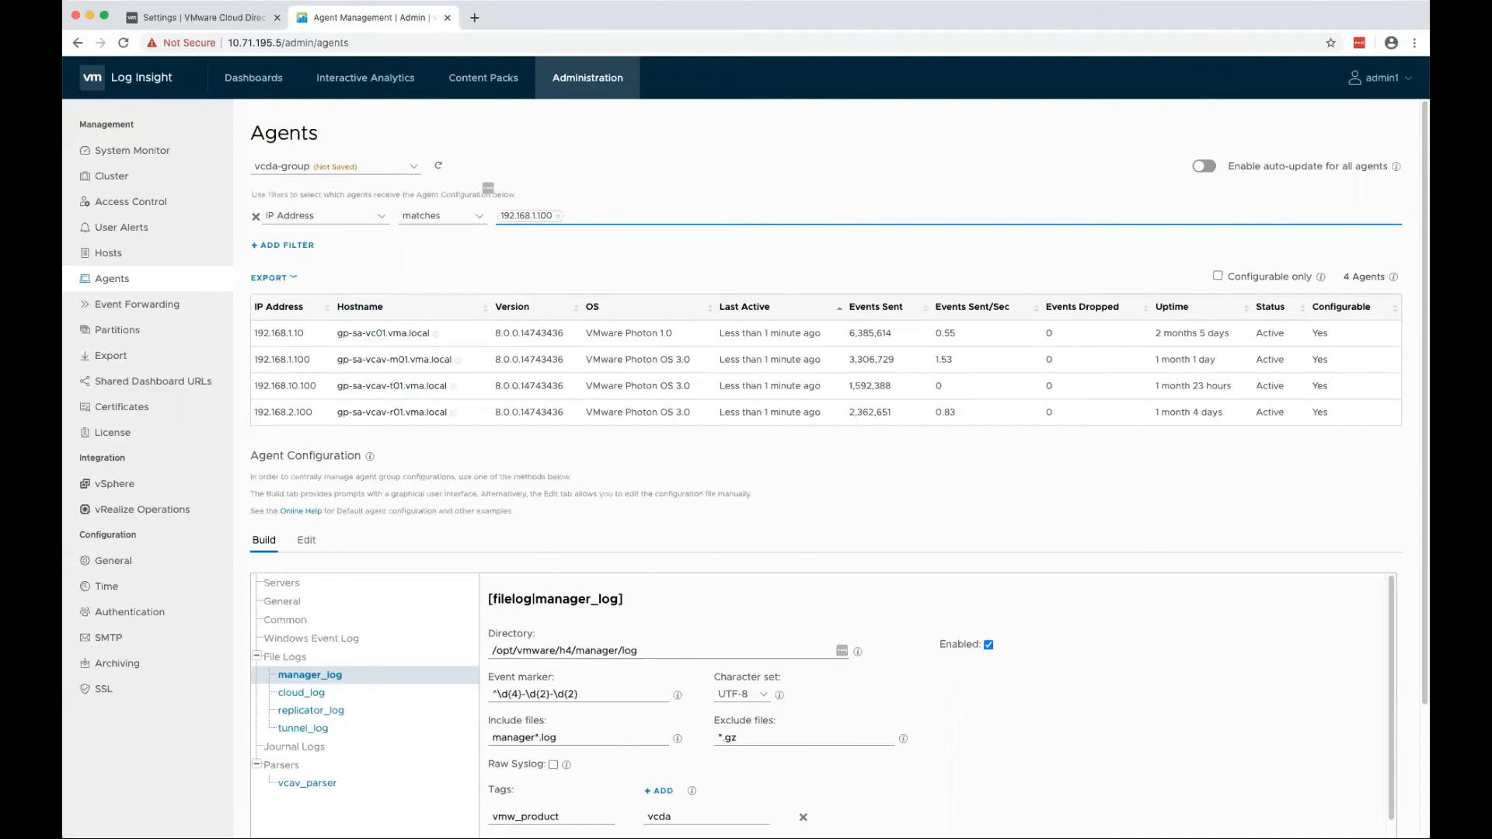
text(192.168.10.100)
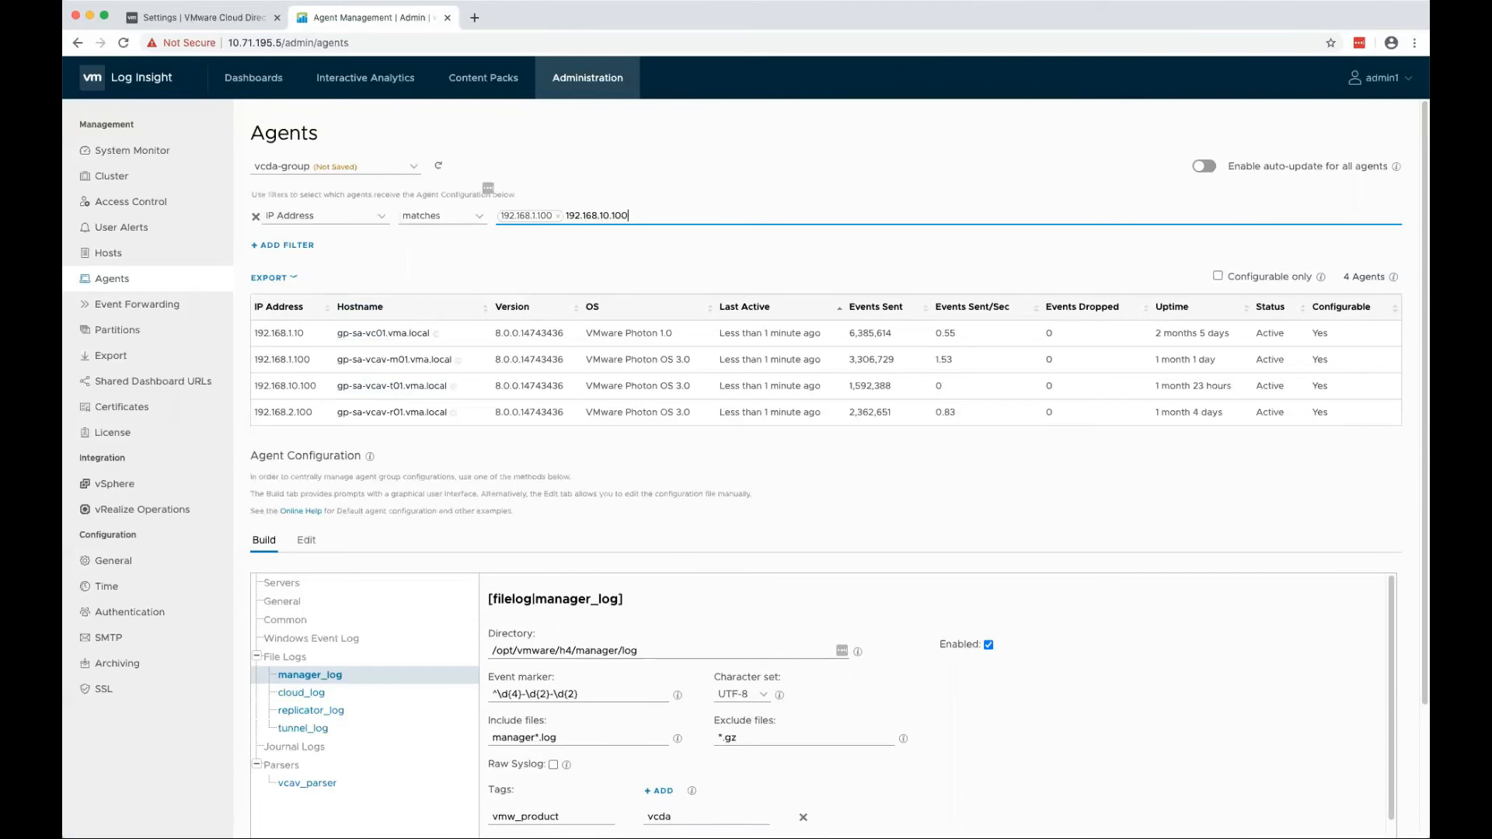
text(19)
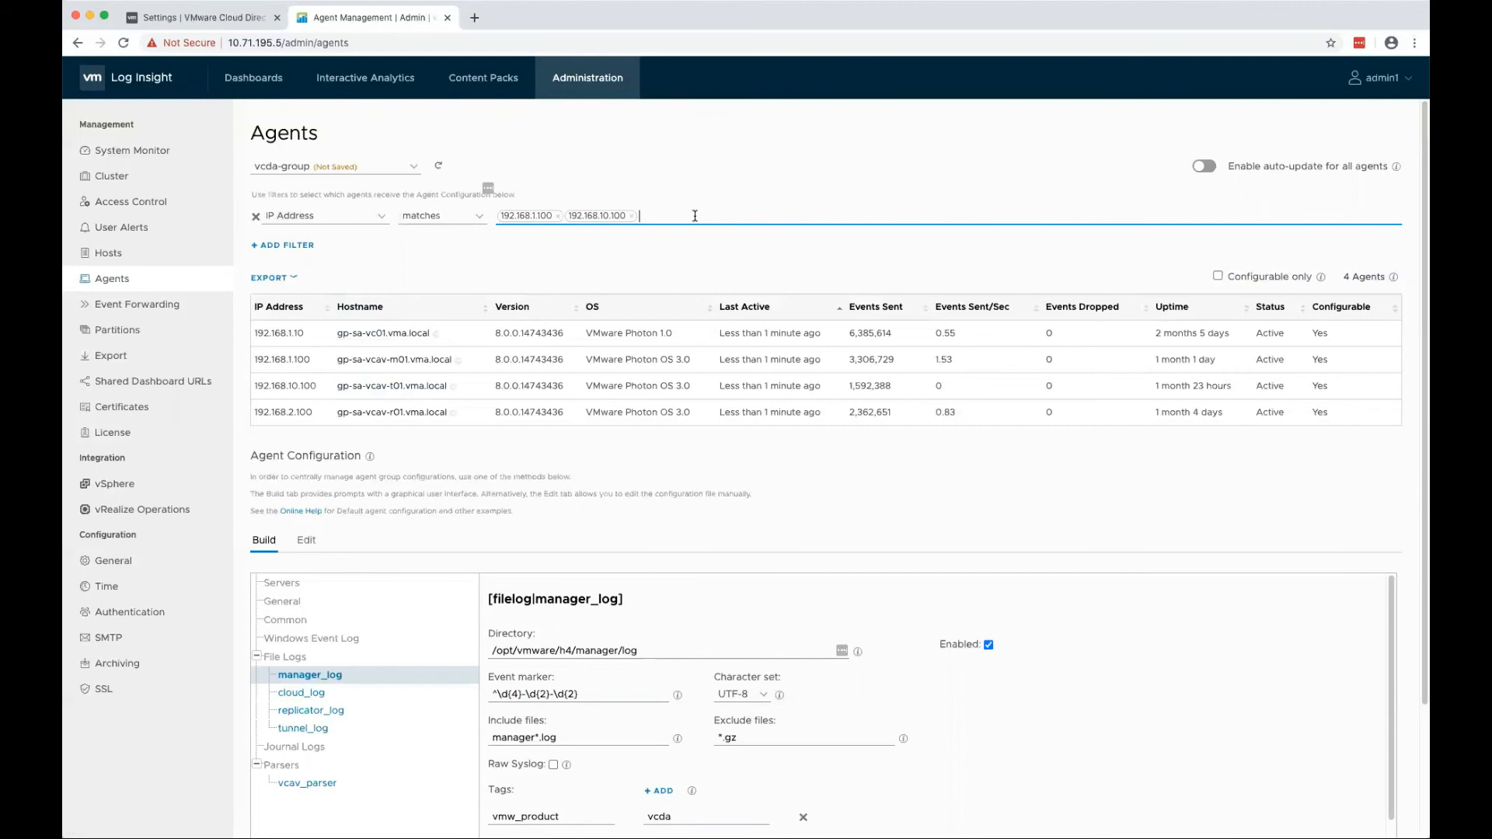
text(192.168.2.100)
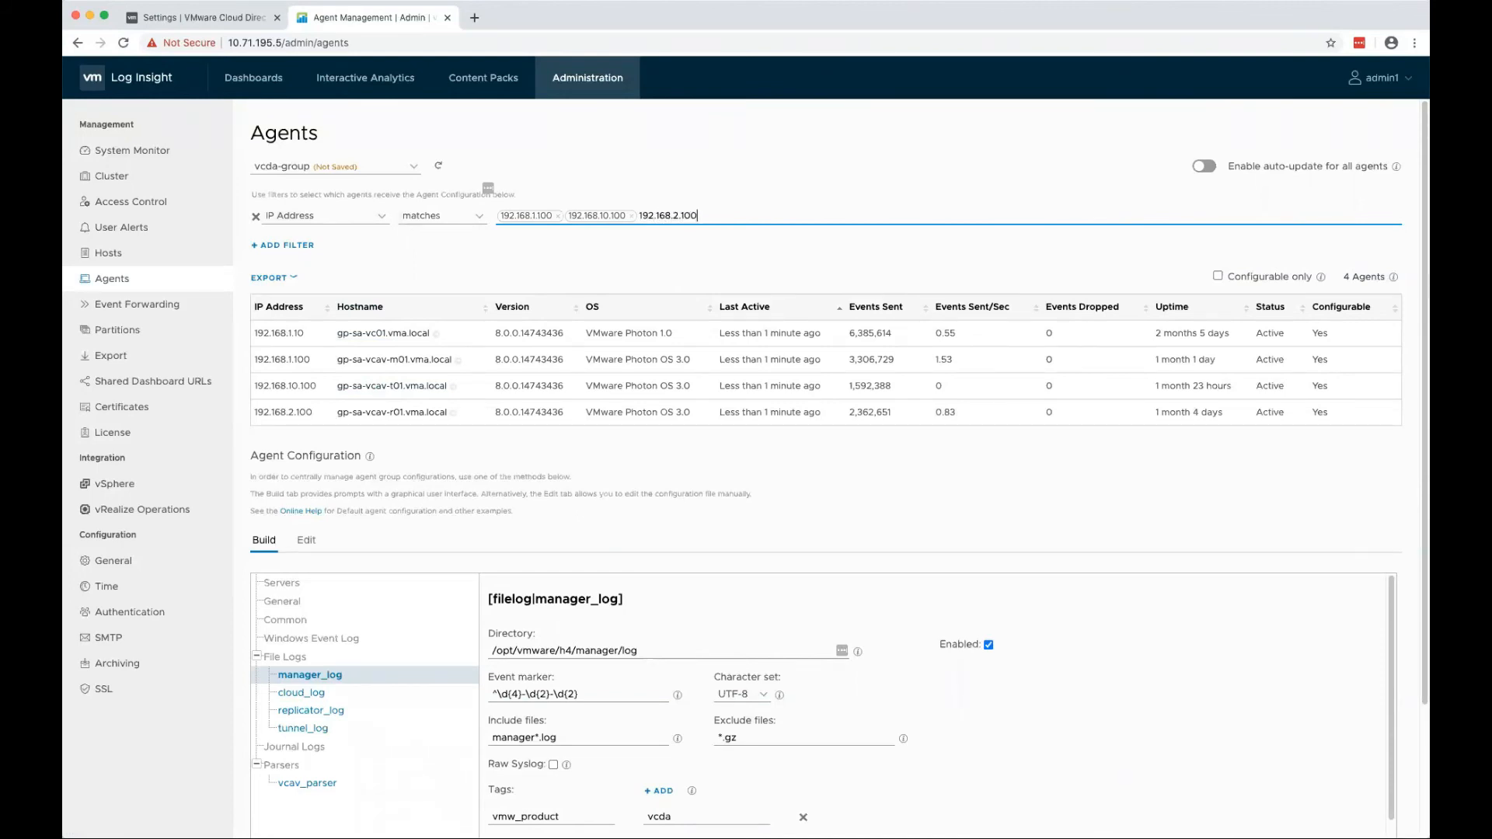
click(438, 166)
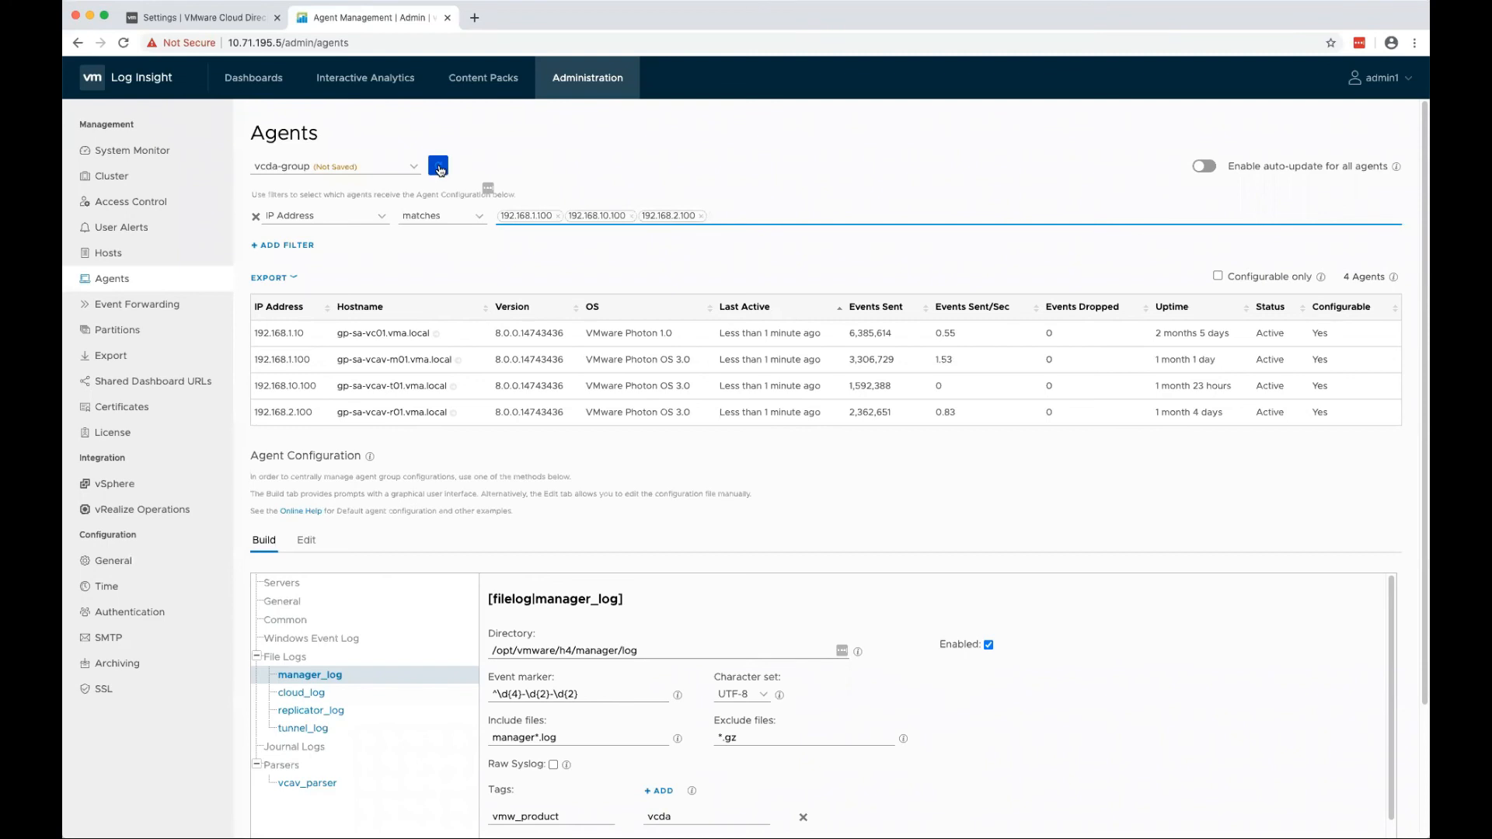
click(437, 166)
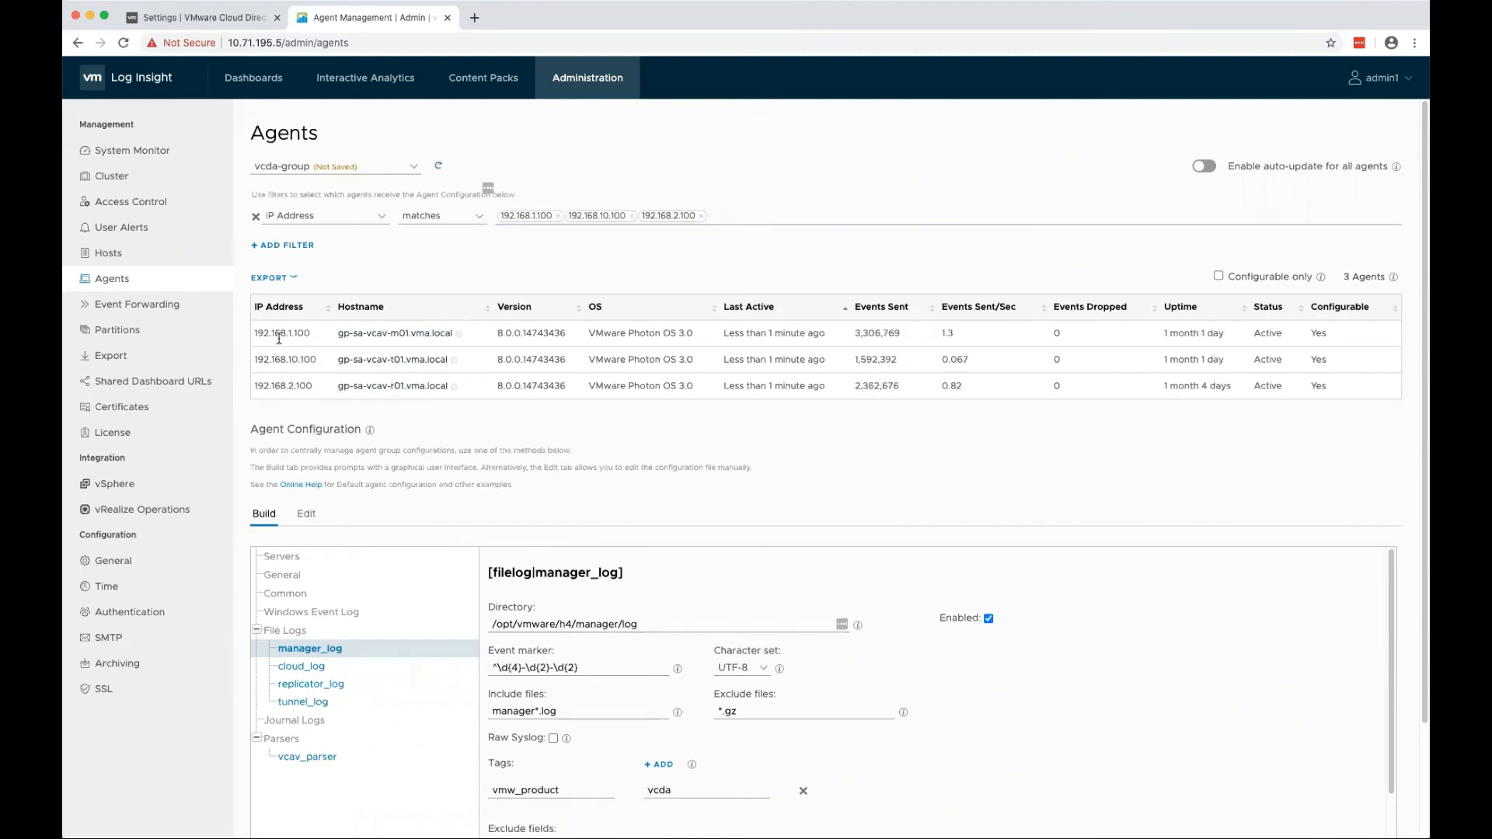
mouse_move(797, 399)
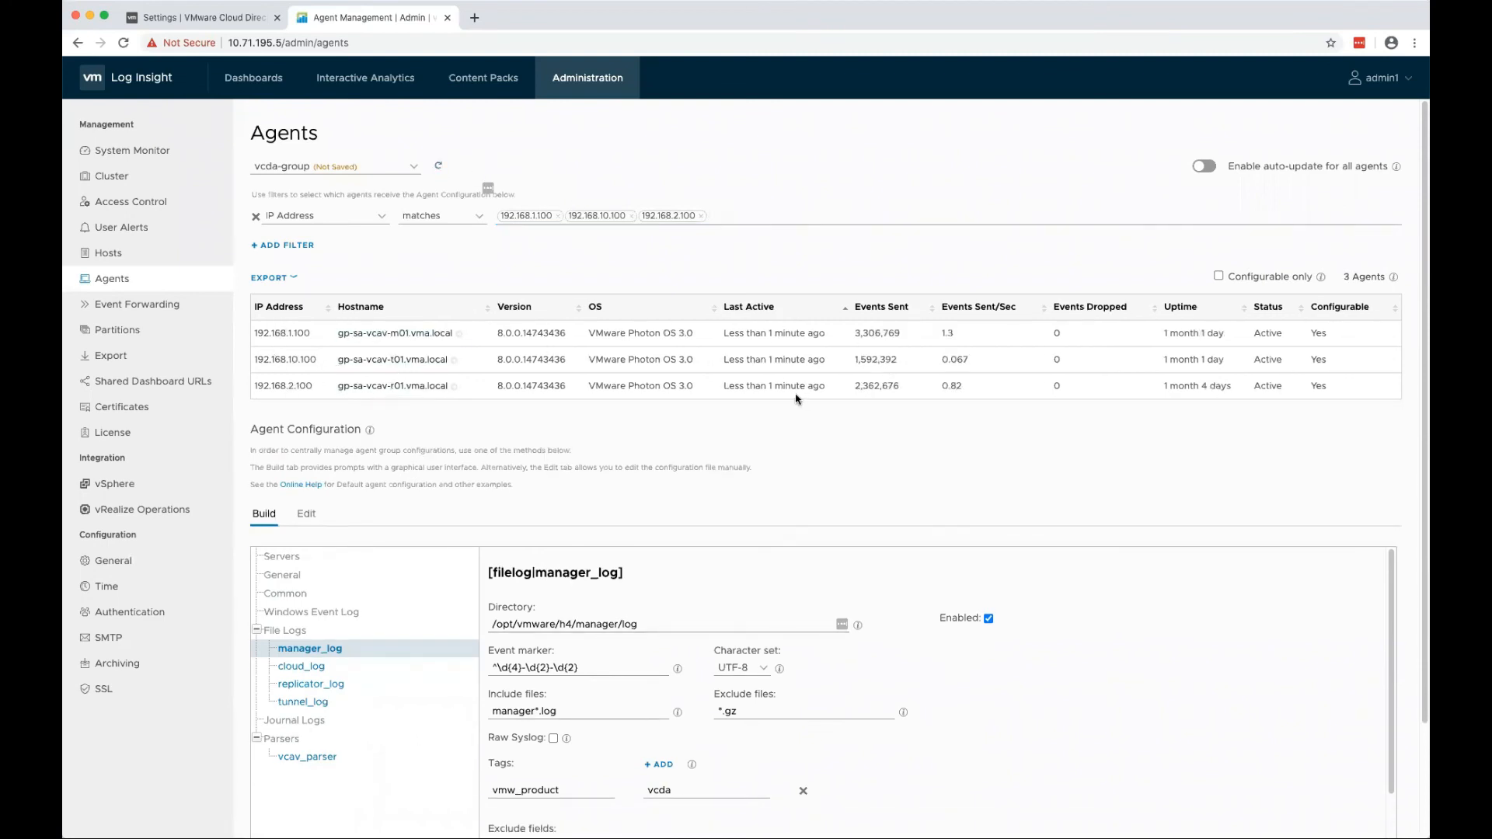
mouse_move(618, 403)
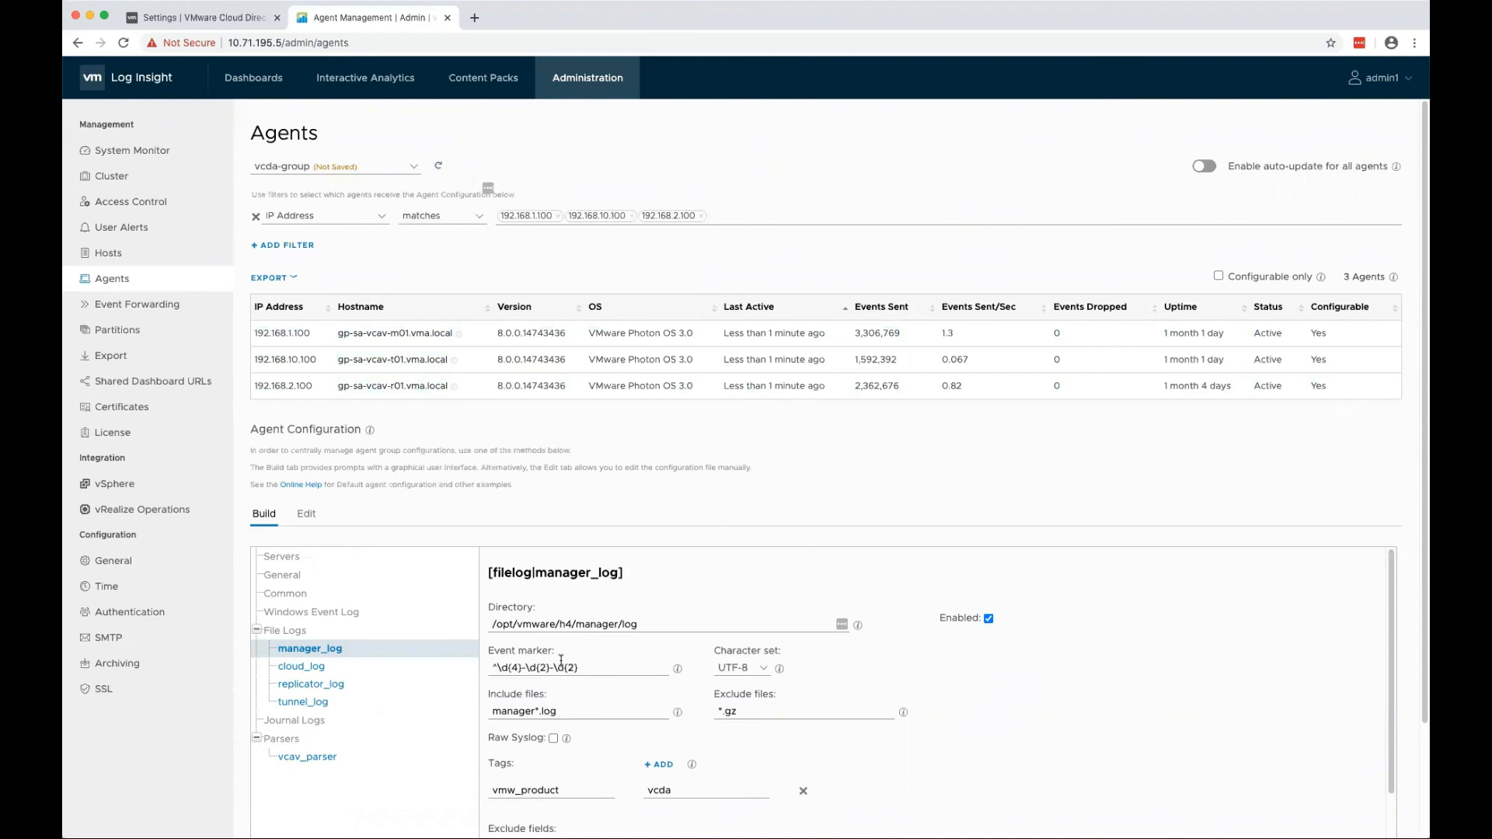
scroll(down, 3)
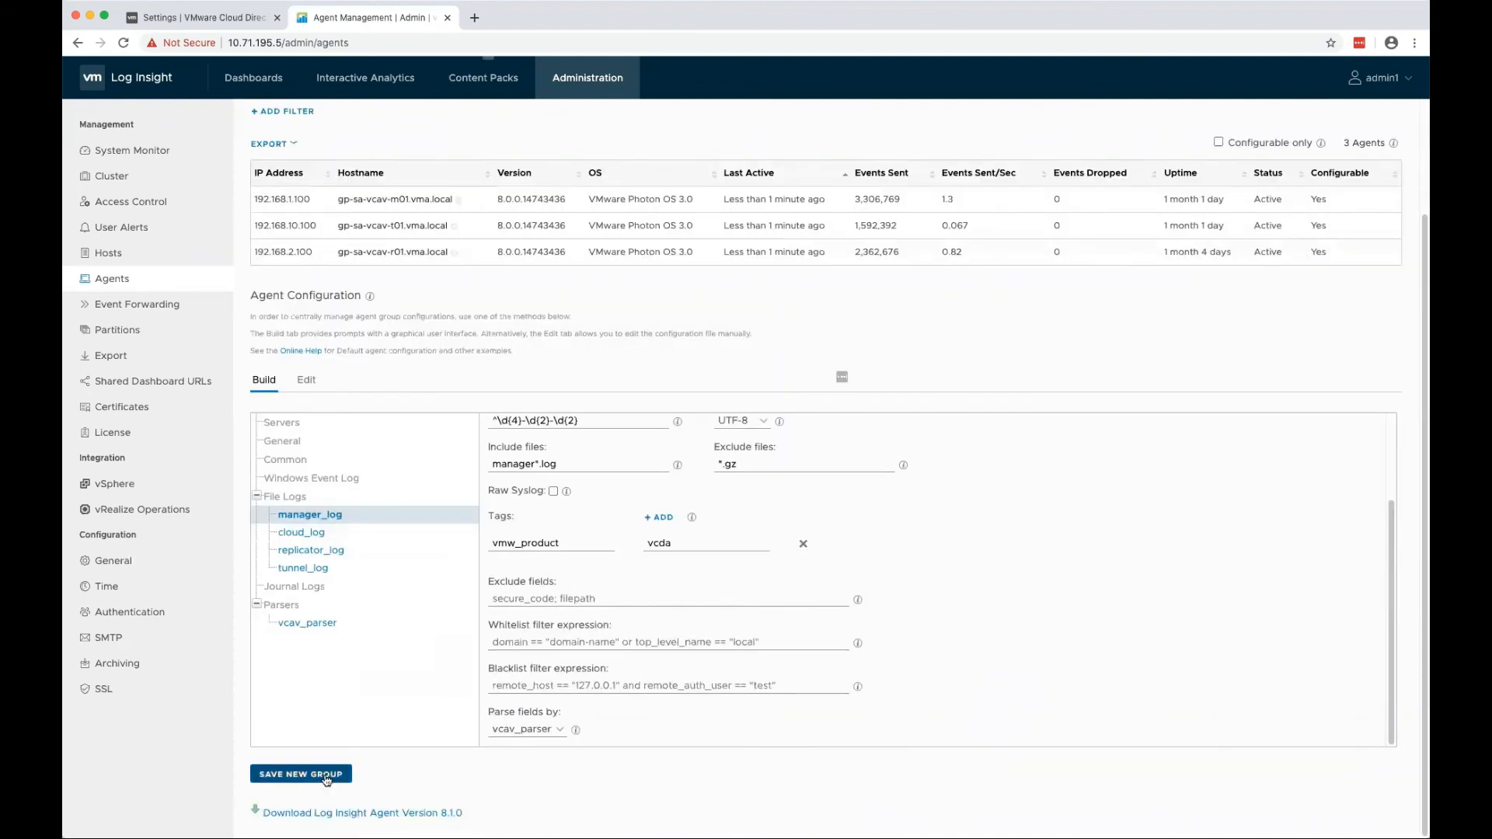
Save vcda-group, check its tunnel_log and manager_log entries, and view the raw configuration
click(301, 774)
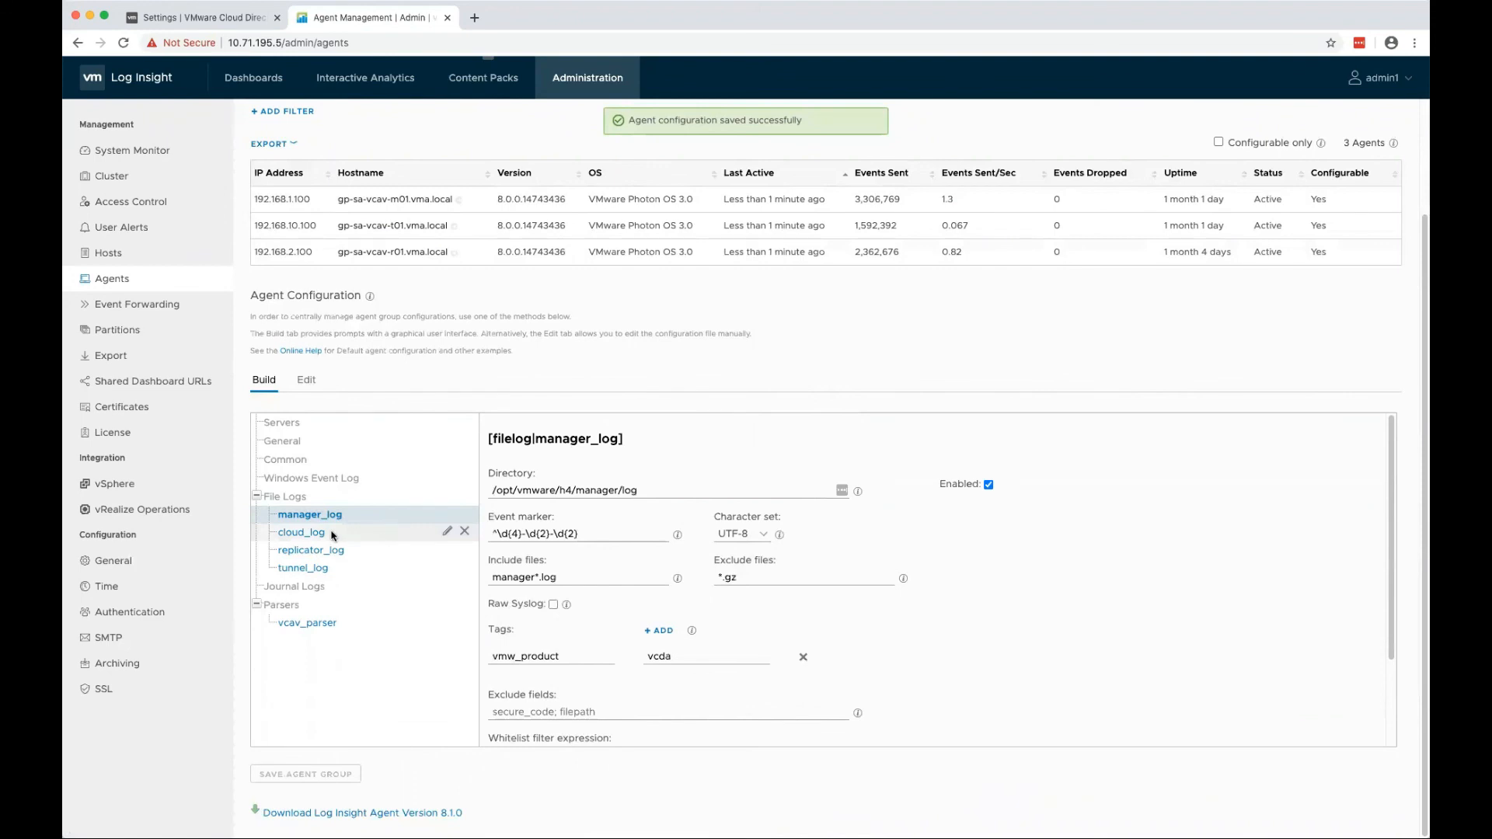
click(302, 567)
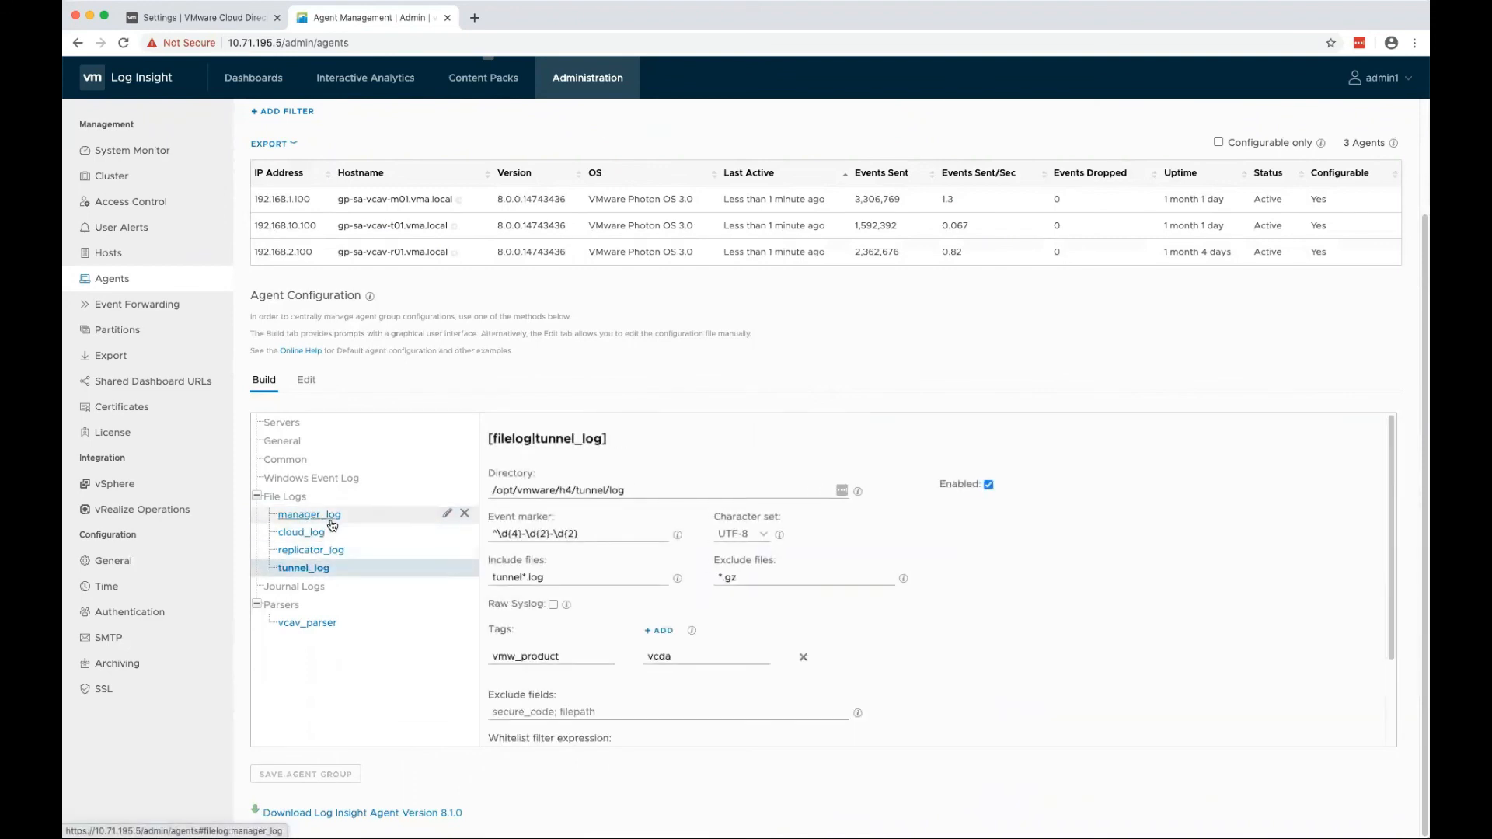
click(308, 514)
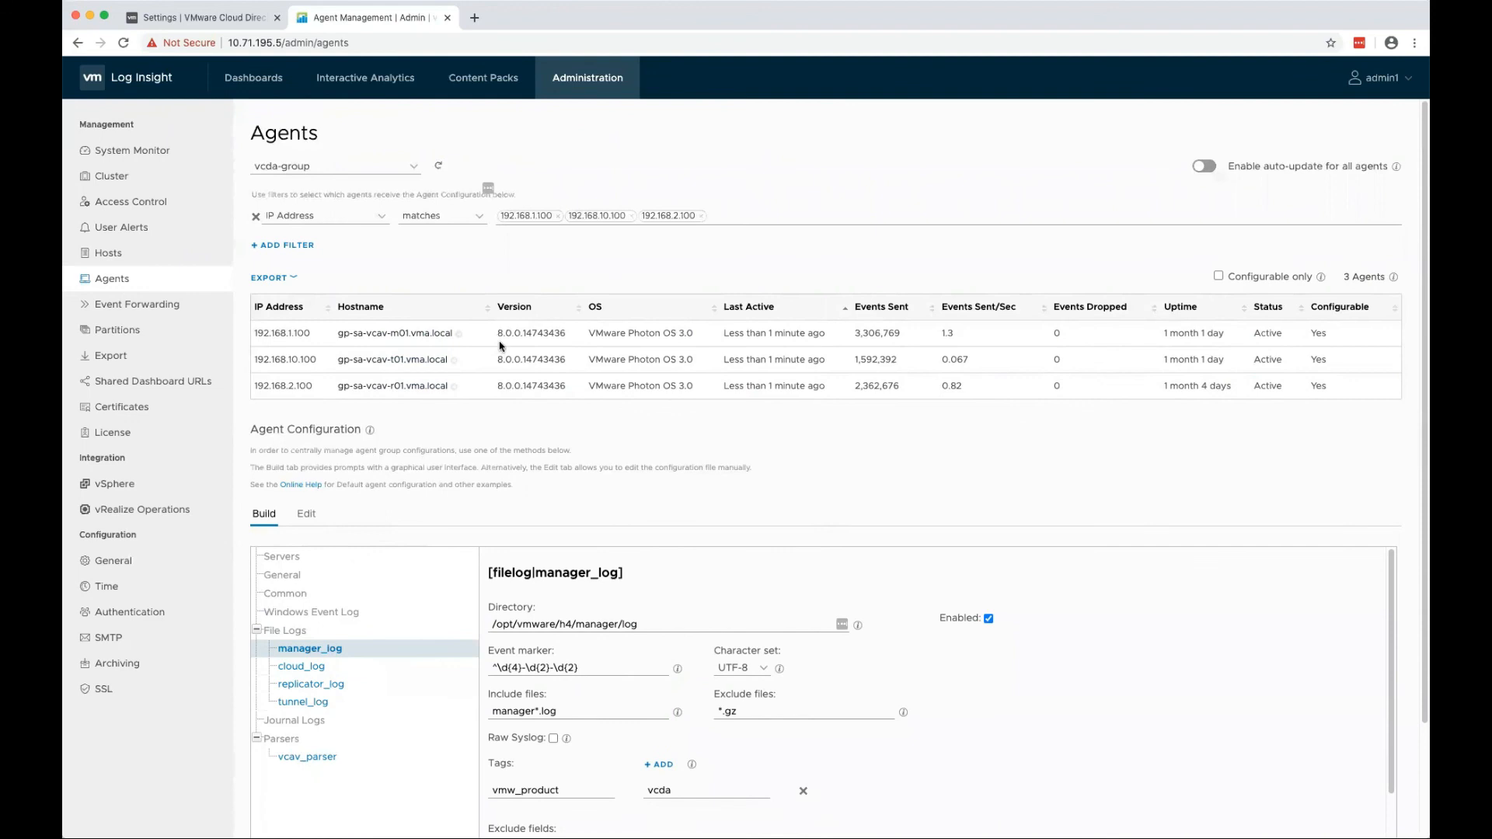
mouse_move(407, 436)
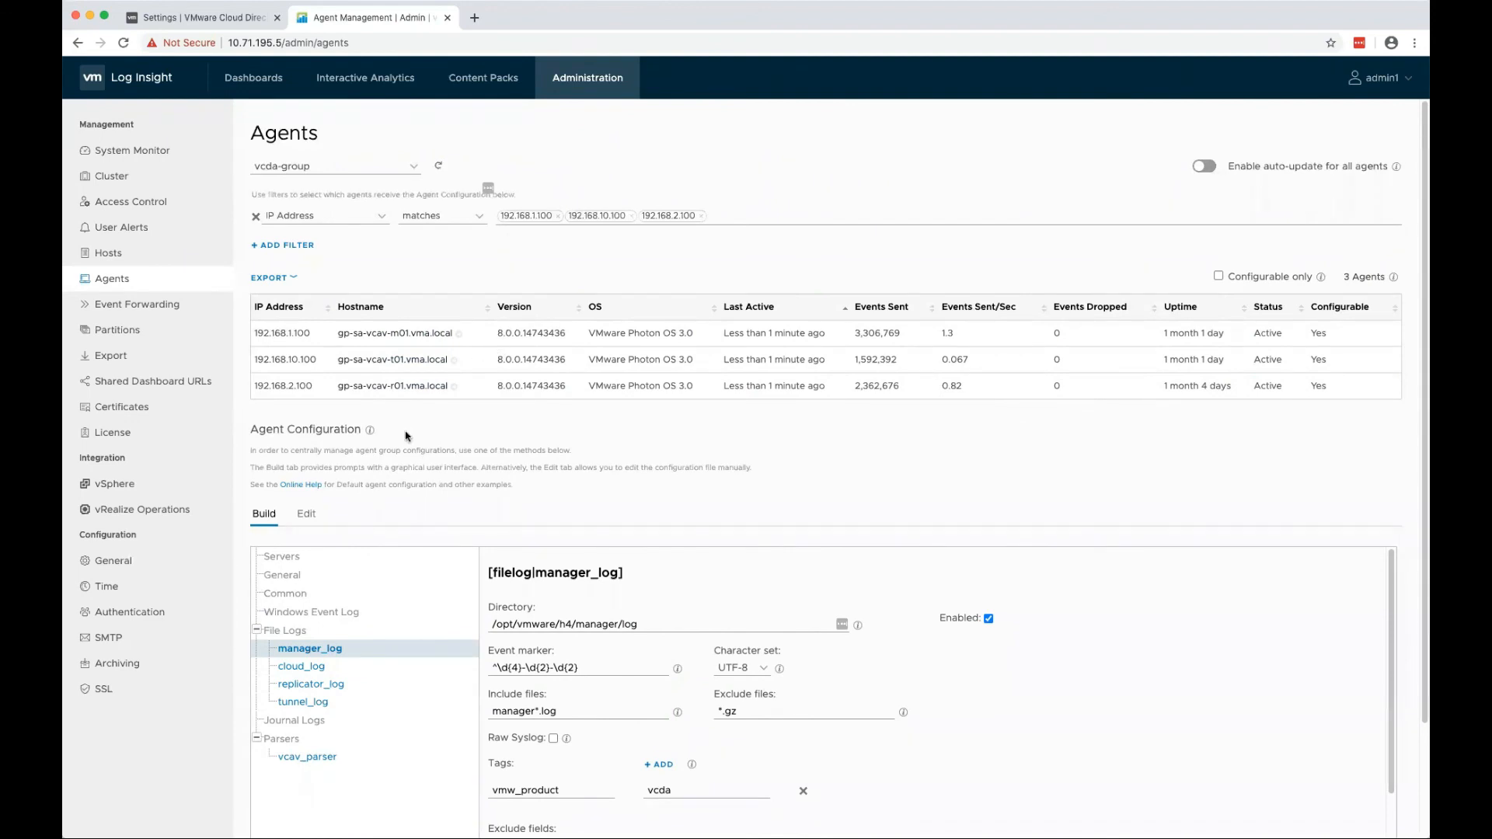
click(306, 514)
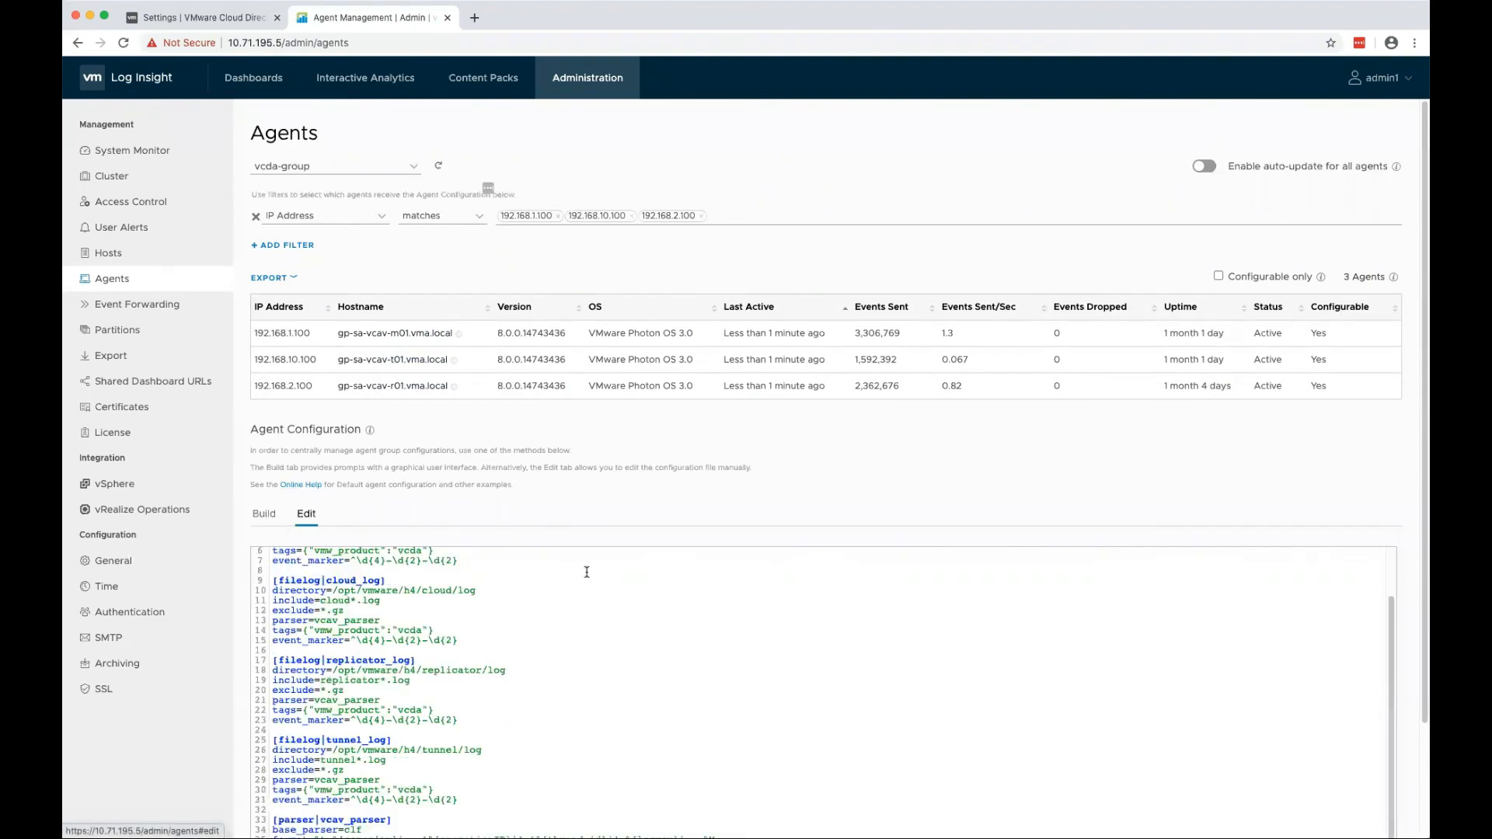
scroll(down, 3)
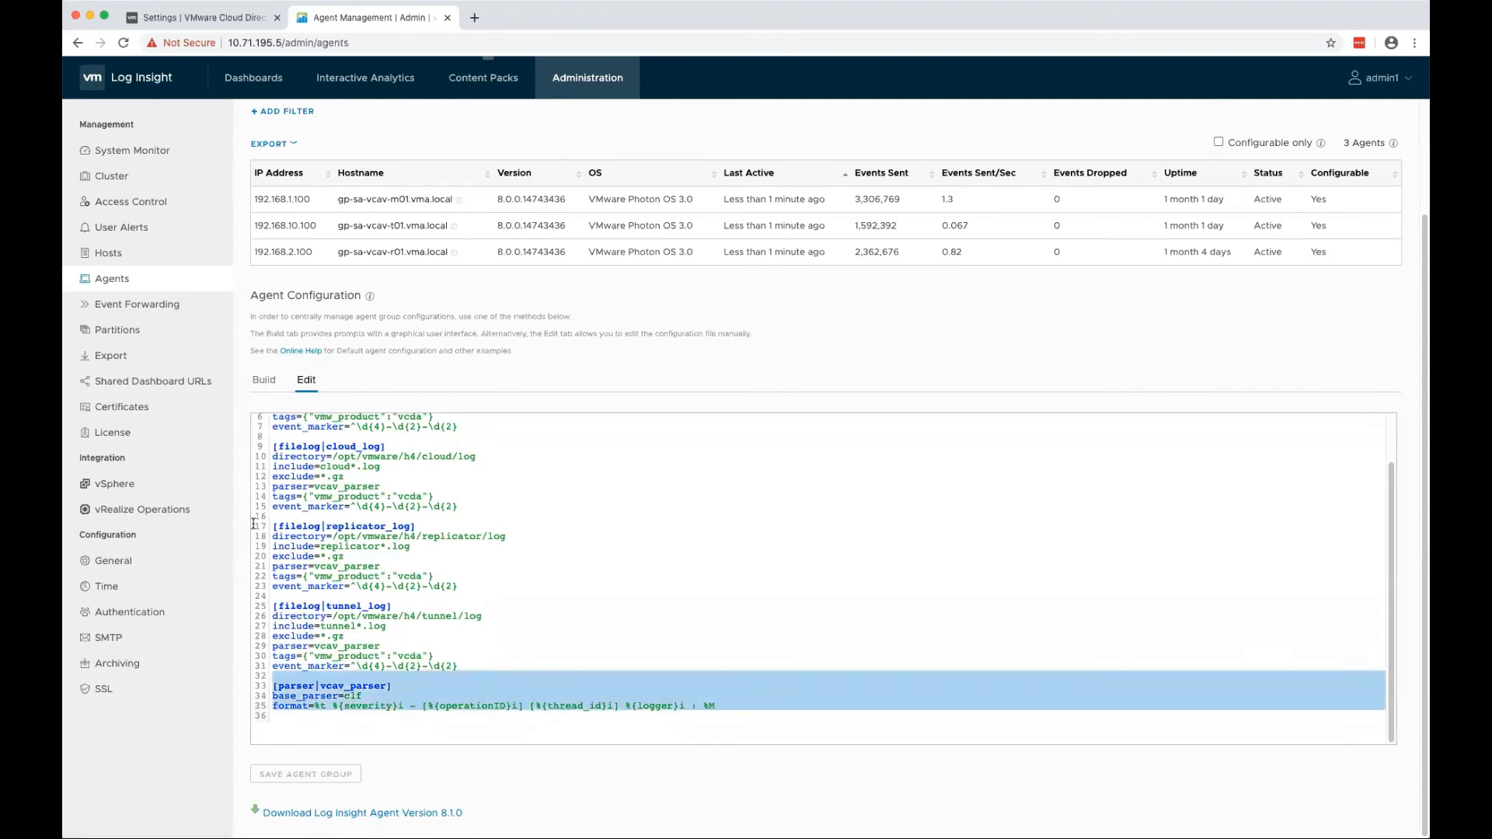